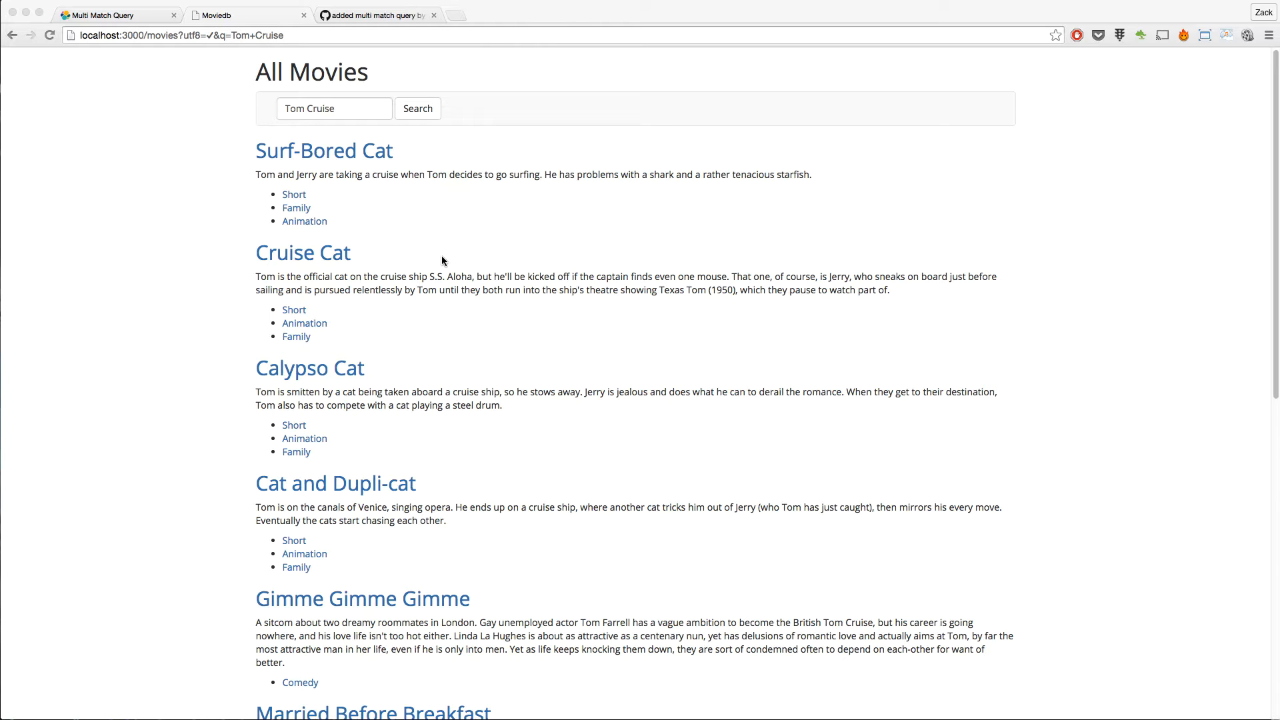
mouse_move(454, 261)
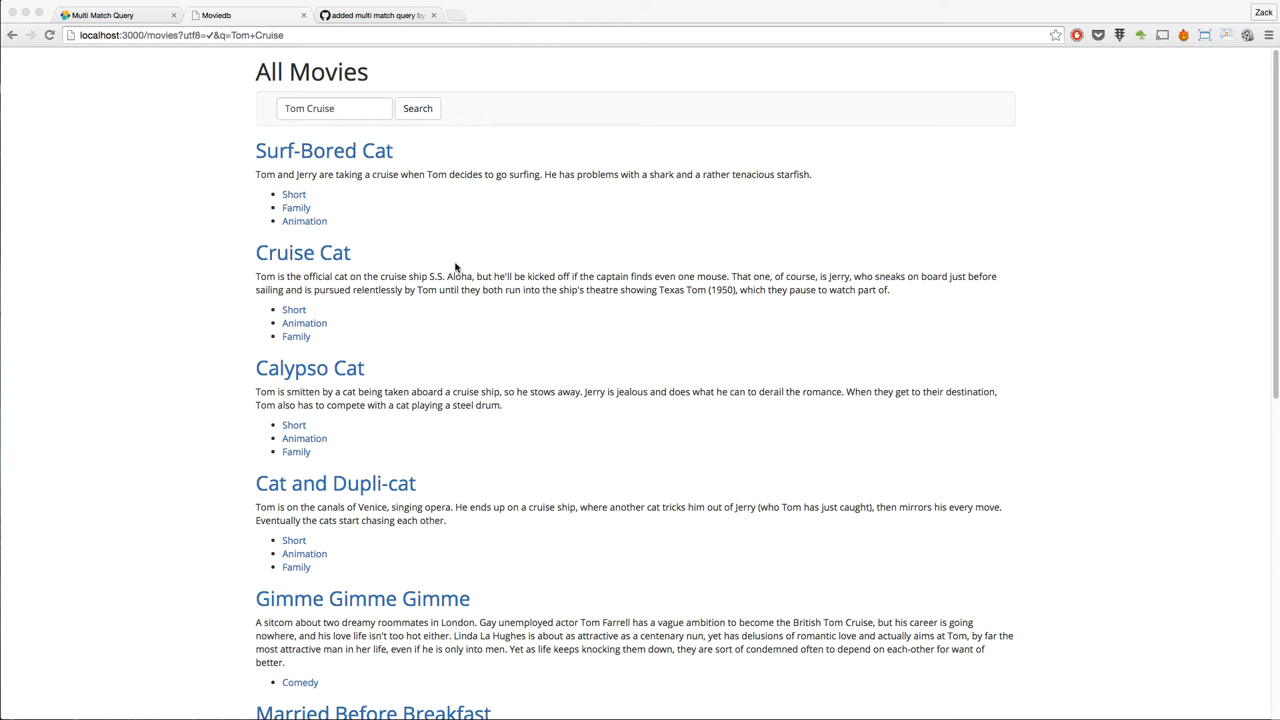
mouse_move(461, 264)
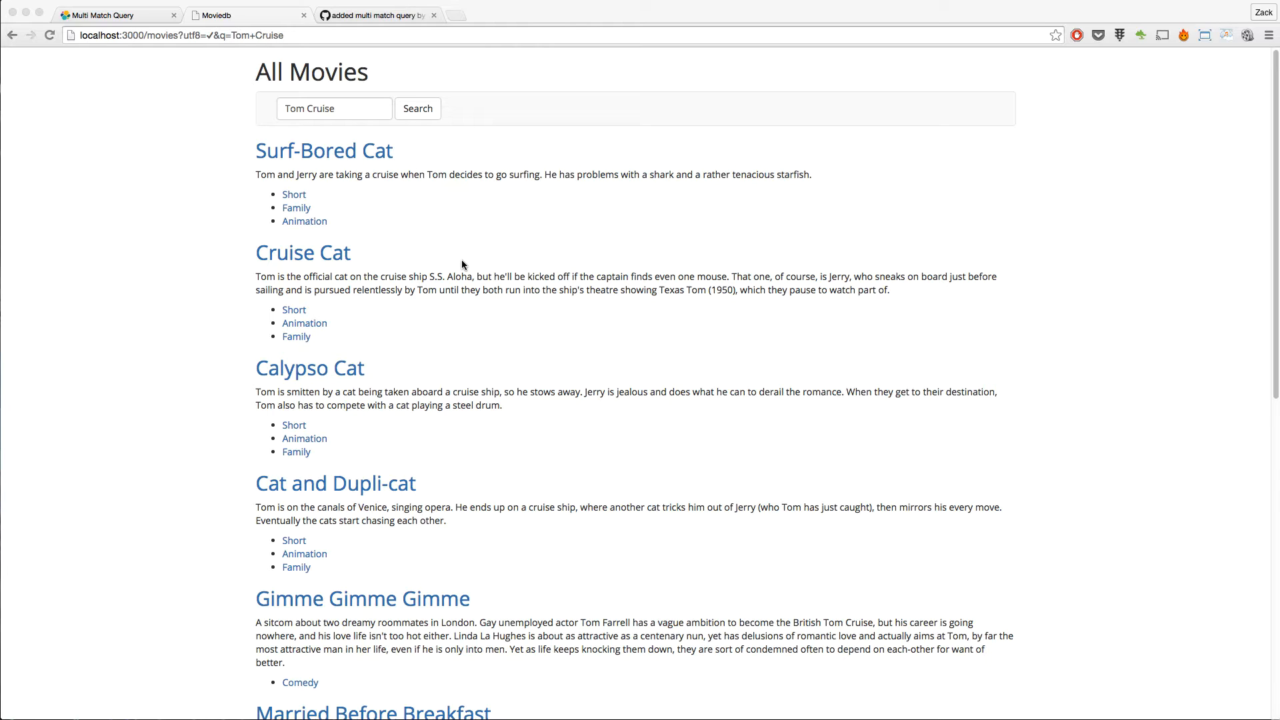
mouse_move(466, 261)
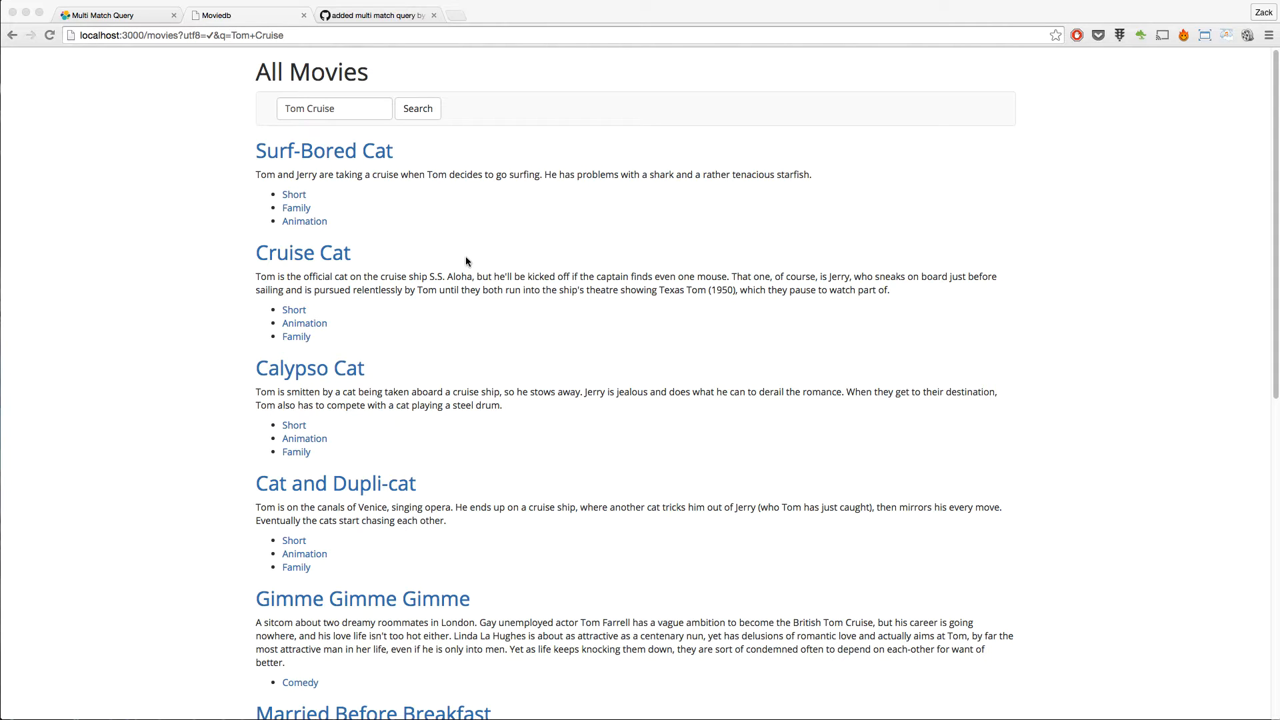
mouse_move(370, 210)
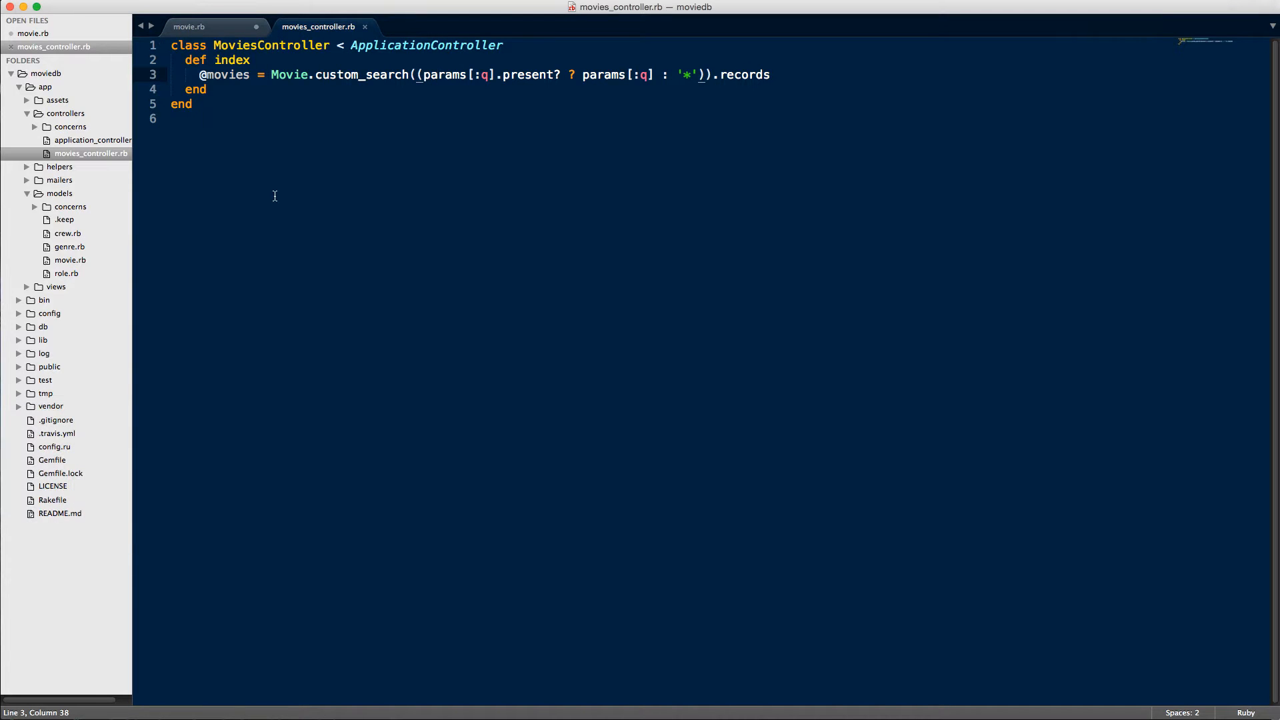
In movie.rb, try prefixing custom_search with self. inside the class << self block.
left_click(188, 26)
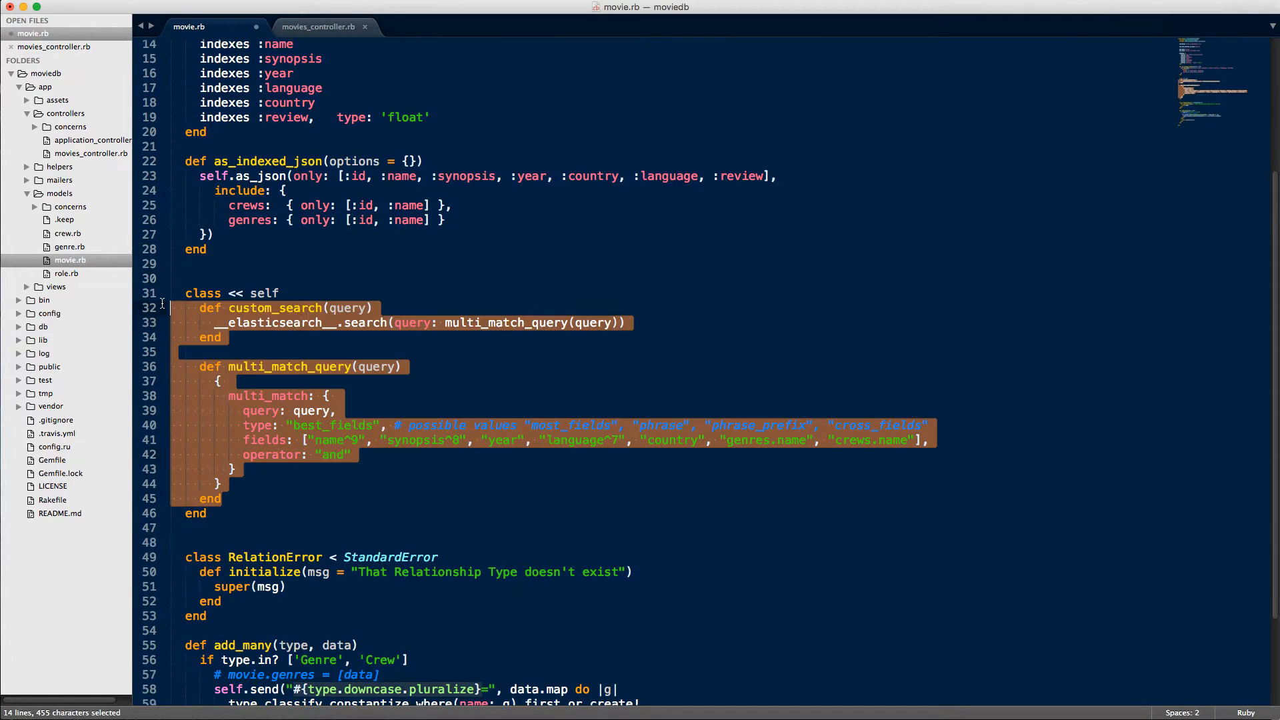
left_click(229, 293)
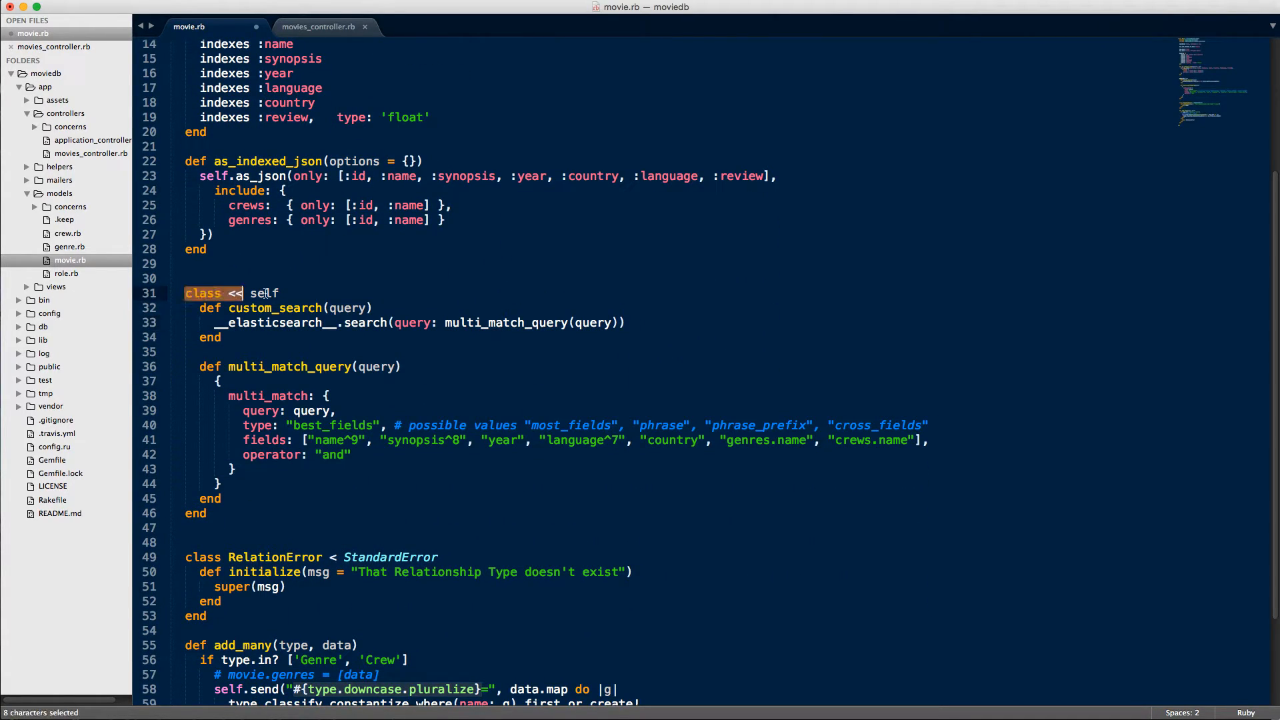
left_click(279, 292)
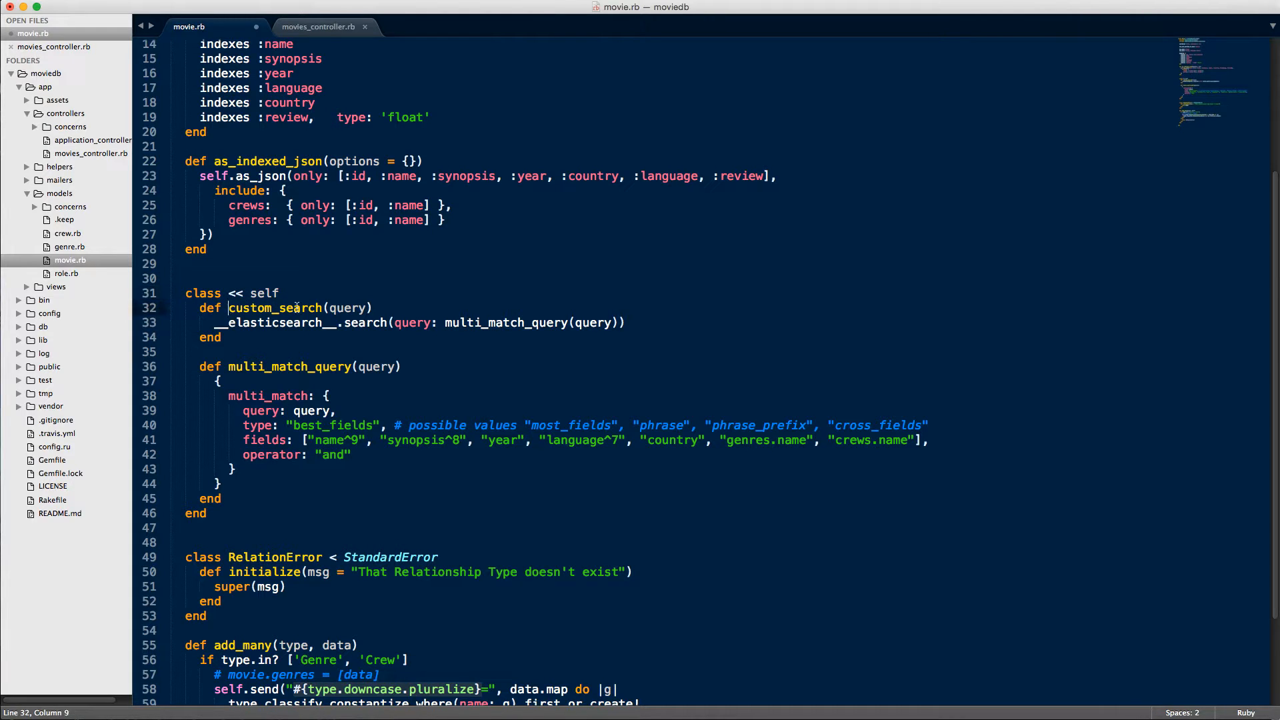
type("self.")
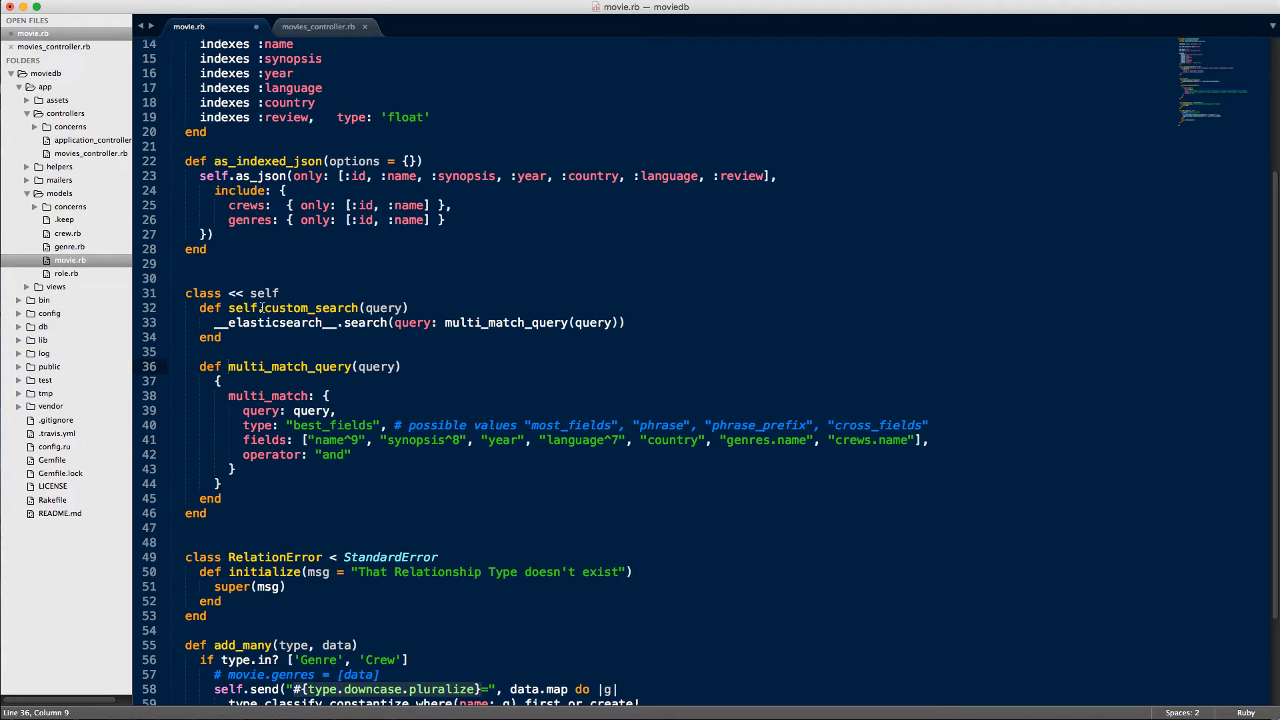
scroll("up", 3)
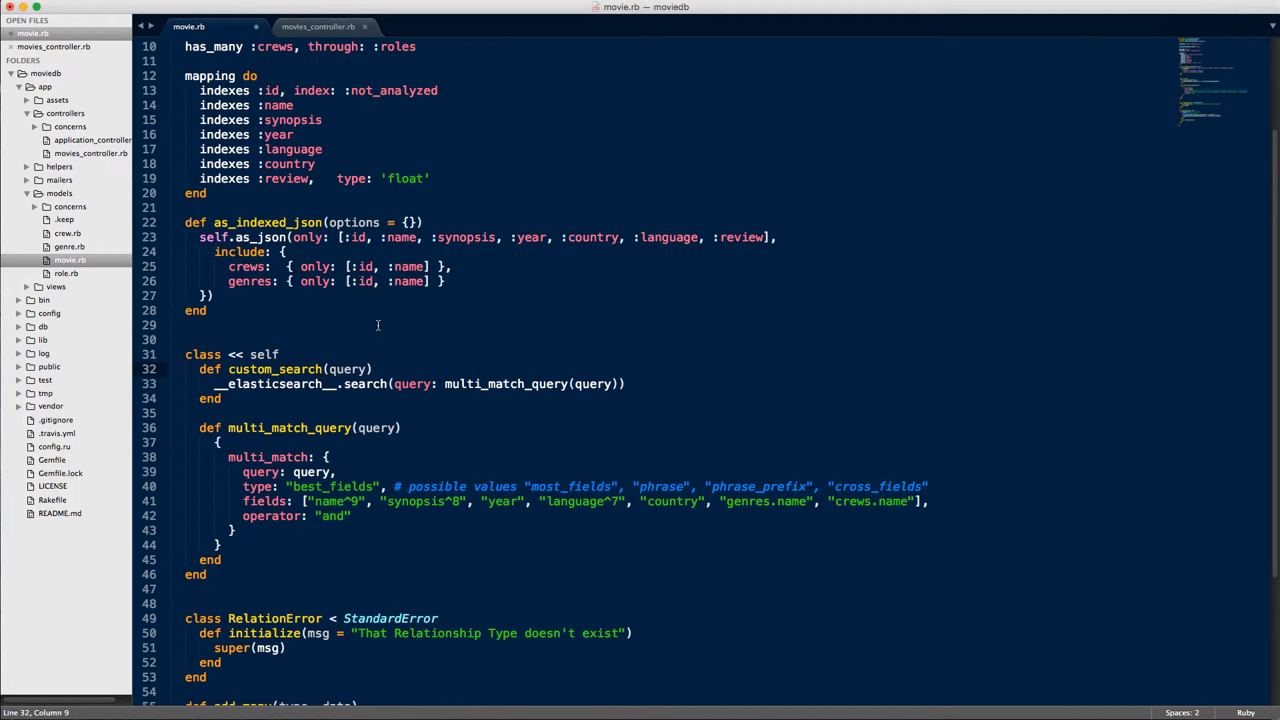
scroll("down", 3)
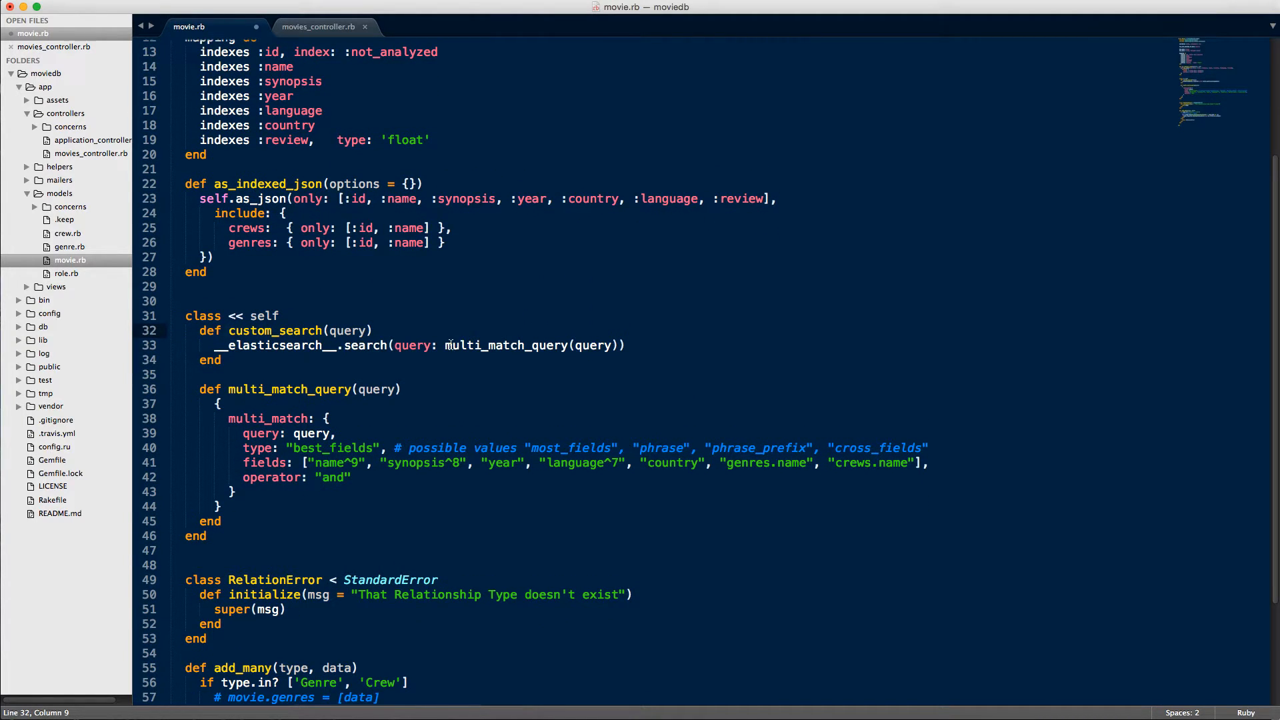
Highlight the query keys and the boosted synopsis and genres.name fields in multi_match_query.
double_click(413, 344)
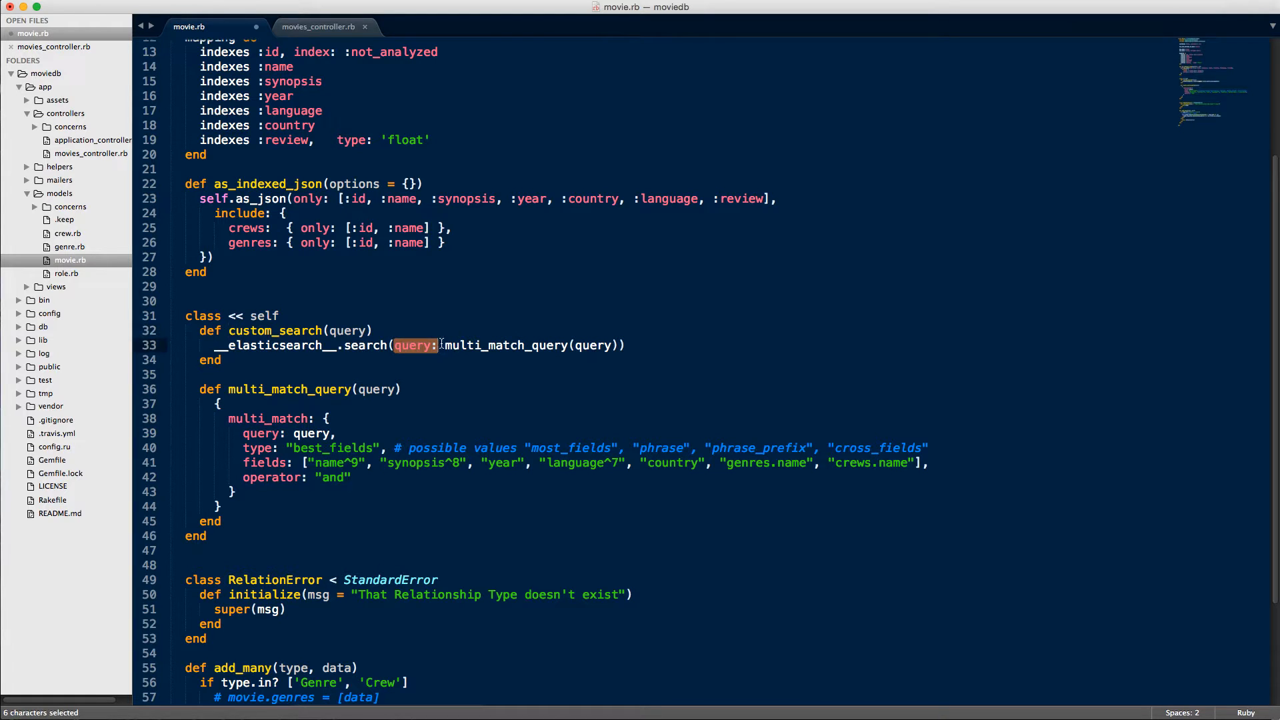
left_click(338, 388)
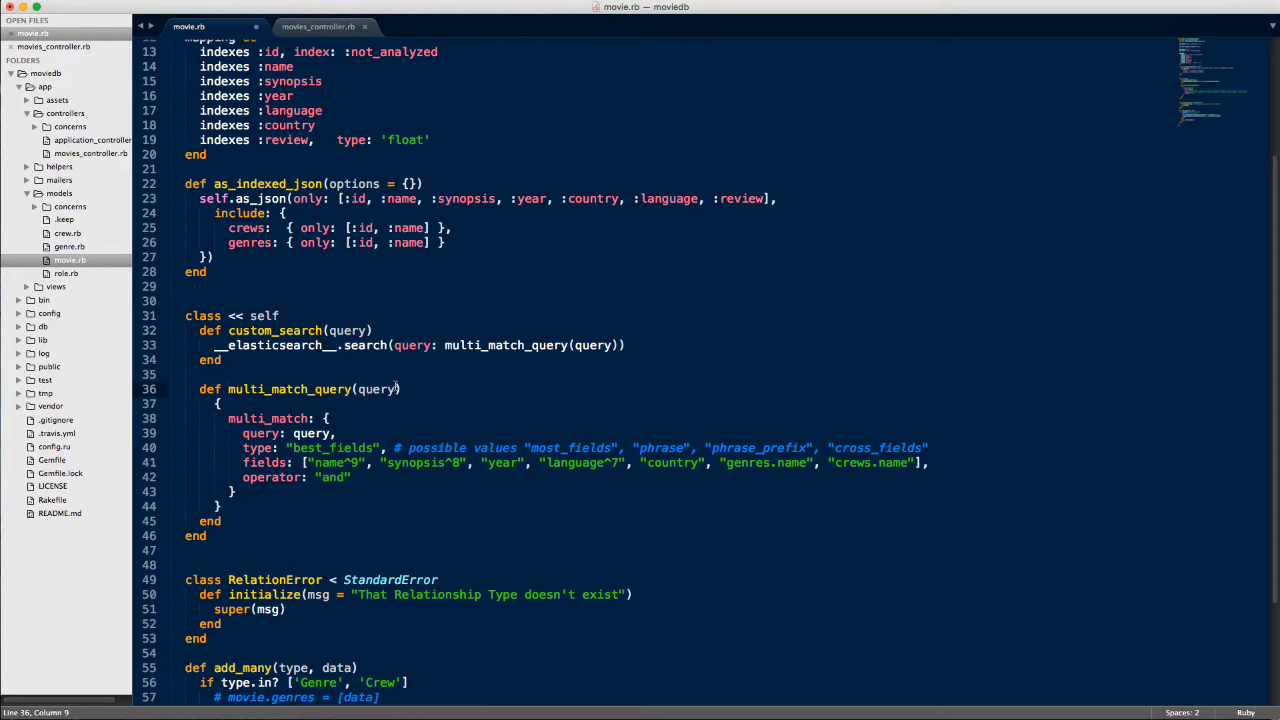
double_click(303, 433)
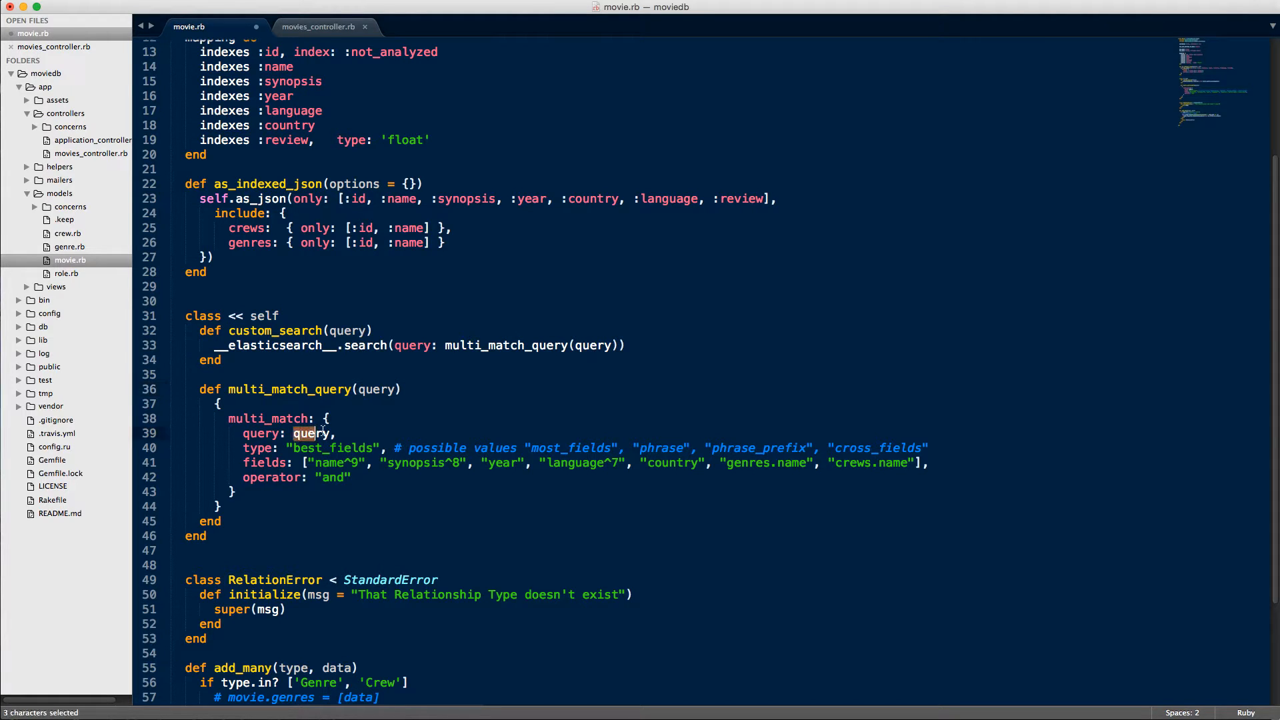
double_click(310, 432)
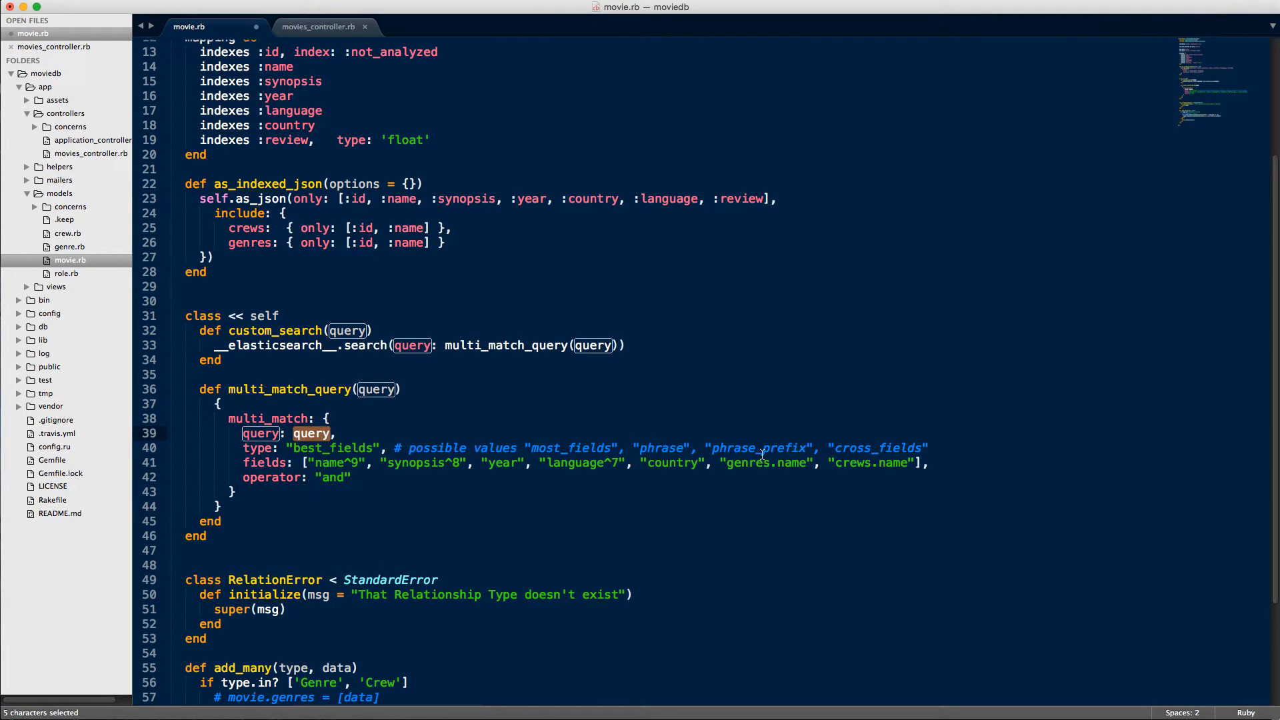
mouse_move(347, 463)
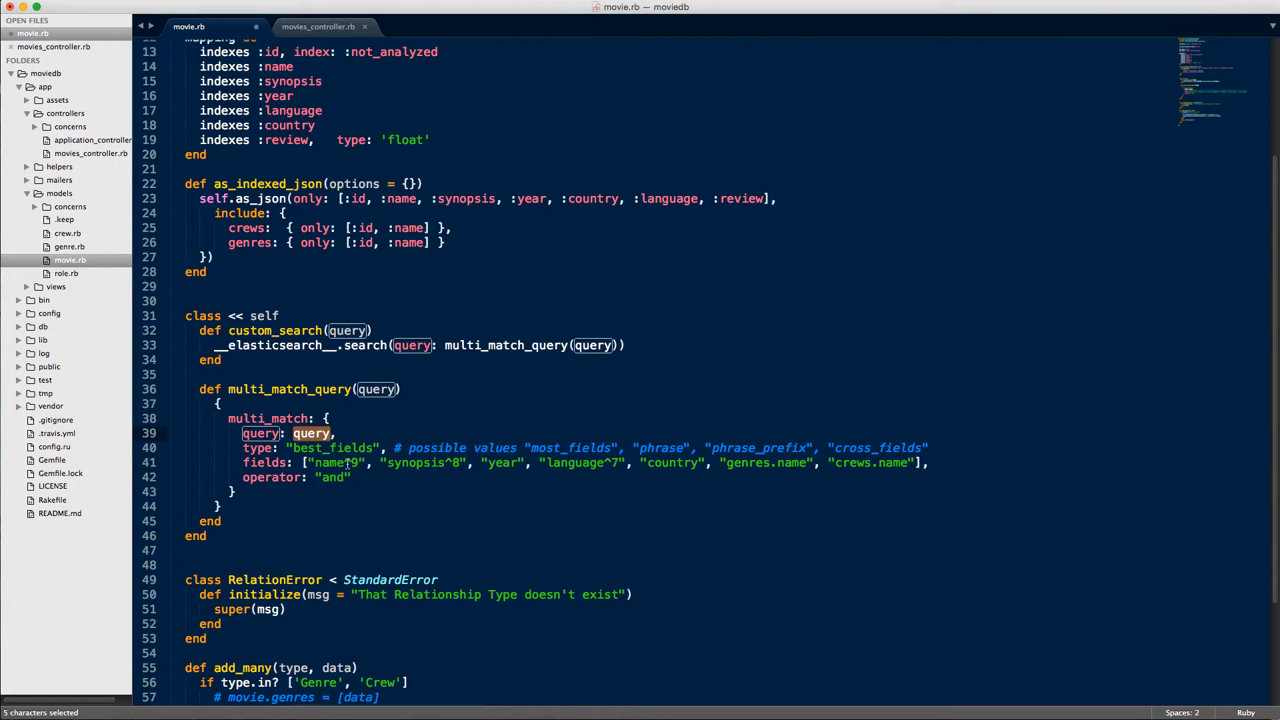
double_click(422, 462)
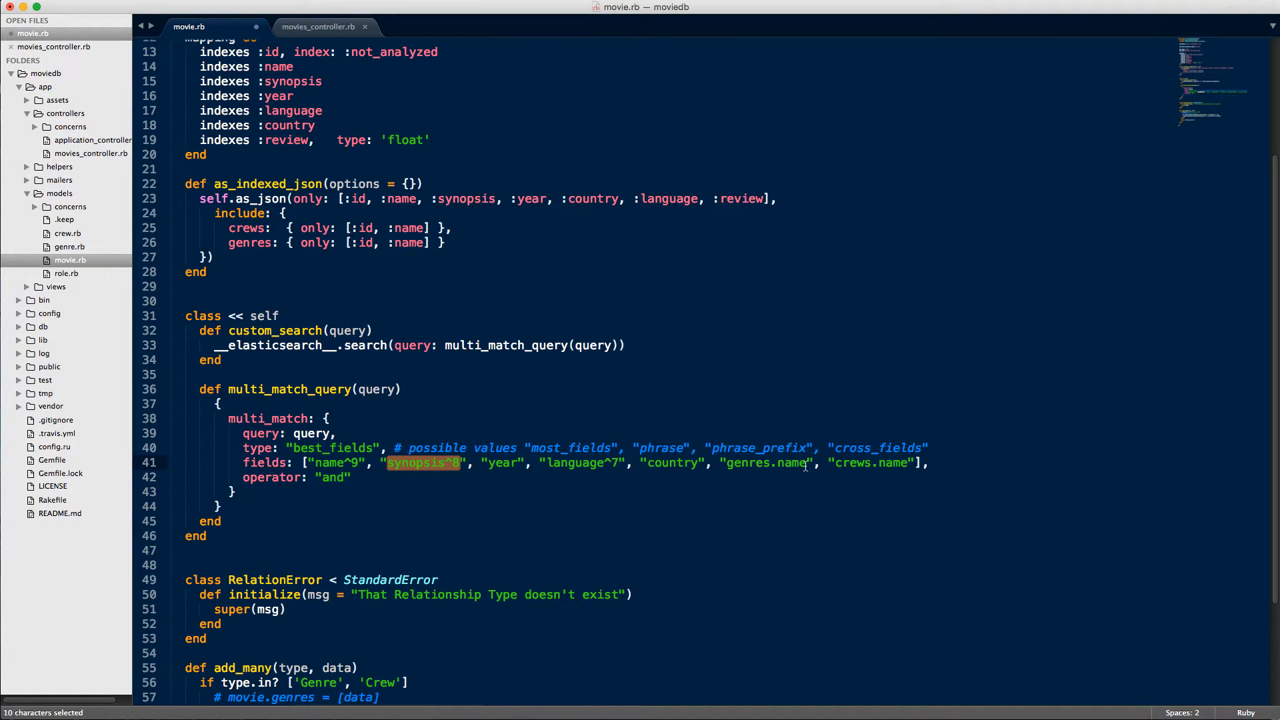
double_click(766, 462)
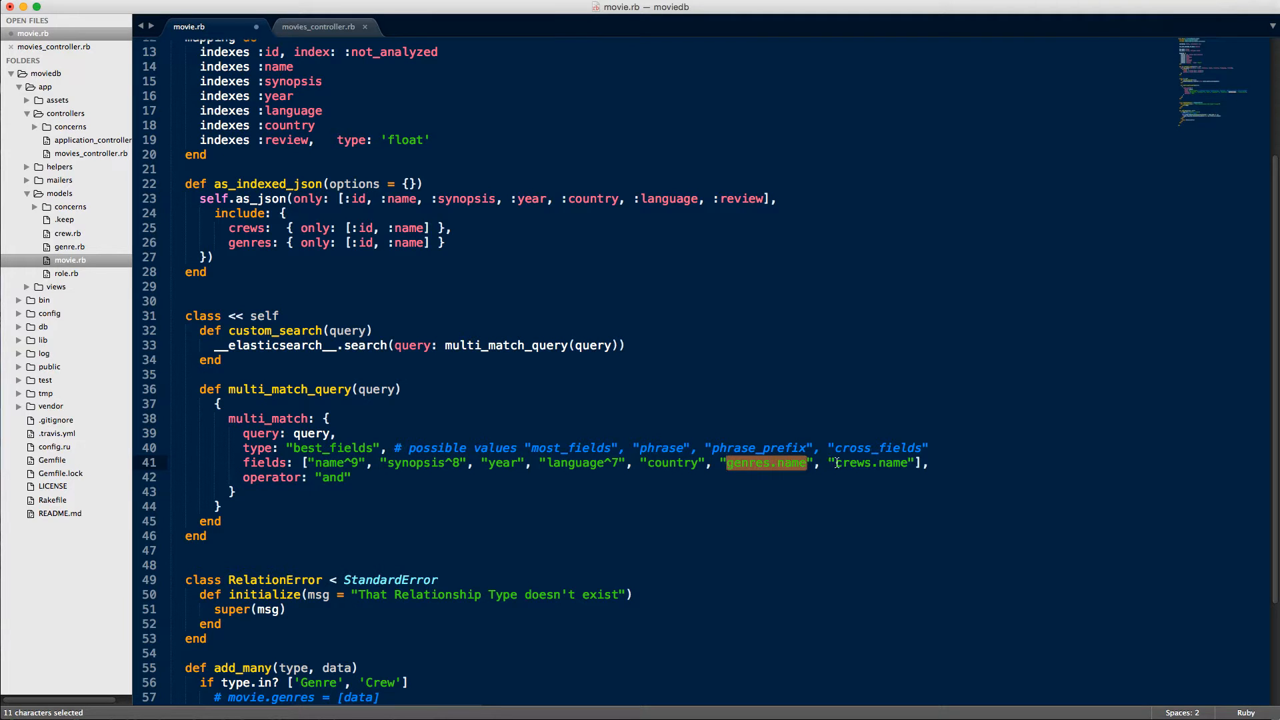
left_click(616, 429)
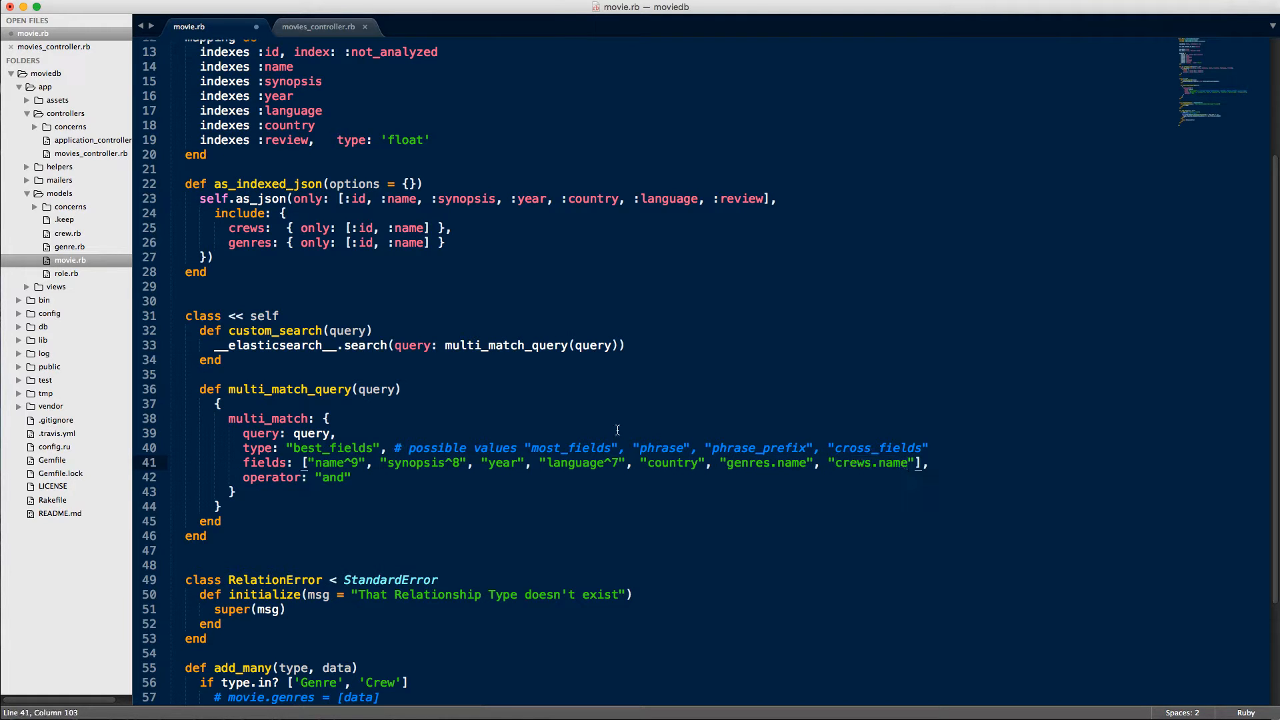
scroll("up", 3)
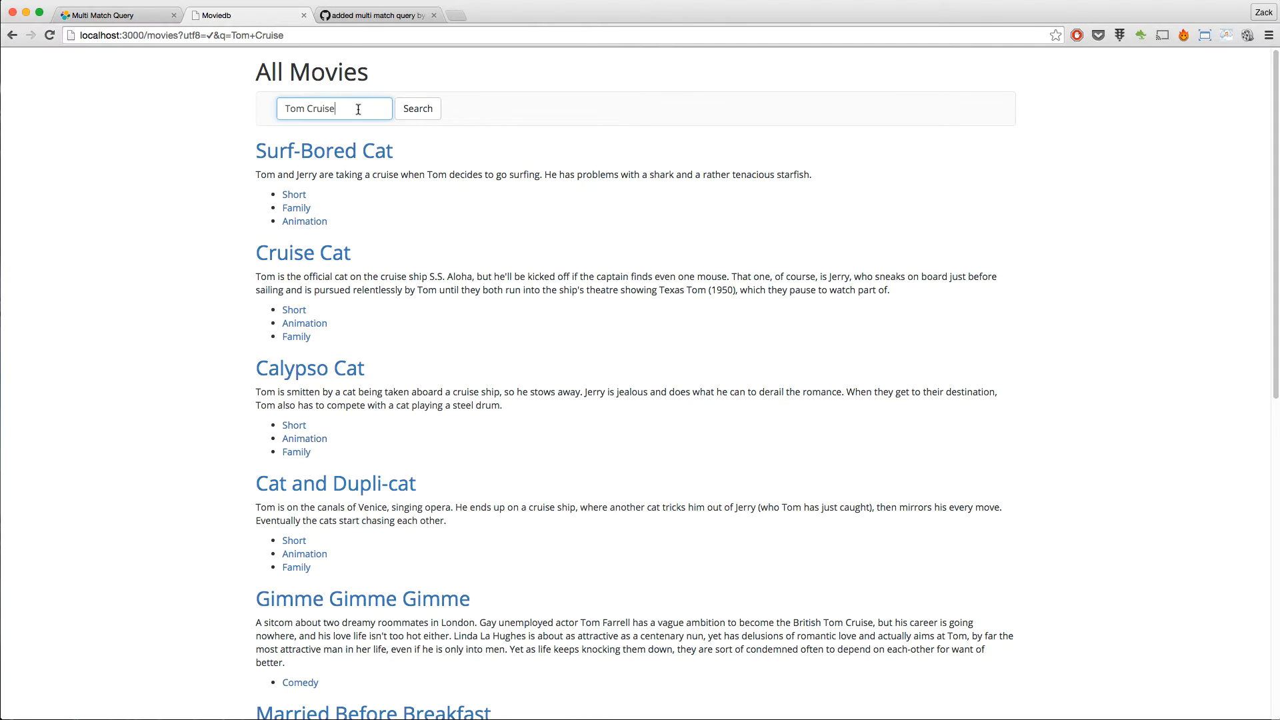
left_click(334, 109)
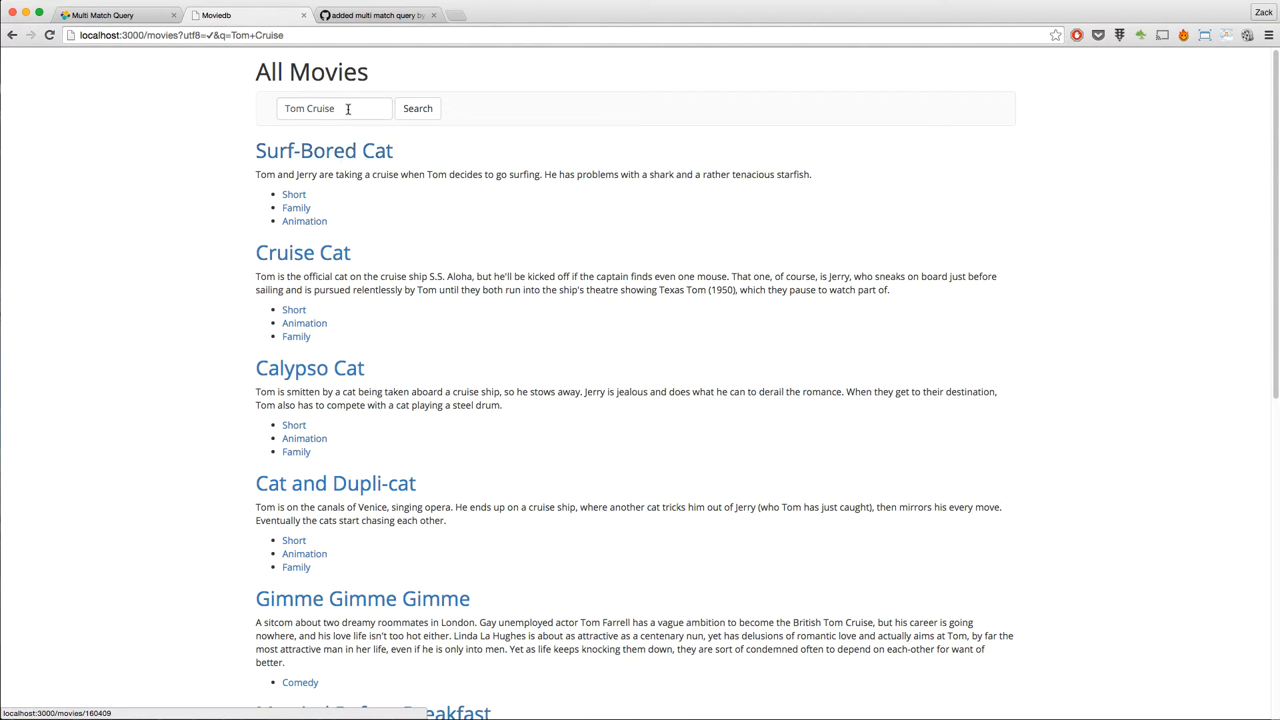
mouse_move(348, 117)
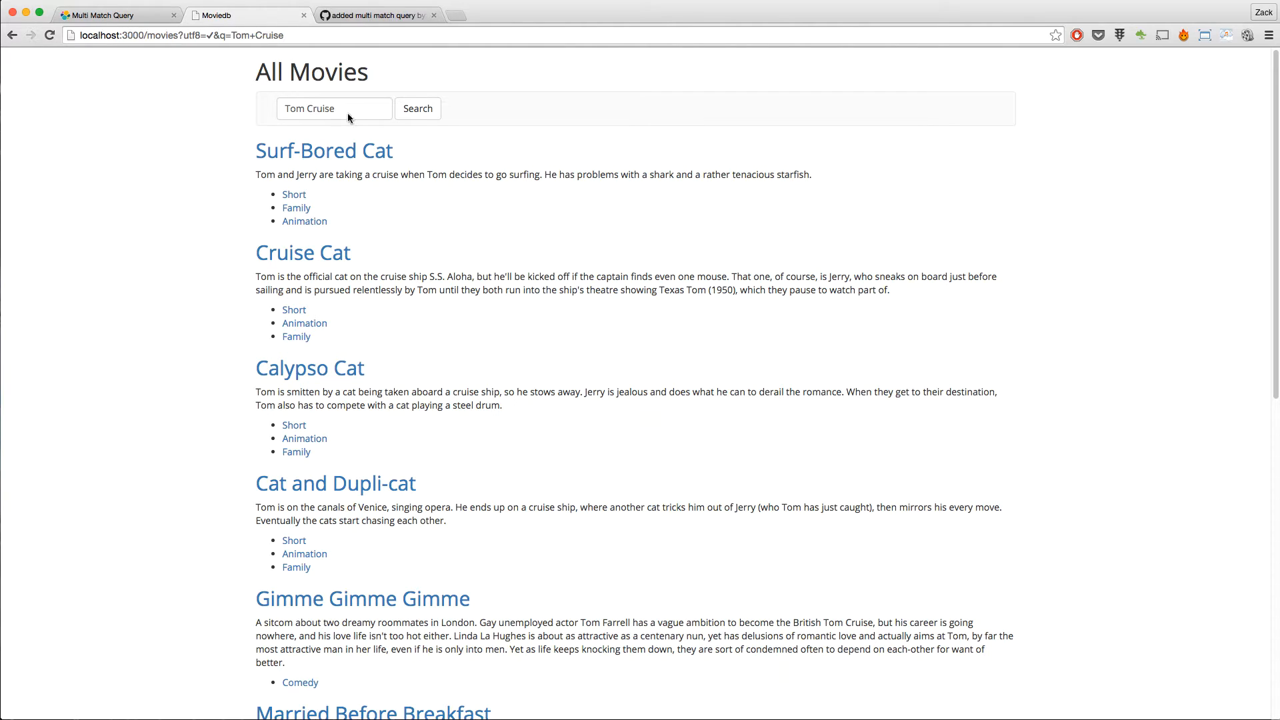
scroll("down", 3)
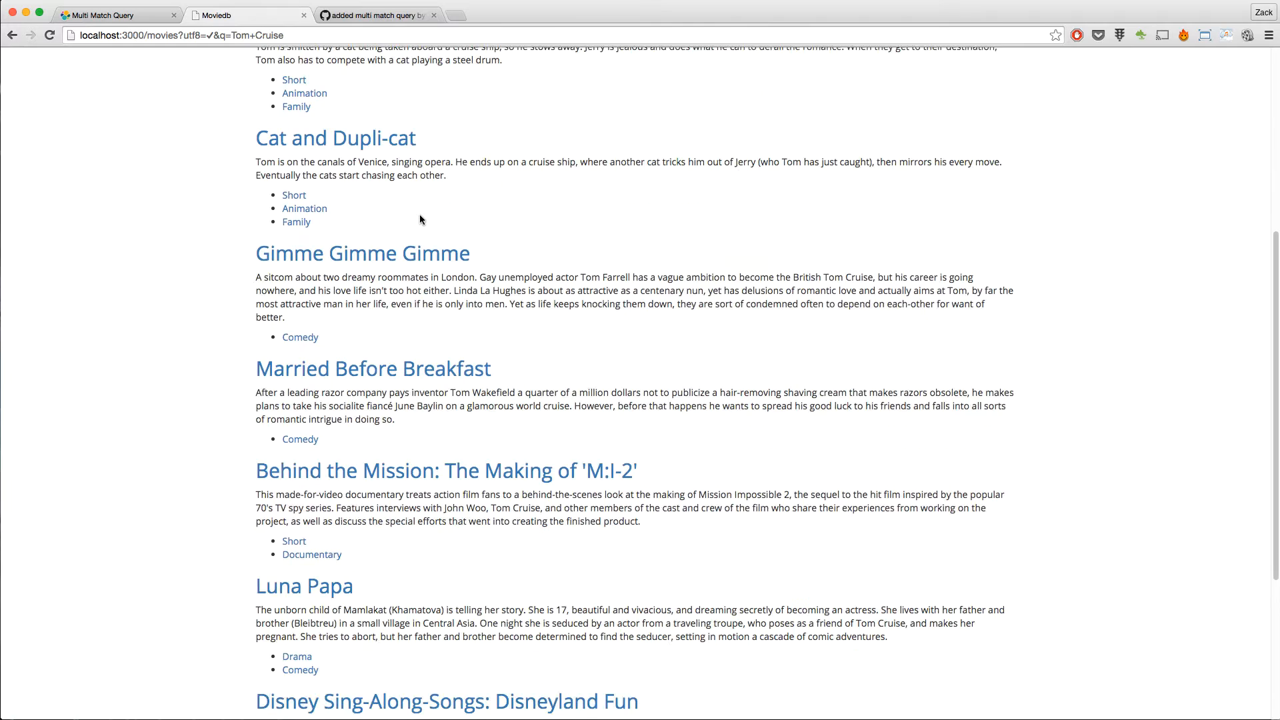
scroll("down", 3)
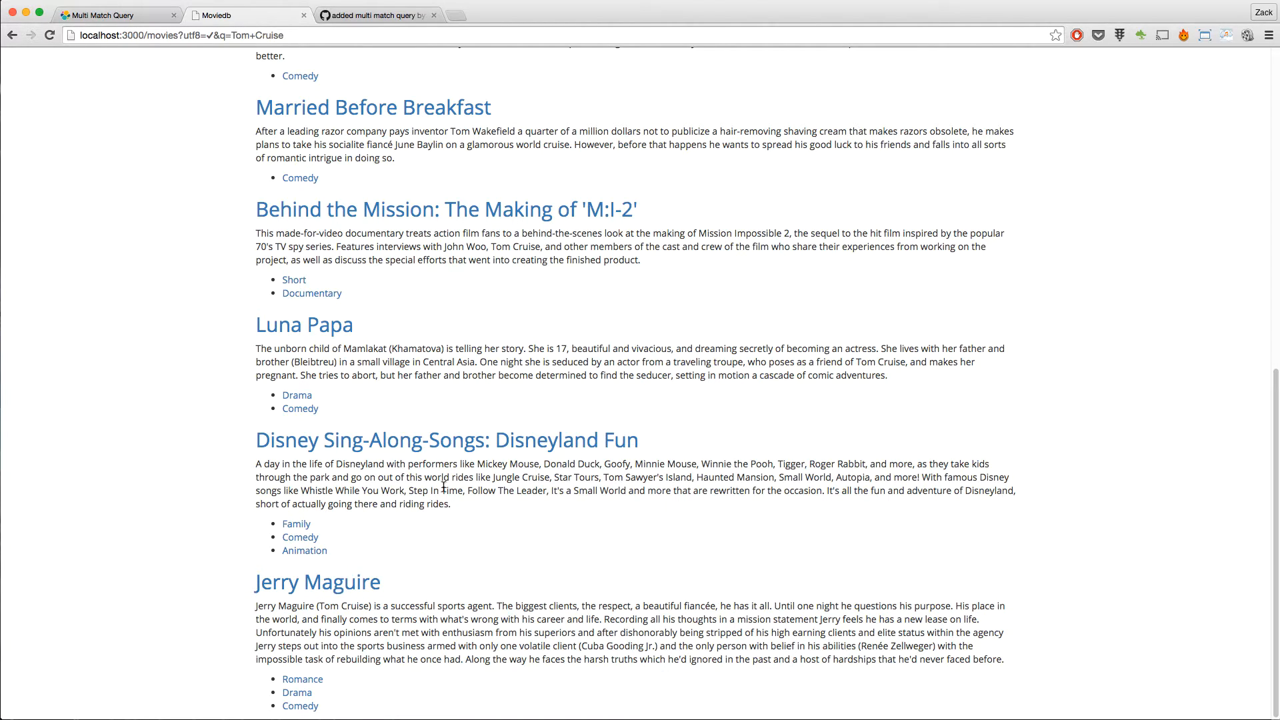
scroll("up", 3)
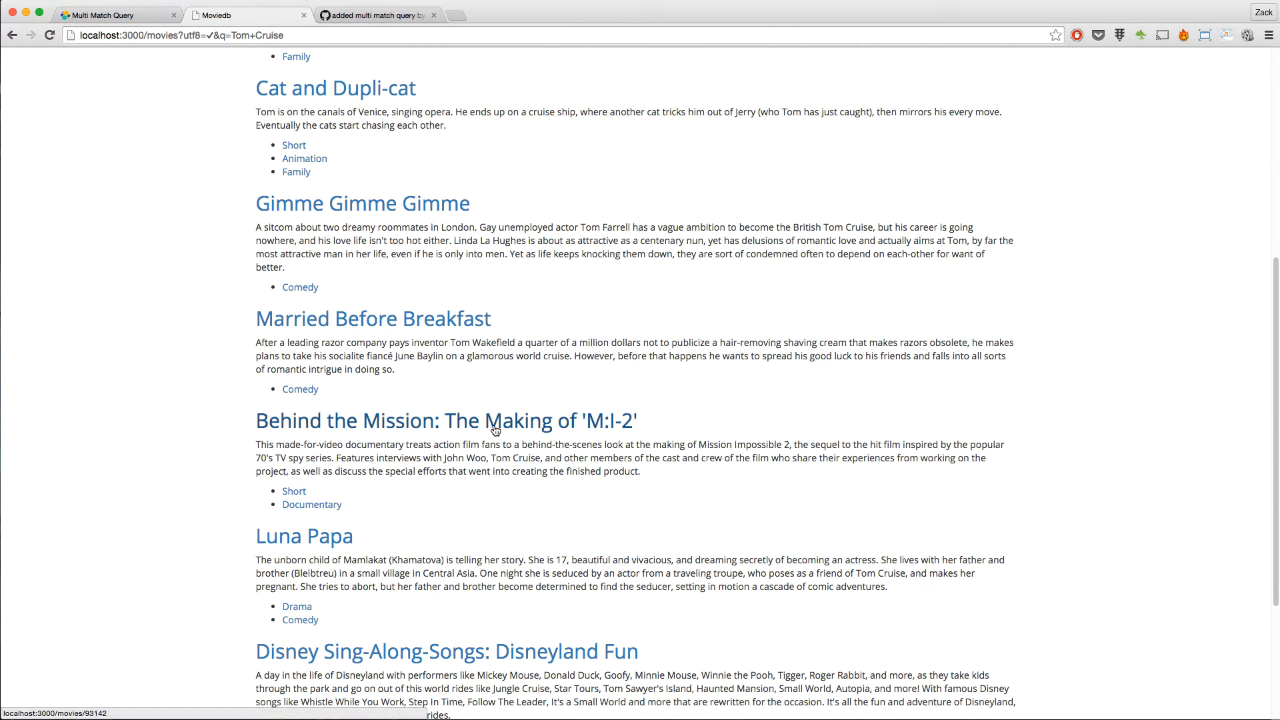
scroll("down", 3)
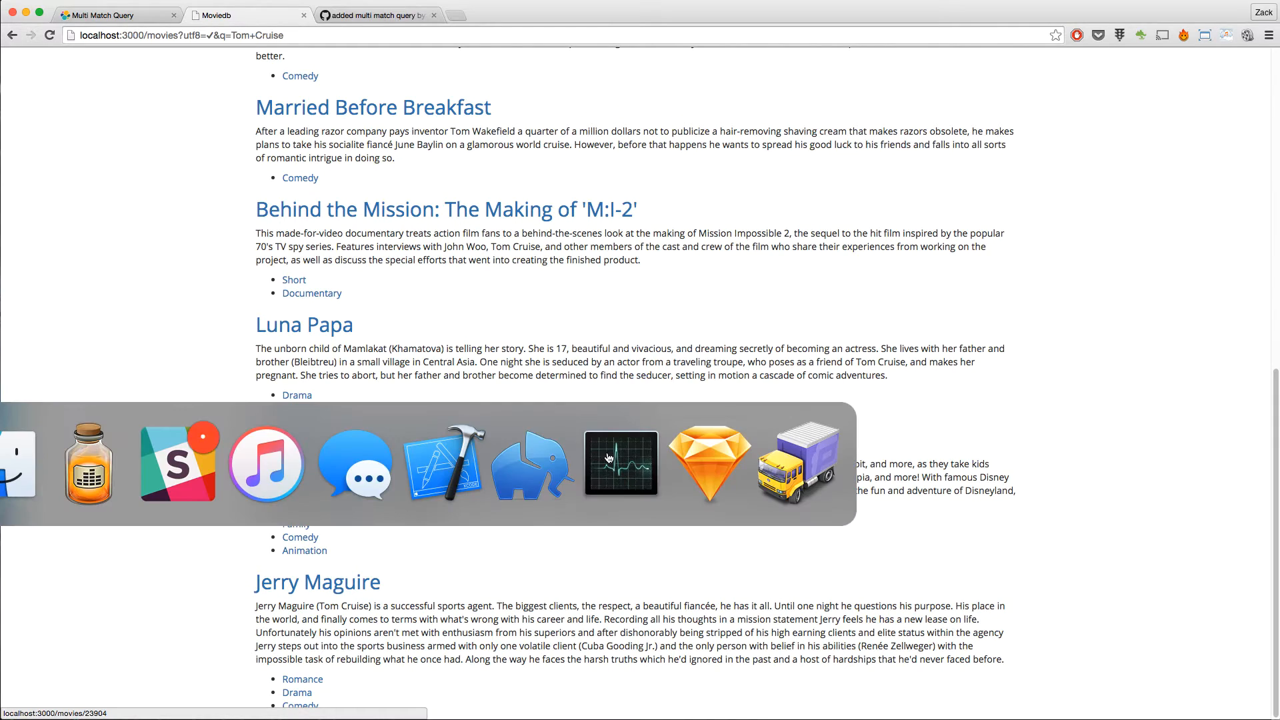
Give the crews.name entry in the multi_match fields list a boost of 10.
left_click(442, 464)
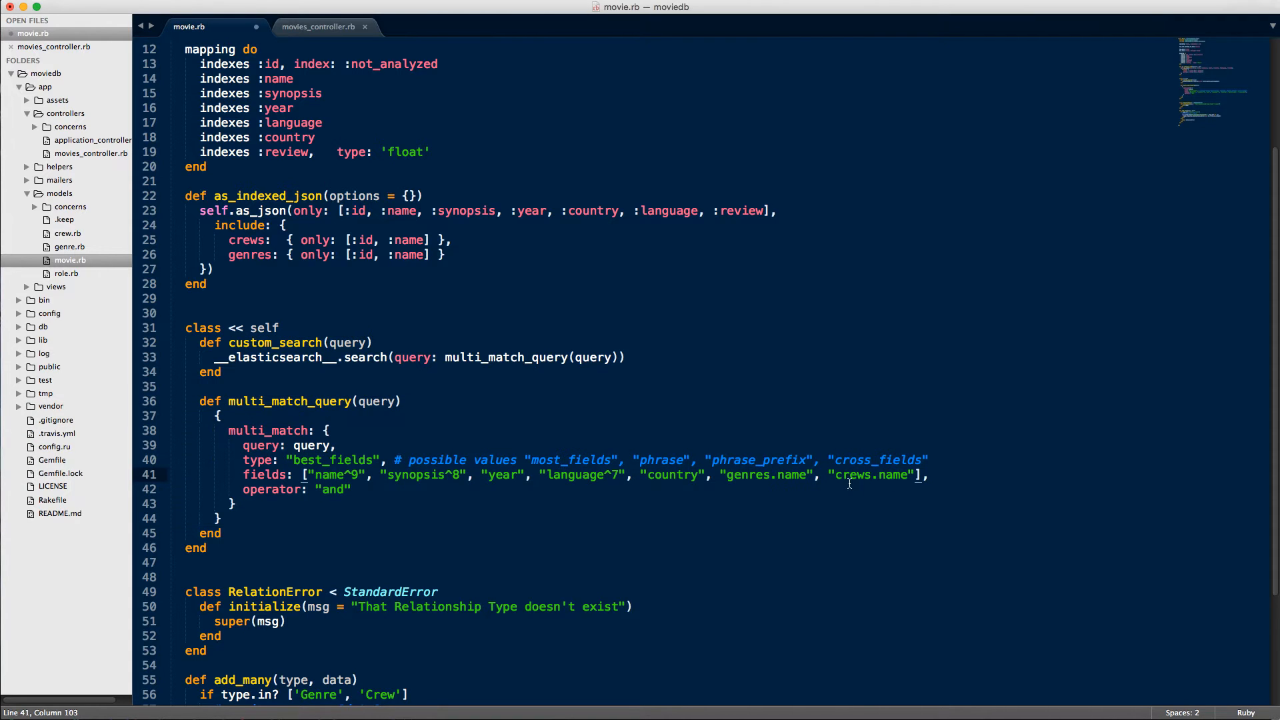
mouse_move(561, 472)
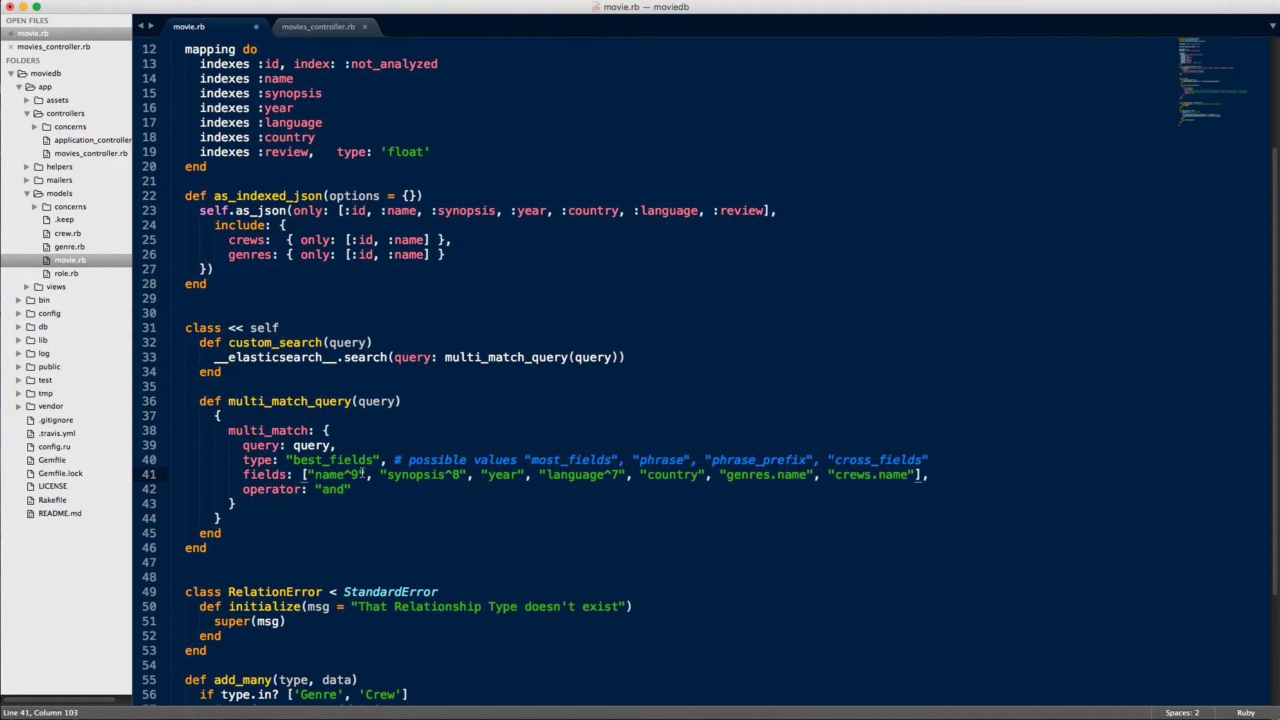
double_click(354, 473)
type("^")
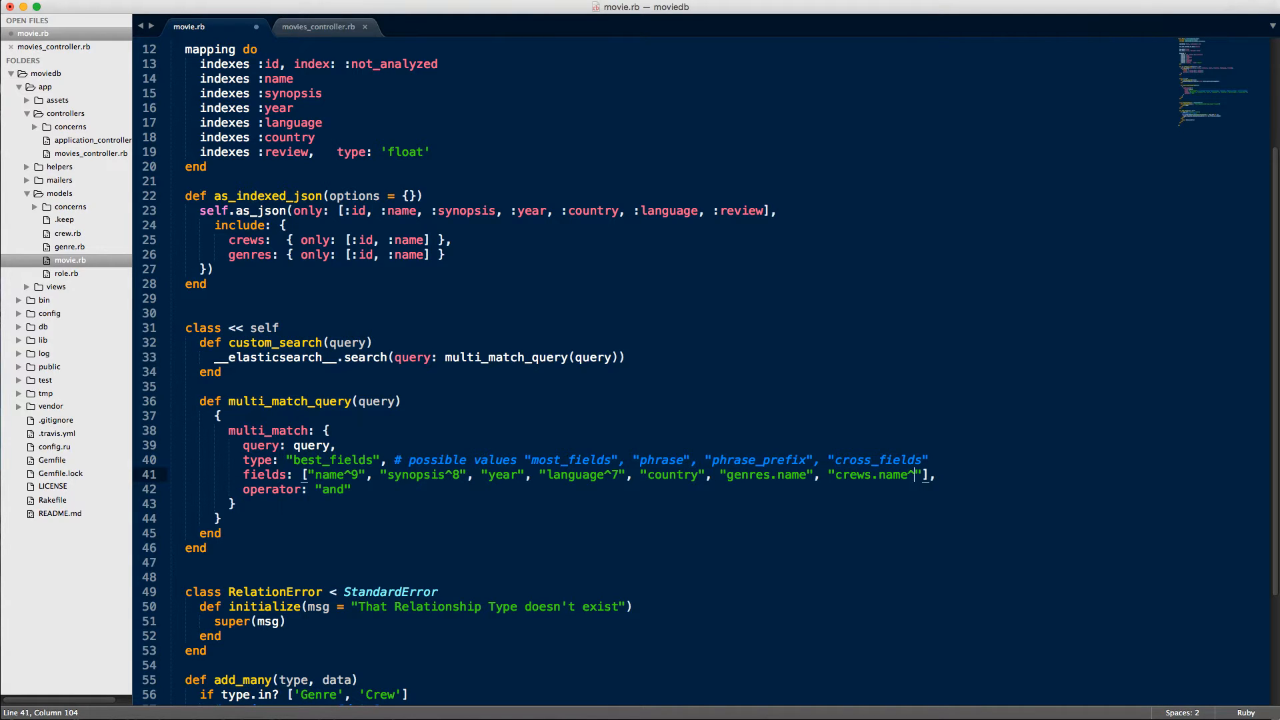
type("10")
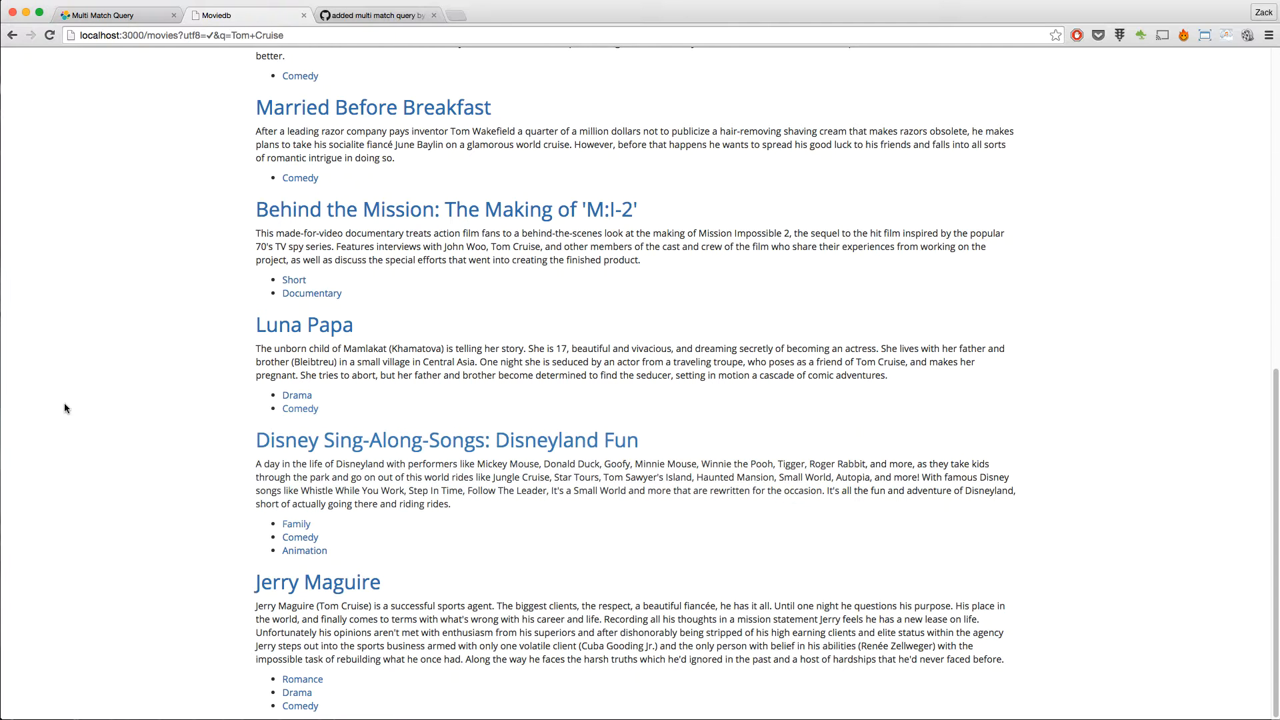
Resubmit the Moviedb Tom Cruise search and retry when the page fails to load.
left_click(418, 110)
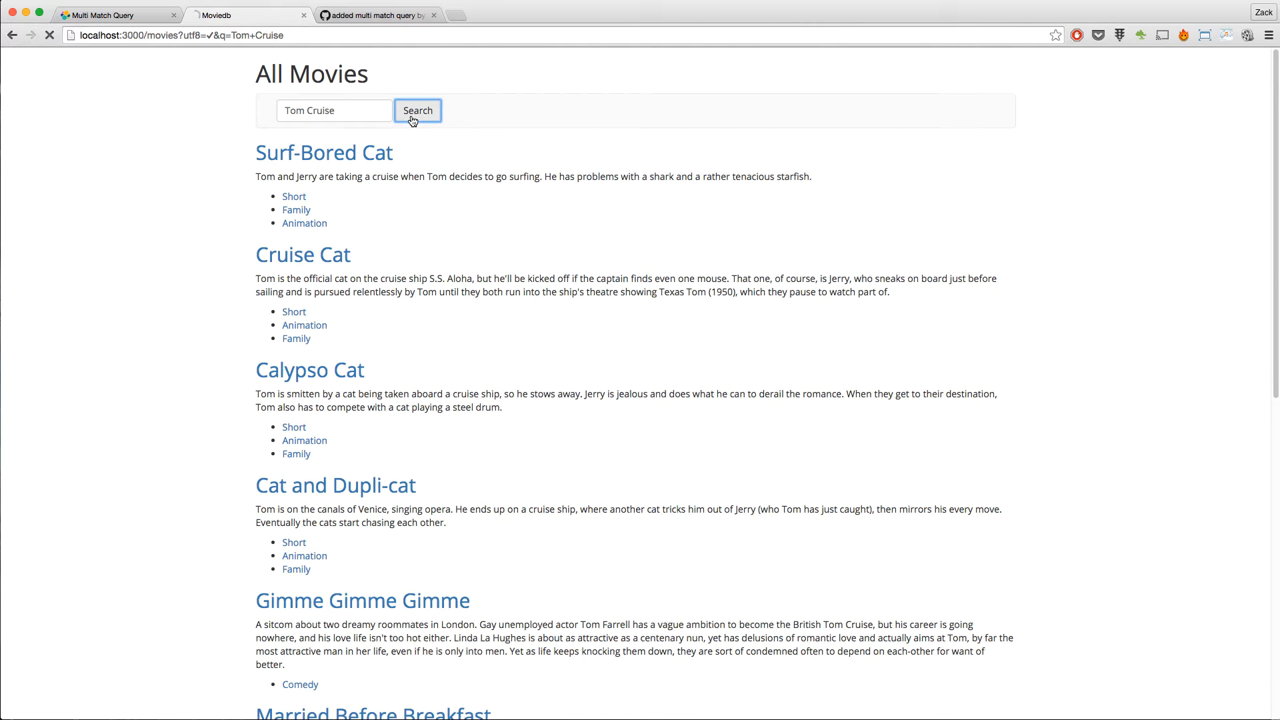
left_click(417, 110)
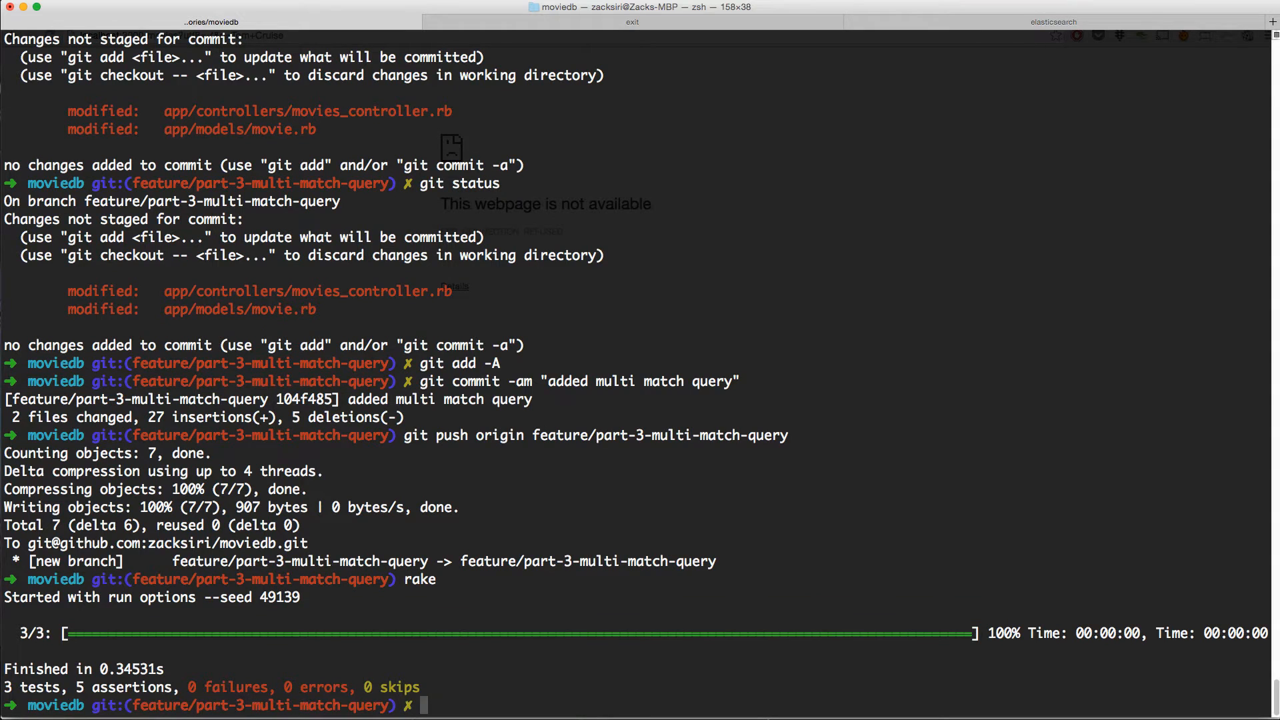
Run rails s in Terminal to restart the moviedb server.
type("rails s")
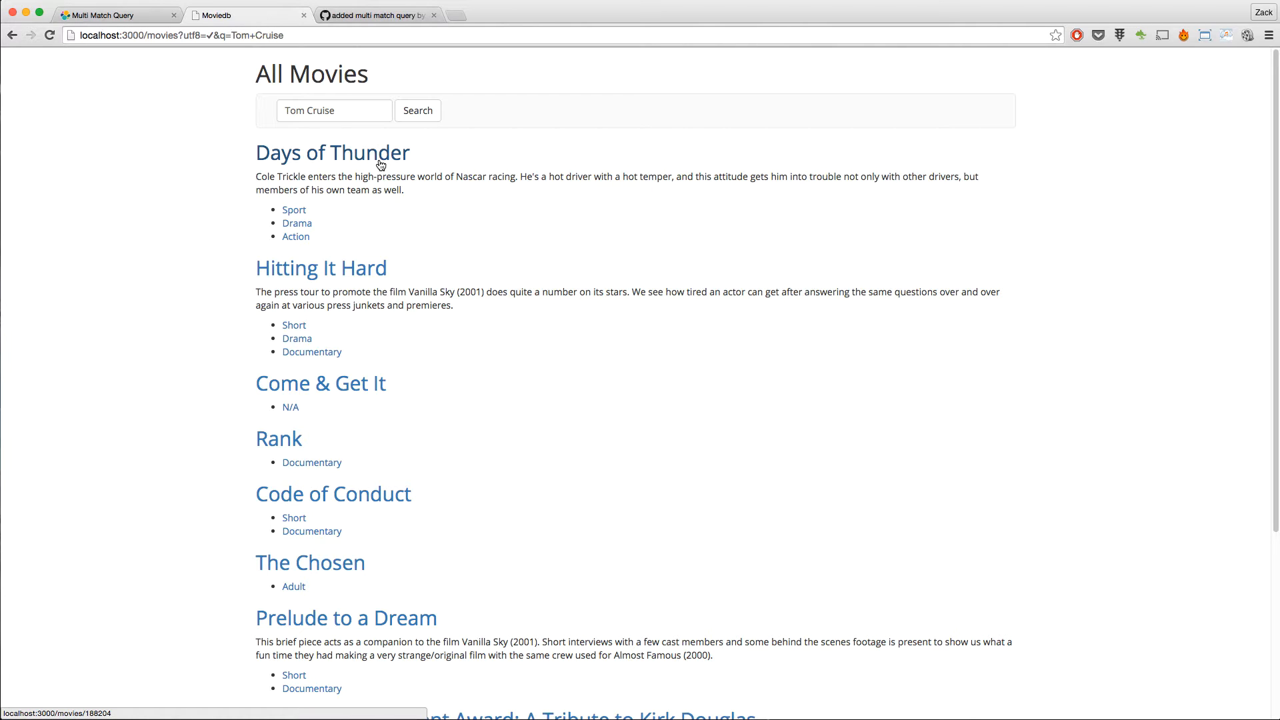
scroll("down", 3)
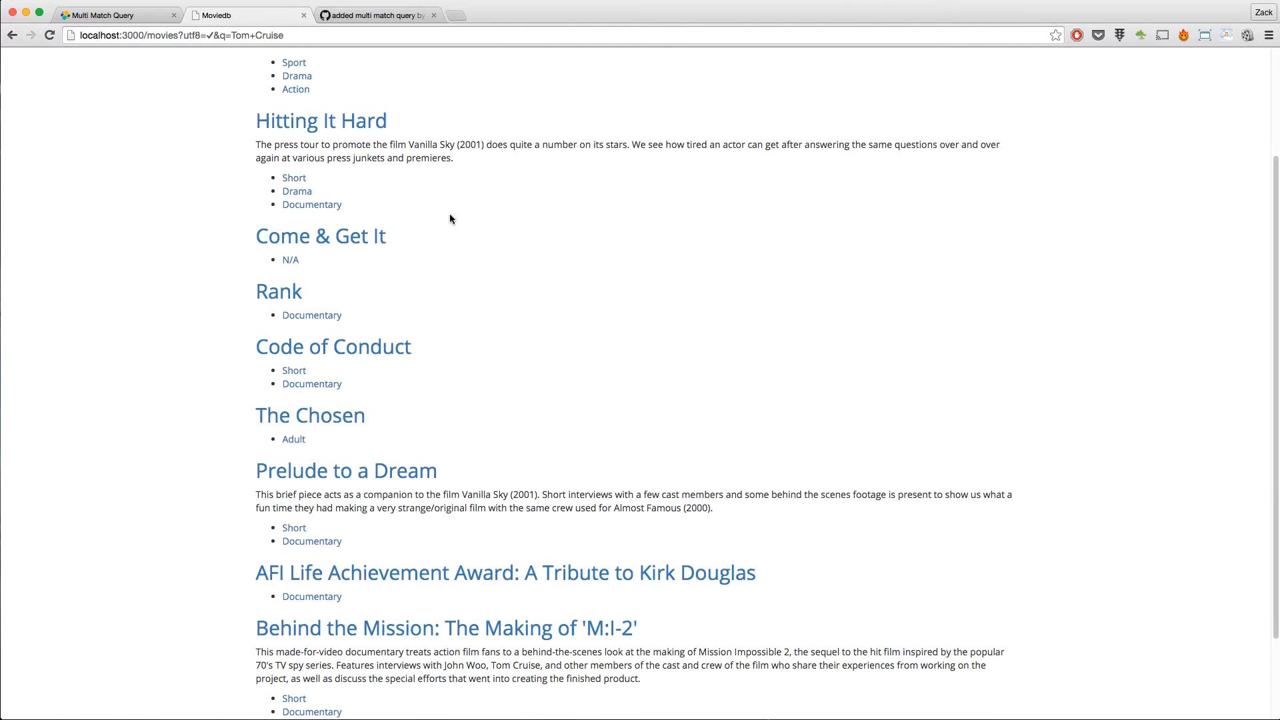
scroll("down", 3)
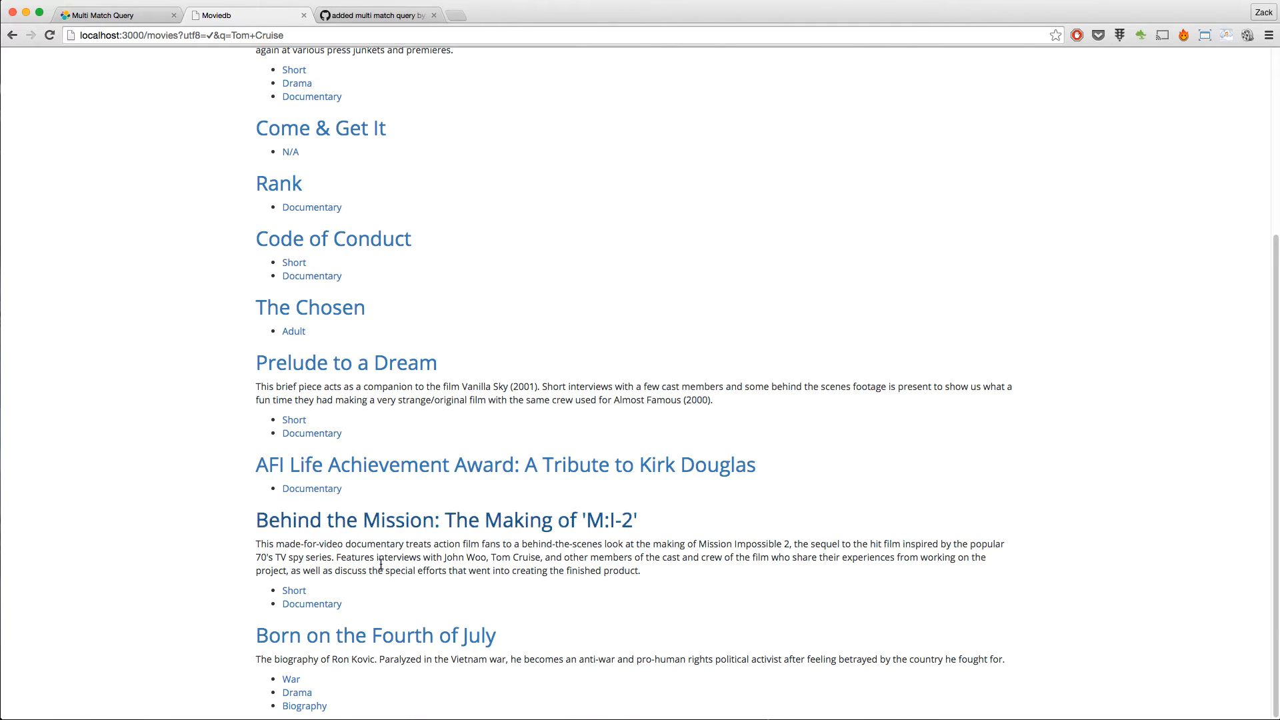
scroll("up", 3)
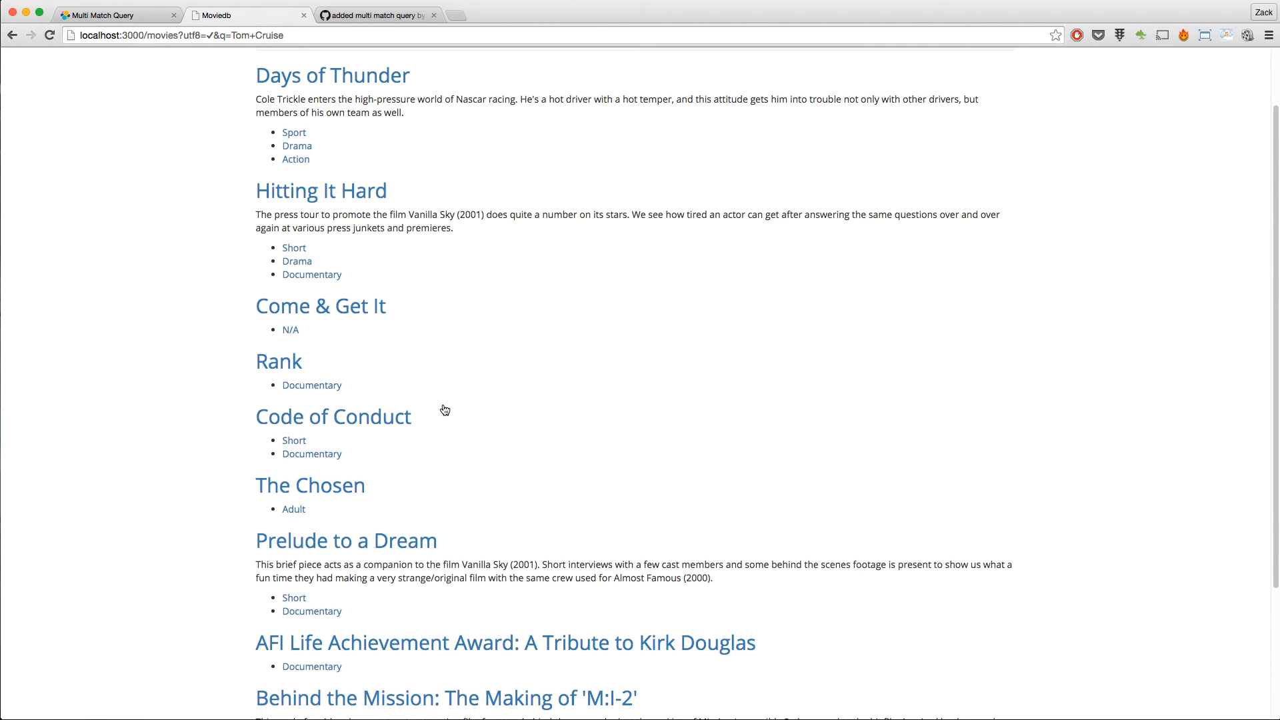
scroll("up", 3)
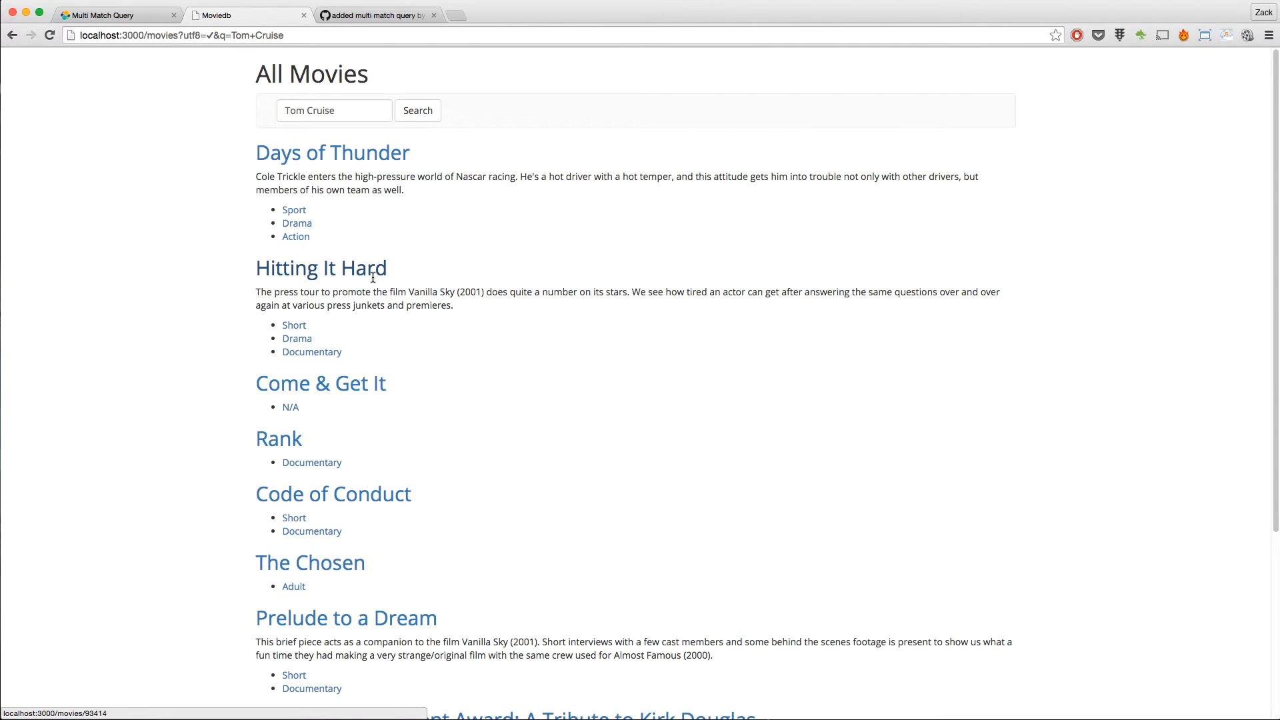
mouse_move(520, 299)
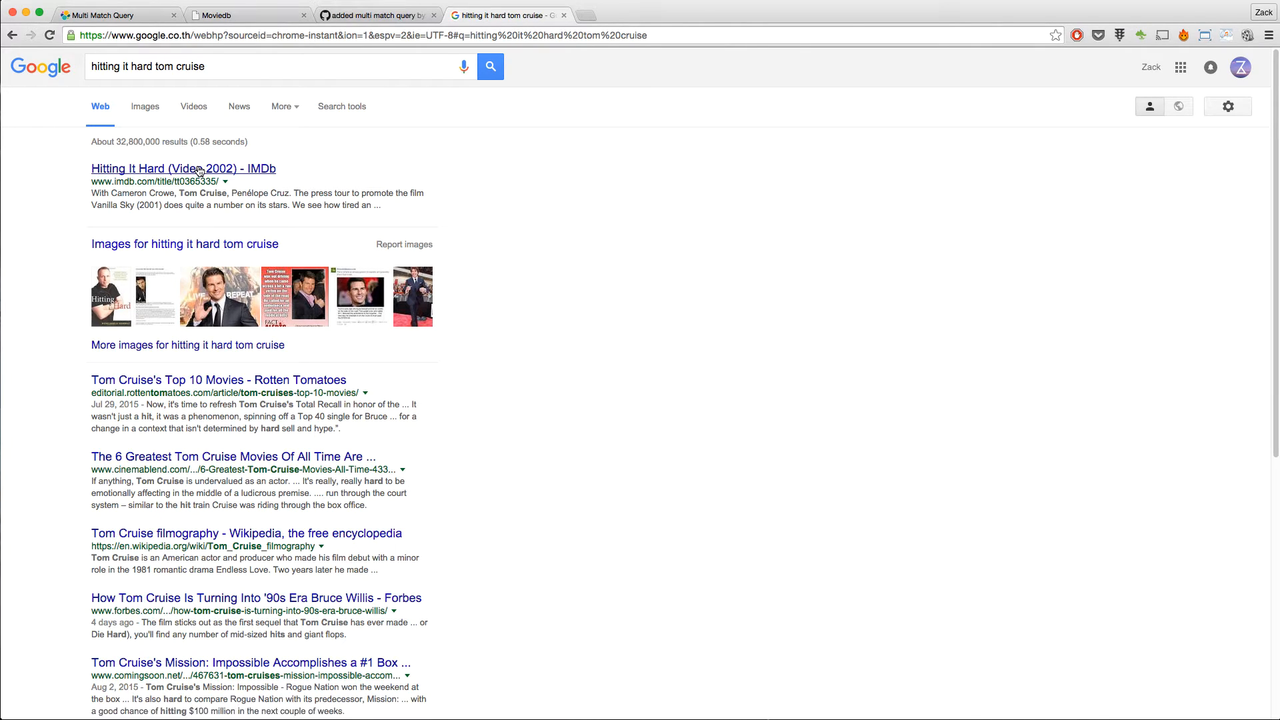
Open the Hitting It Hard IMDb result and scroll down to its cast list.
left_click(182, 168)
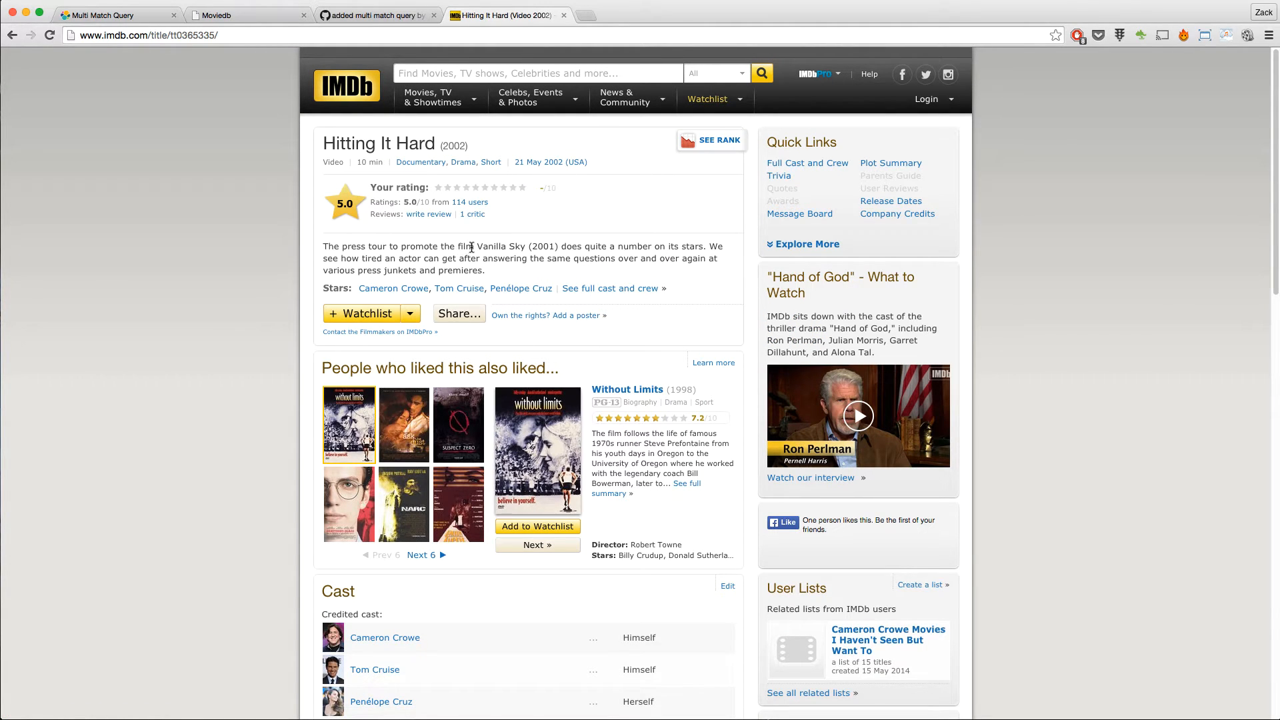
scroll("down", 3)
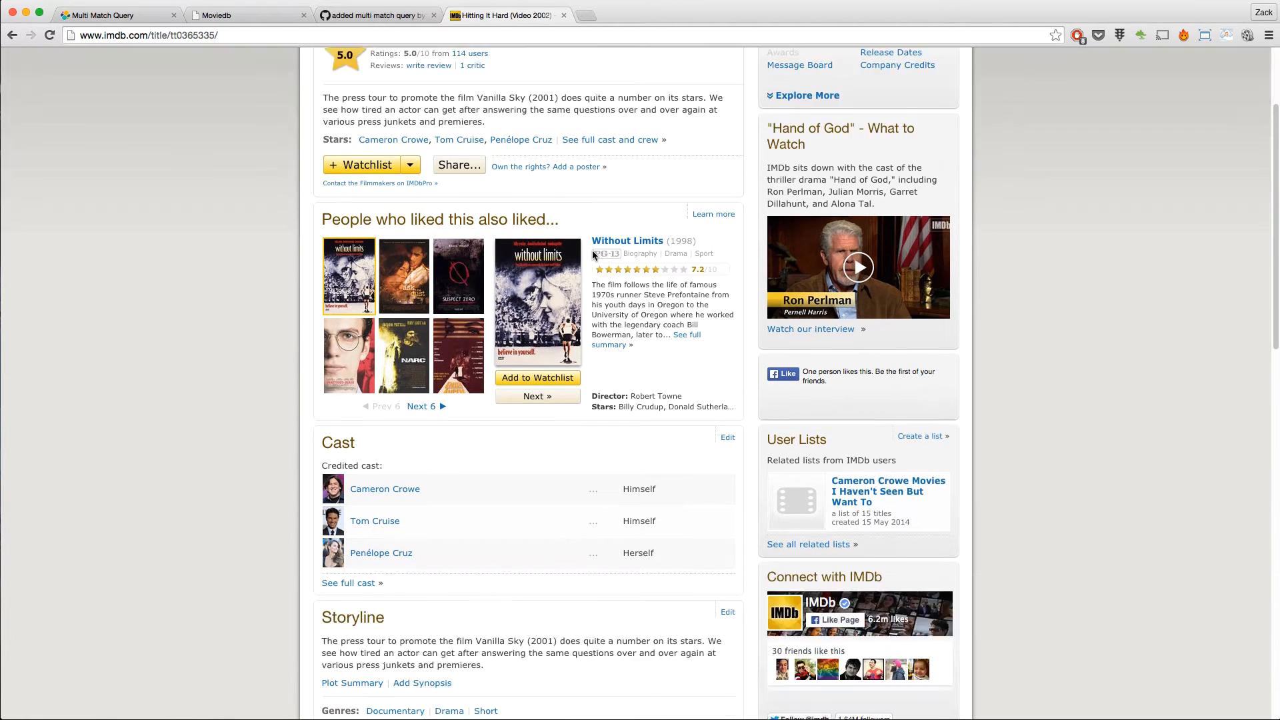
scroll("down", 3)
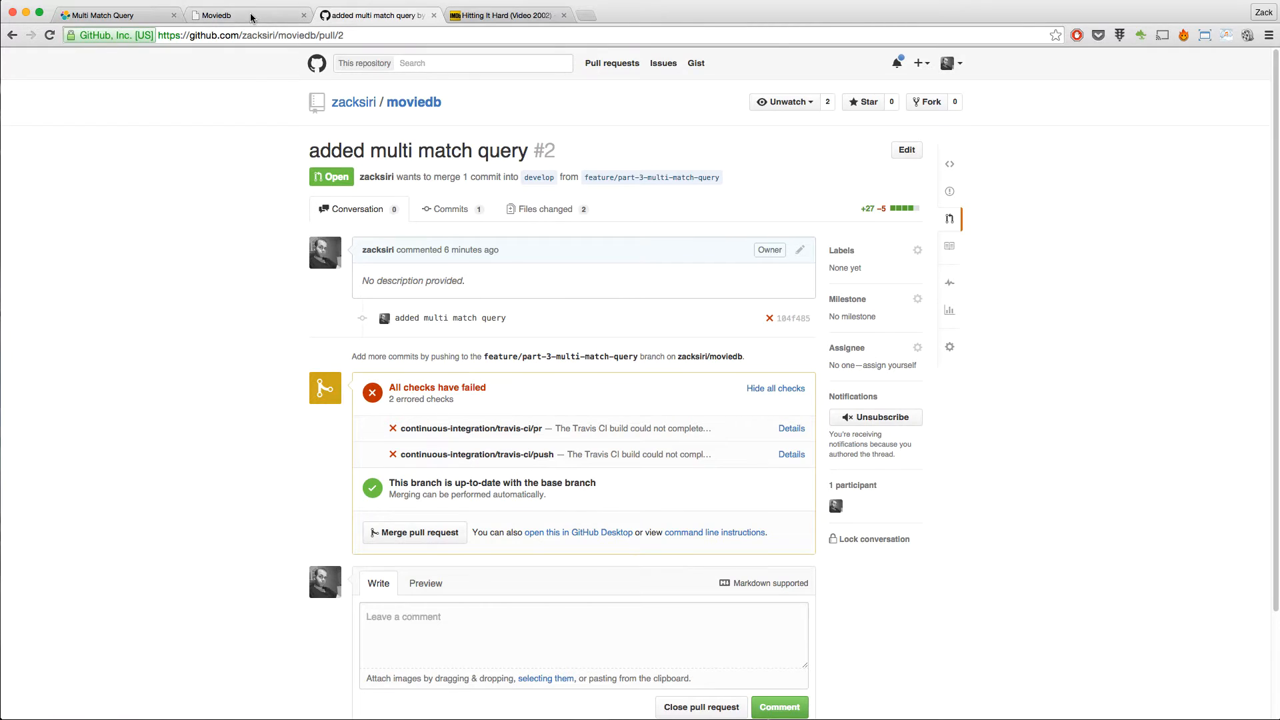
Search IMDb for 'born on fourth of july', then return to the Moviedb results.
left_click(237, 15)
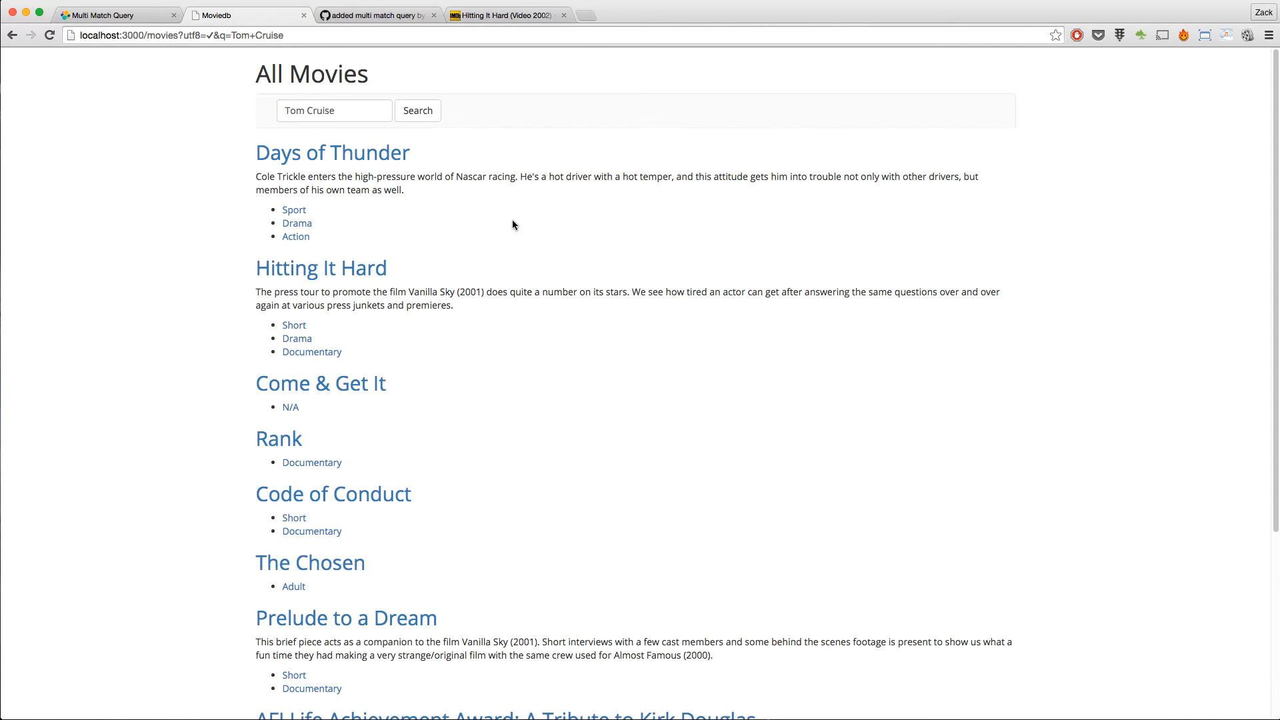
mouse_move(498, 301)
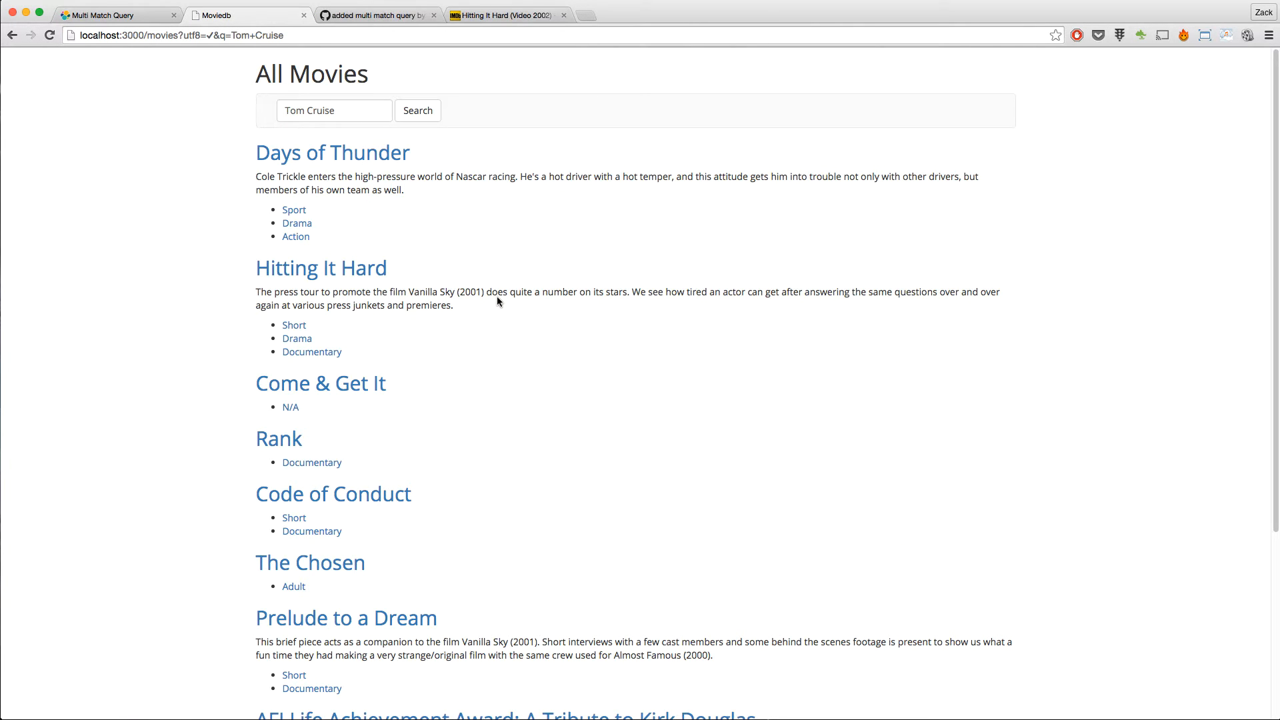
scroll("down", 3)
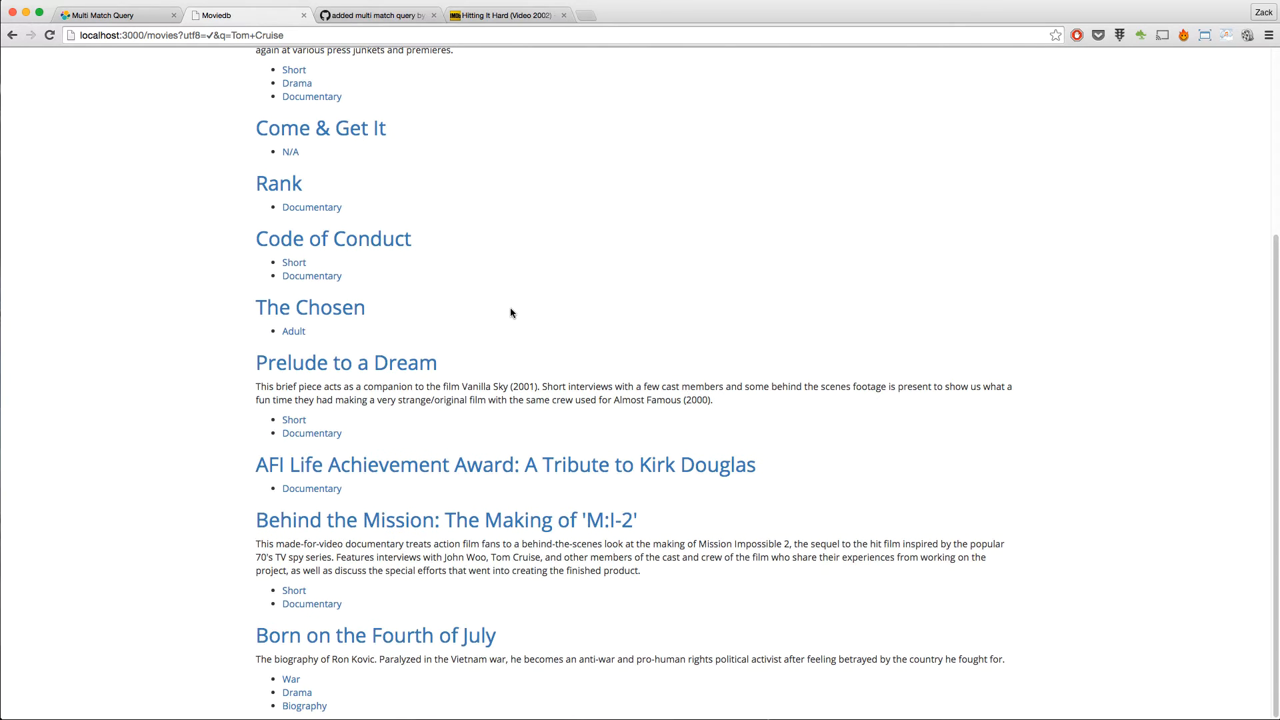
mouse_move(331, 647)
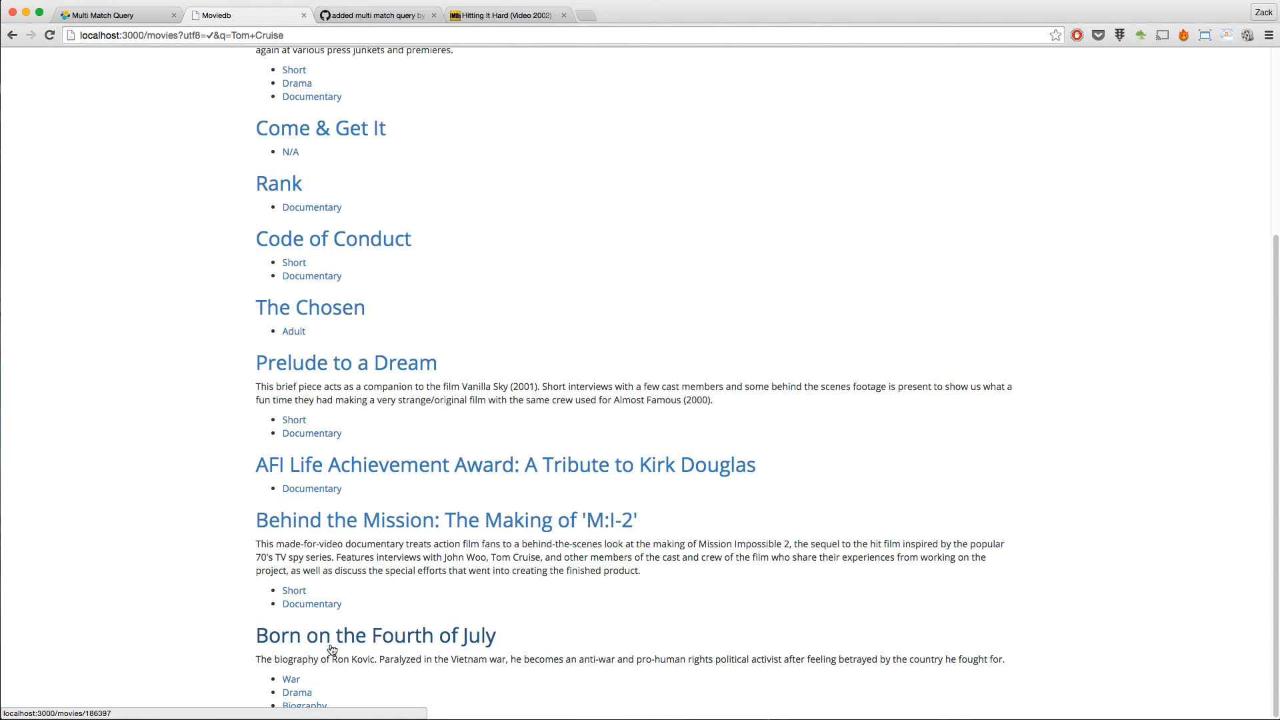
left_click(506, 15)
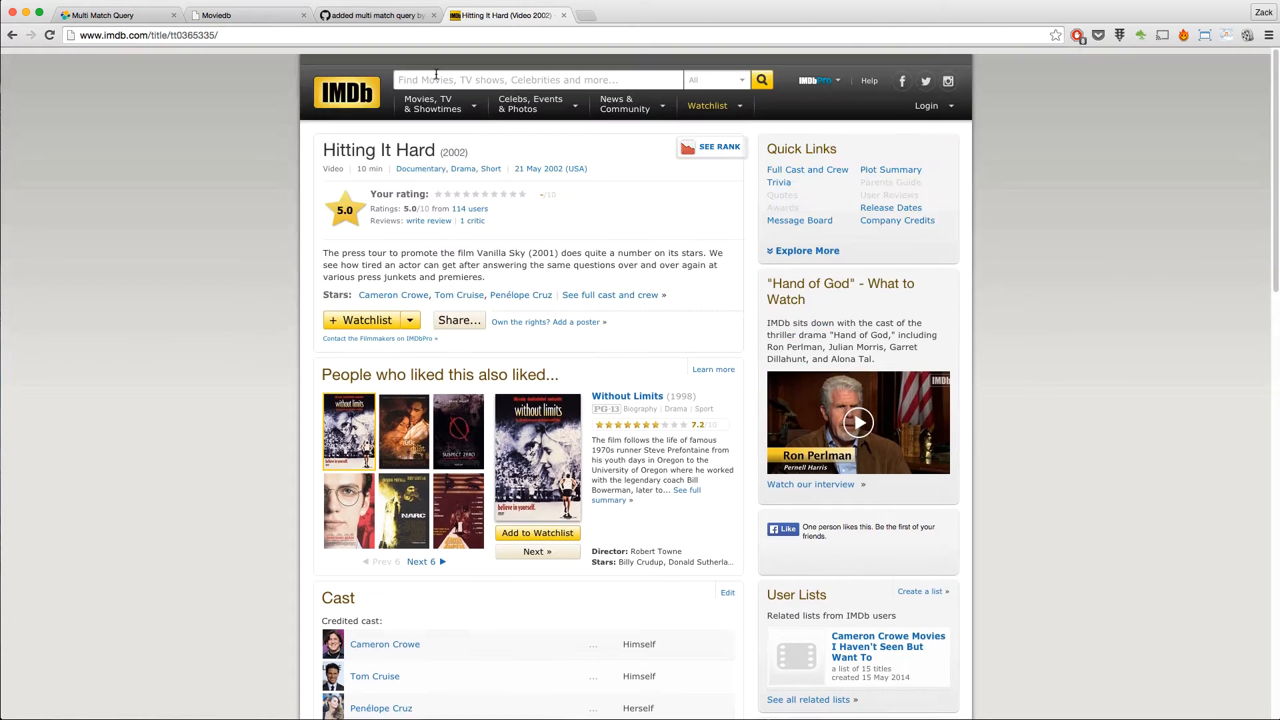
type("bounr")
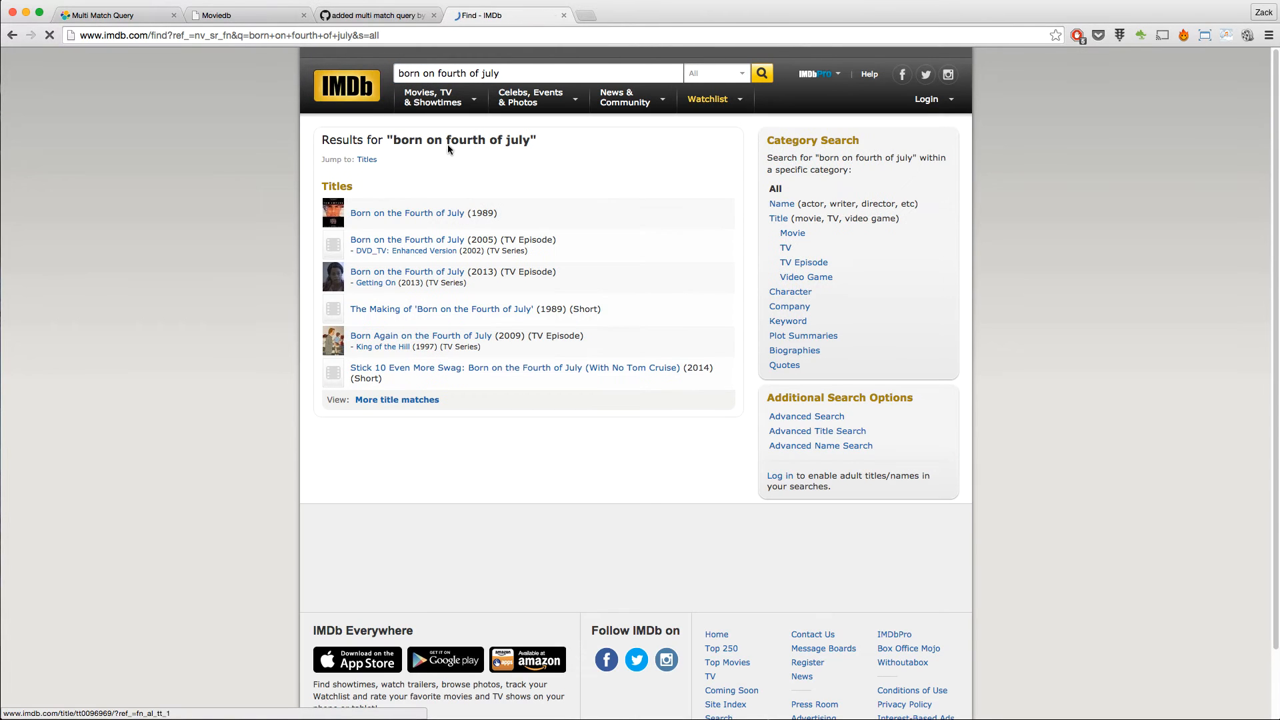
left_click(244, 15)
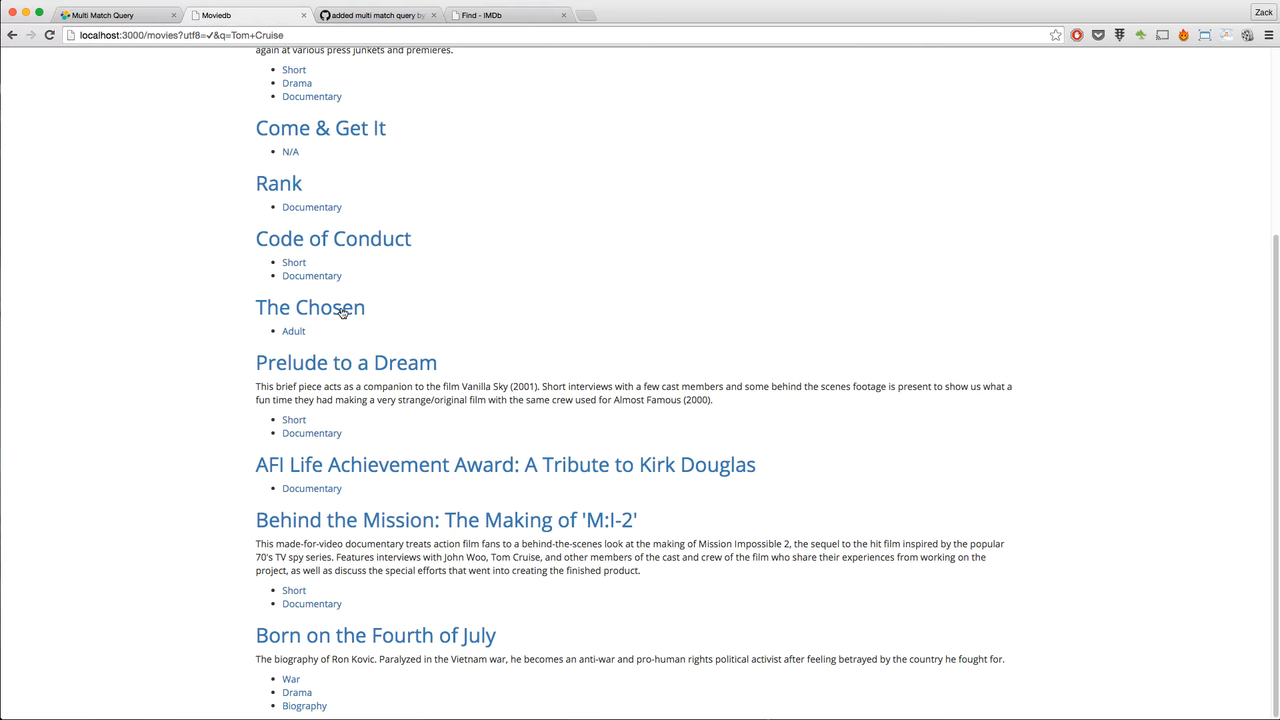
mouse_move(443, 639)
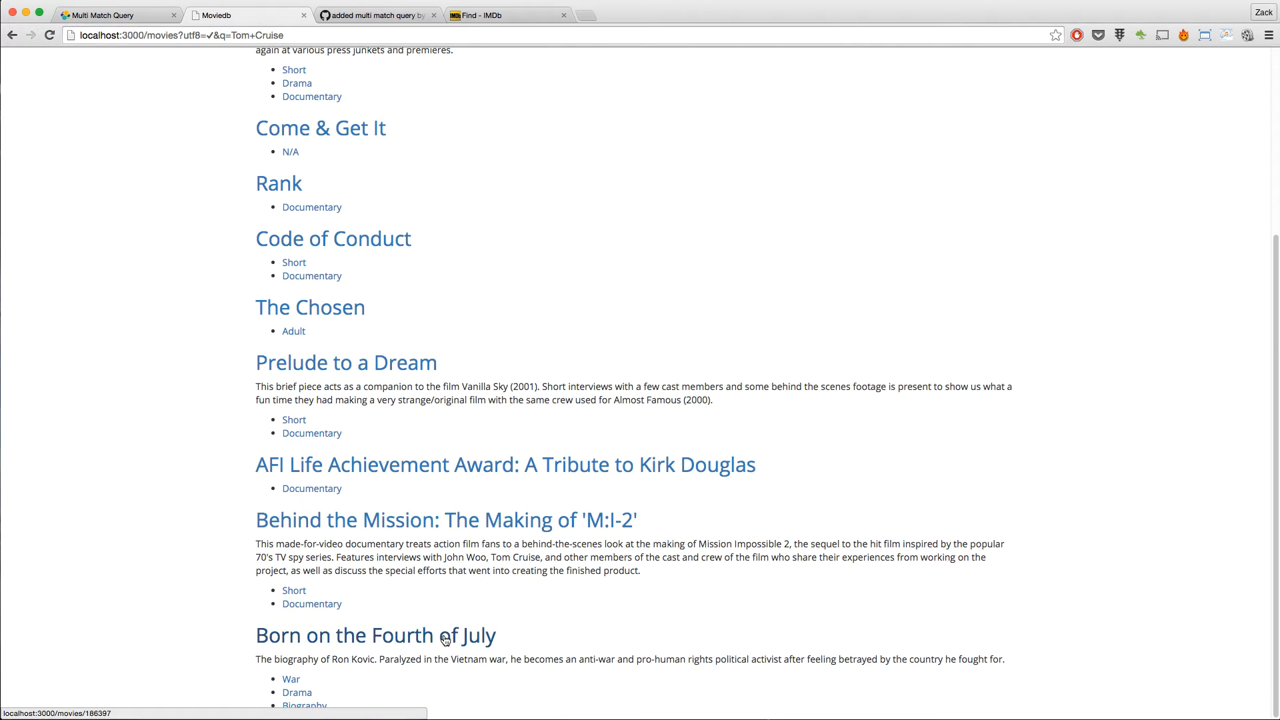
mouse_move(448, 440)
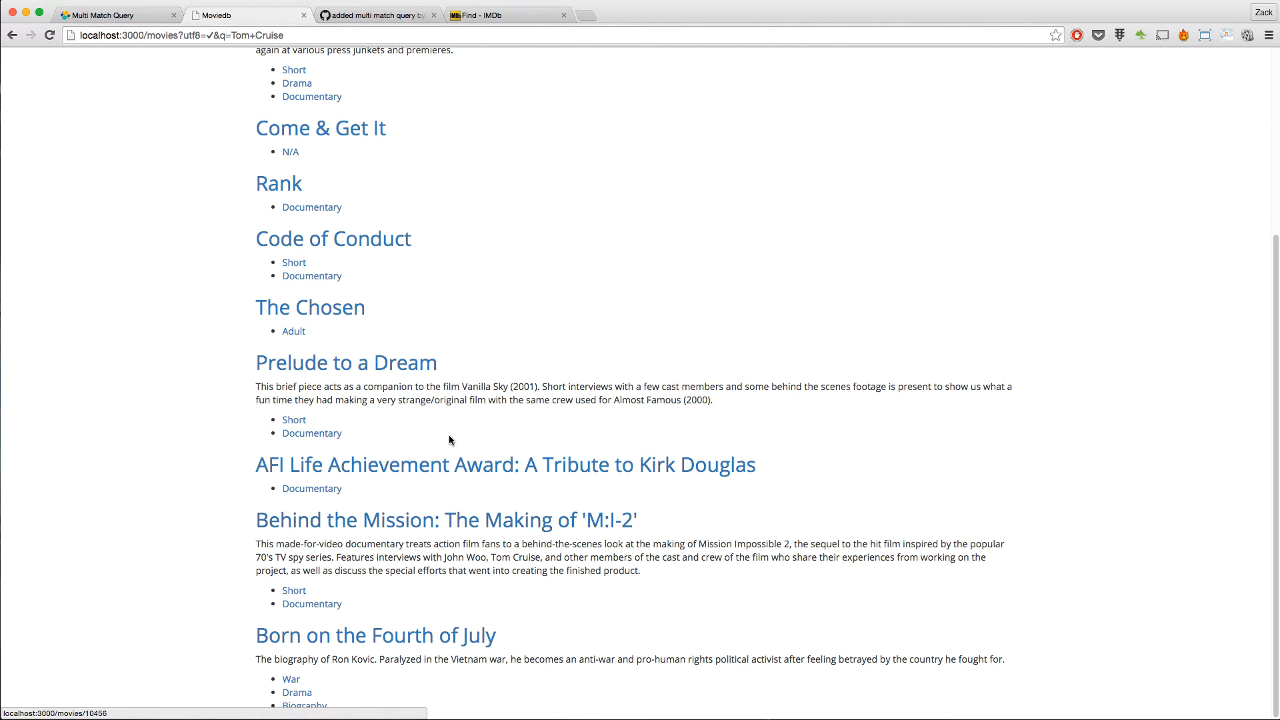
scroll("up", 3)
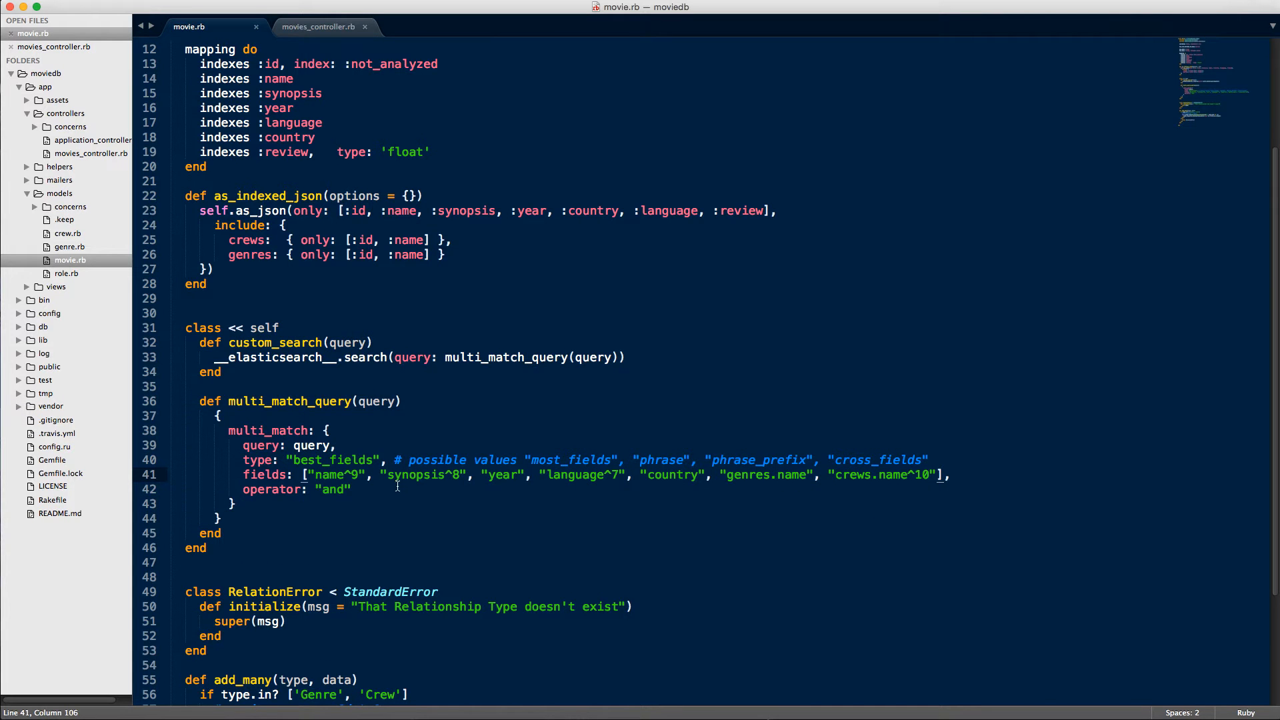
Select the best_fields type value in movie.rb's multi_match query.
double_click(327, 459)
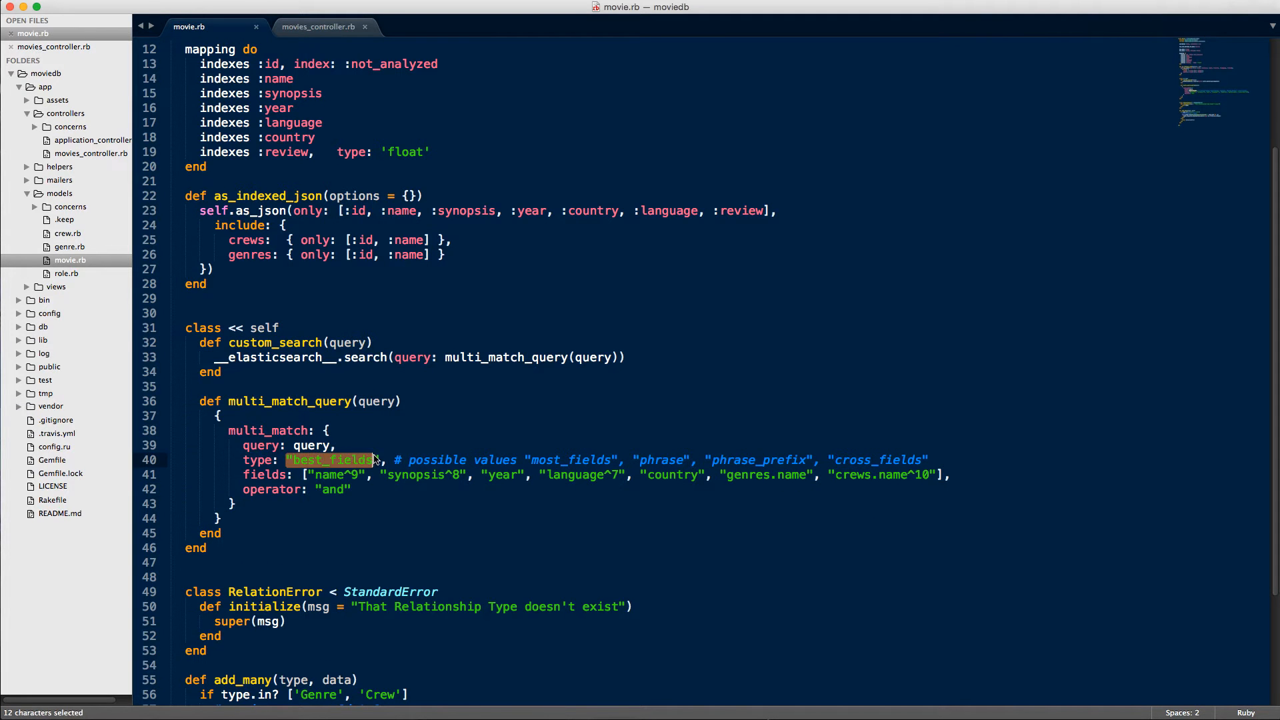
left_click(342, 459)
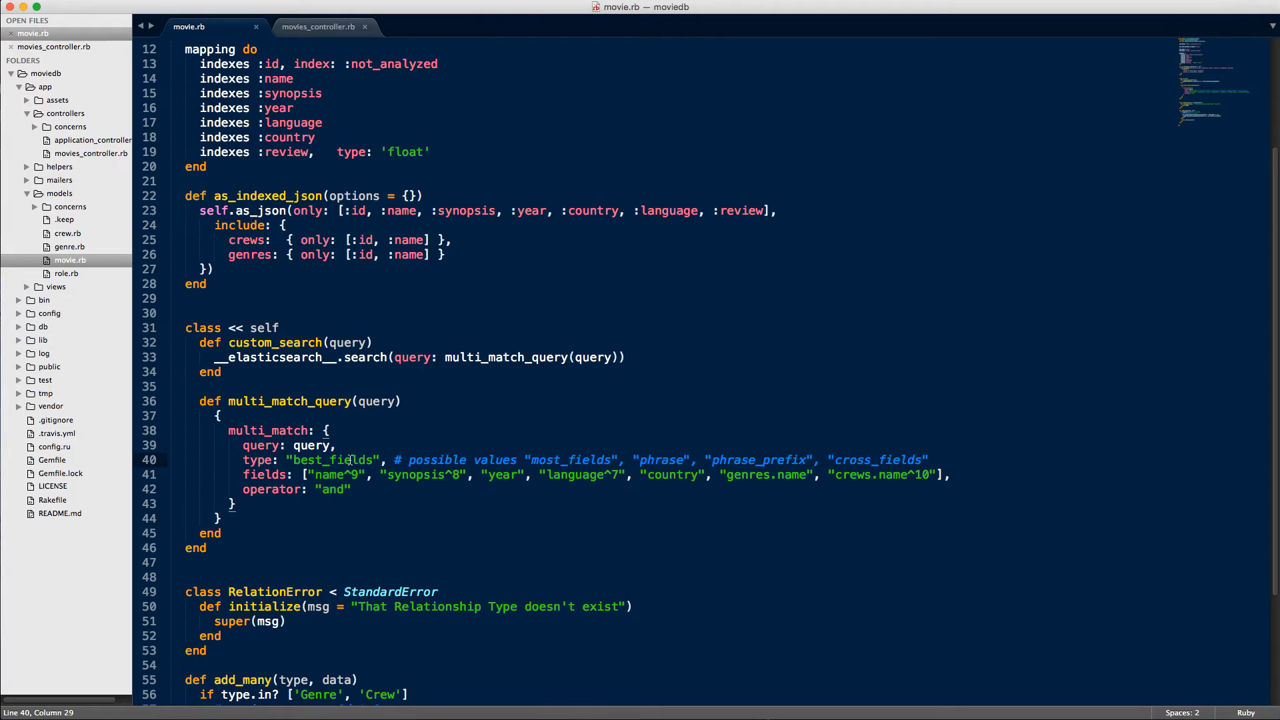
mouse_move(606, 460)
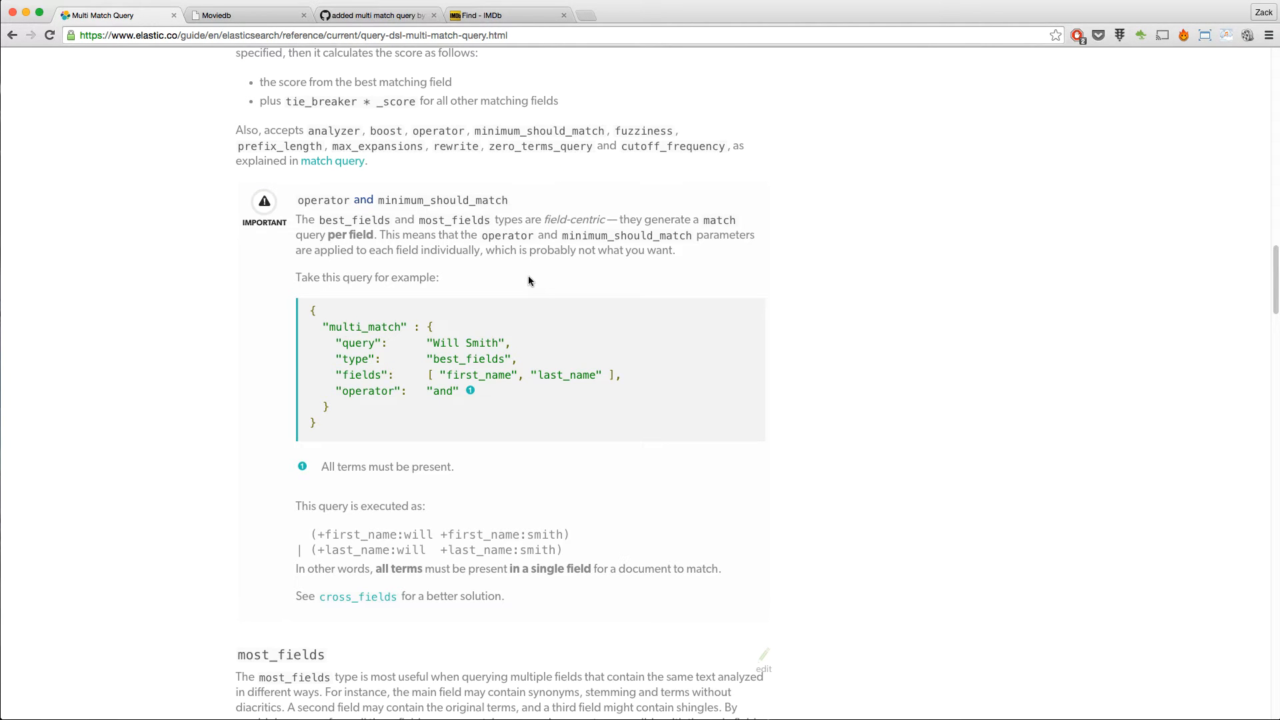
Scroll up to the Types of multi_match query table, then return to movie.rb.
scroll("up", 3)
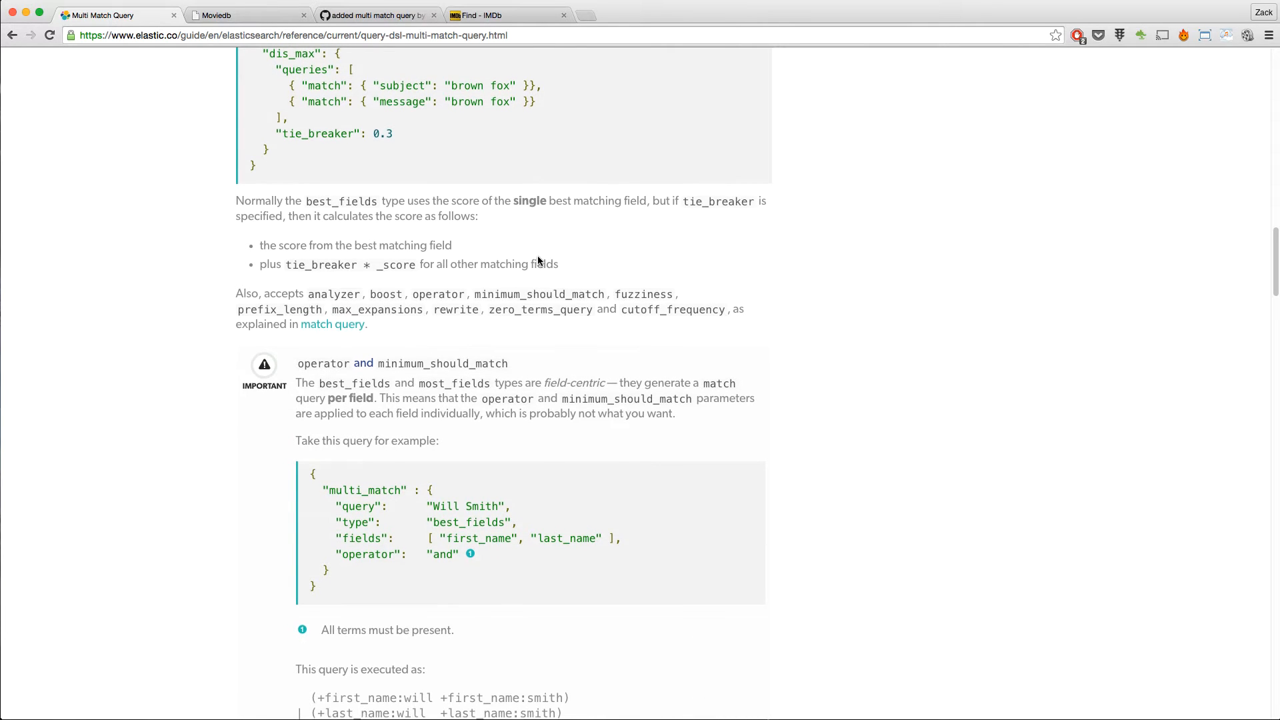
scroll("up", 3)
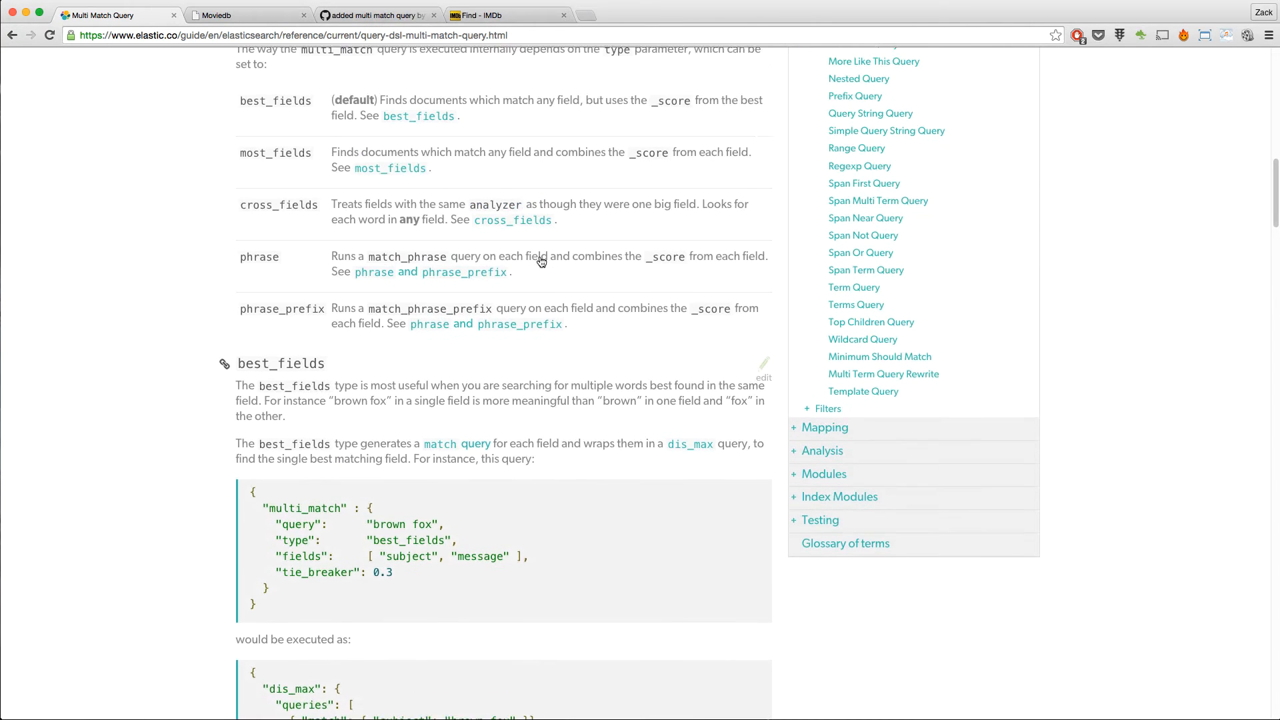
scroll("up", 3)
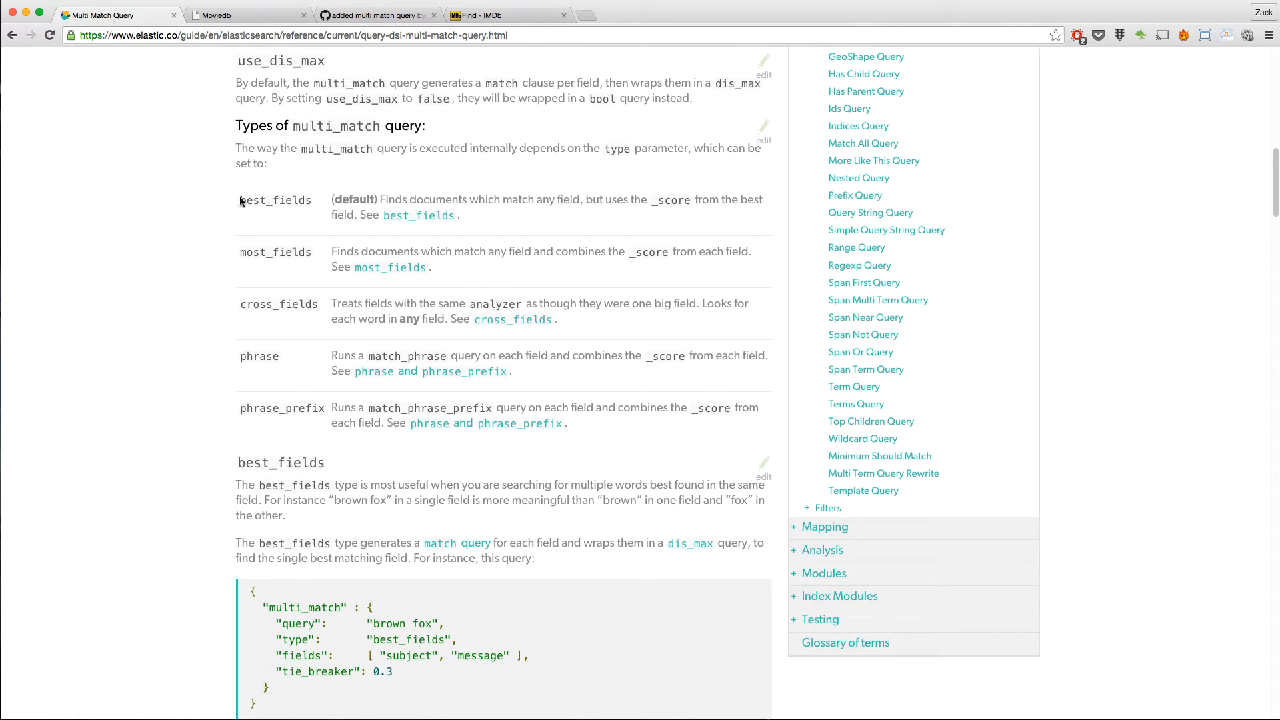
mouse_move(618, 411)
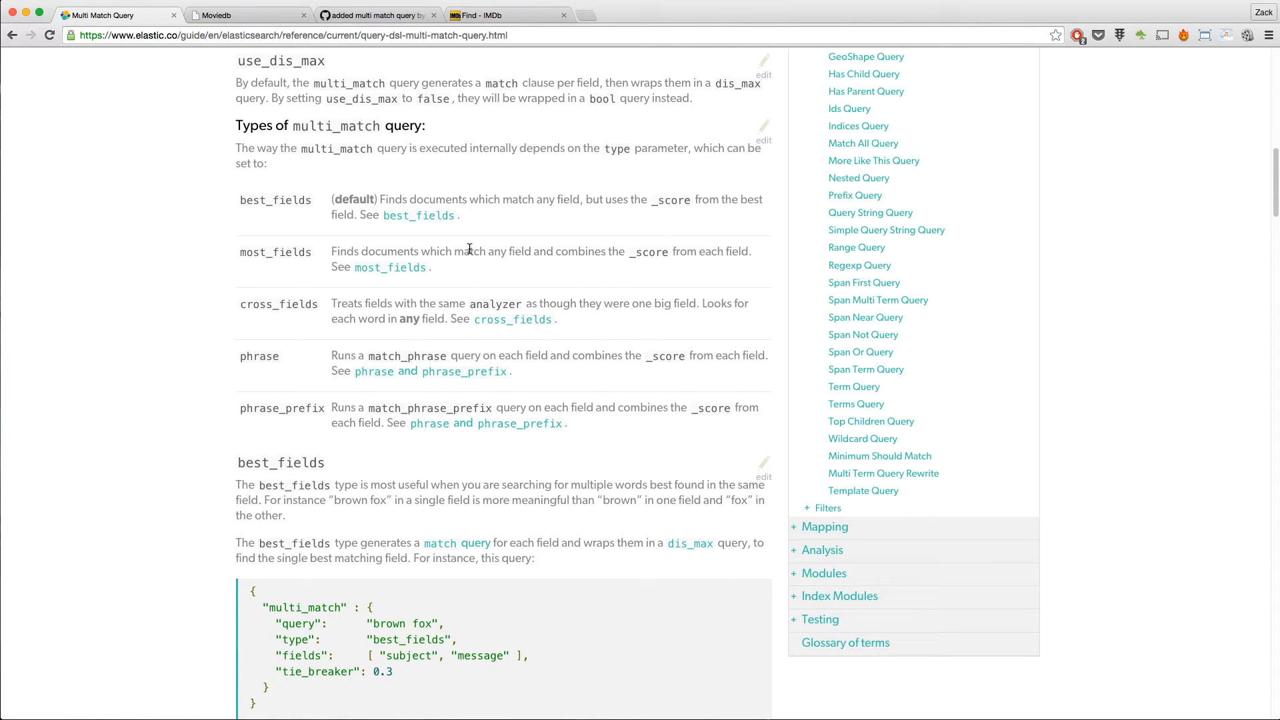
mouse_move(531, 214)
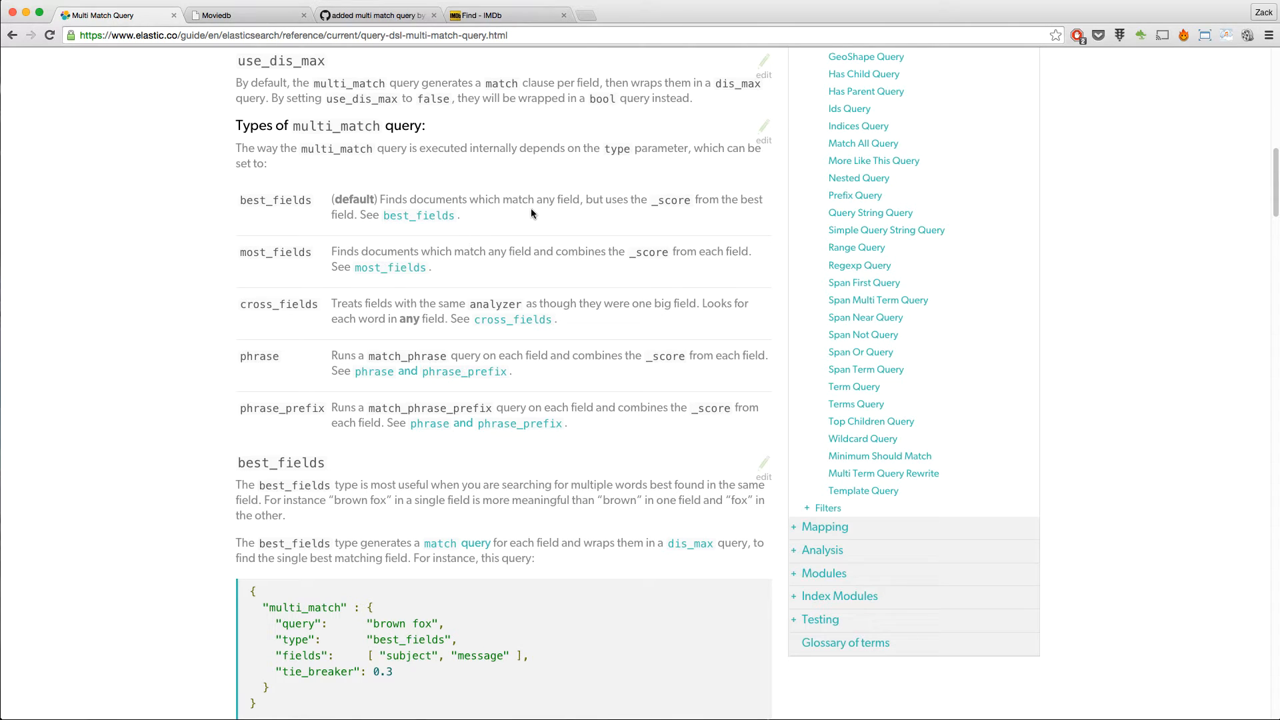
mouse_move(373, 290)
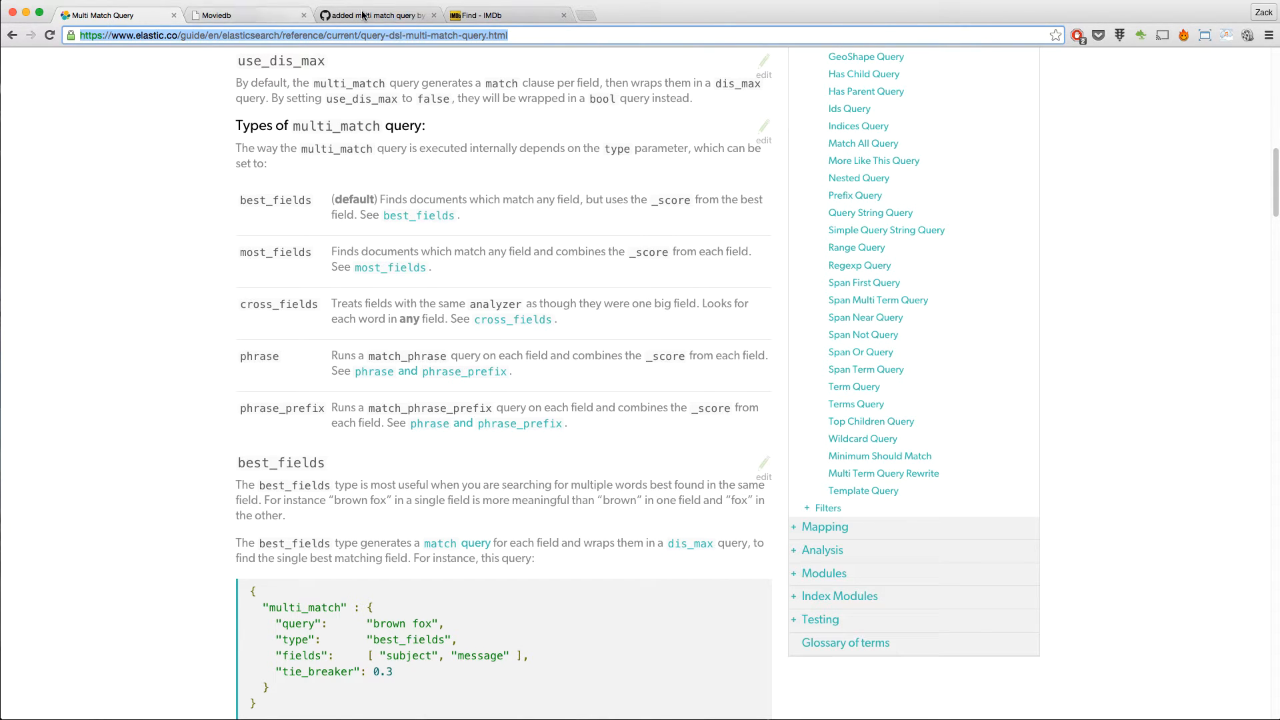
left_click(245, 15)
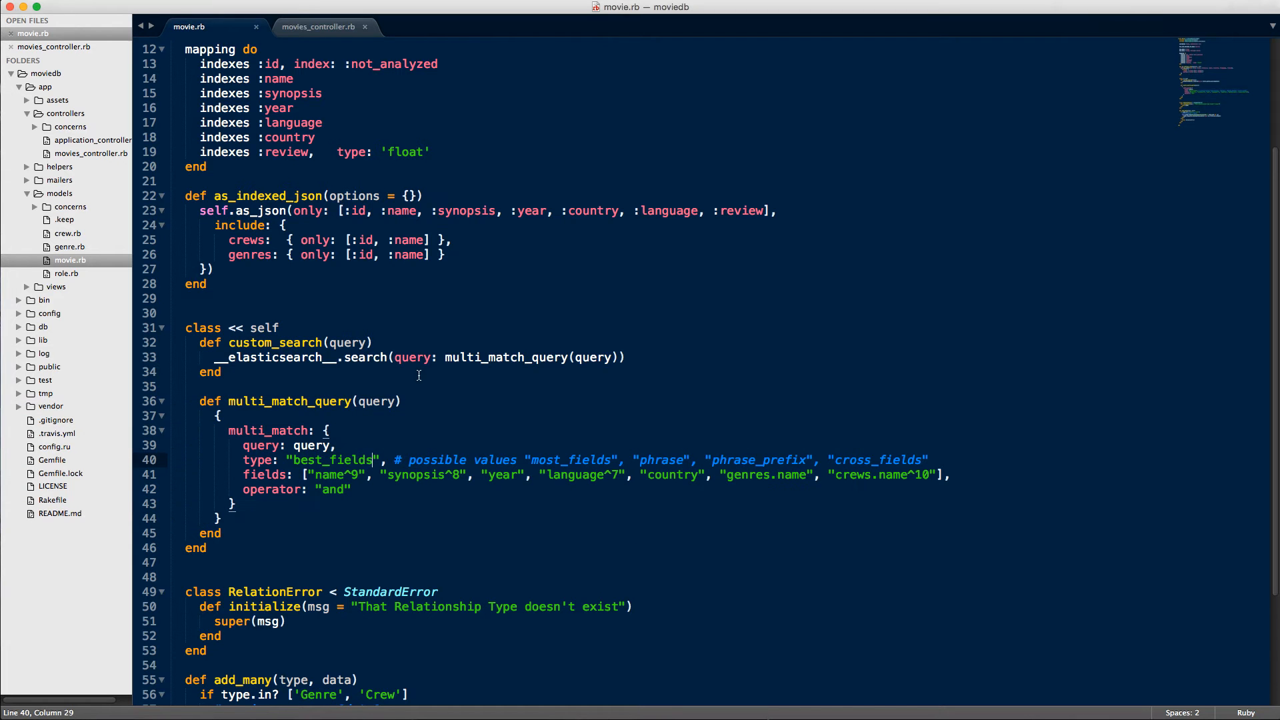
mouse_move(209, 357)
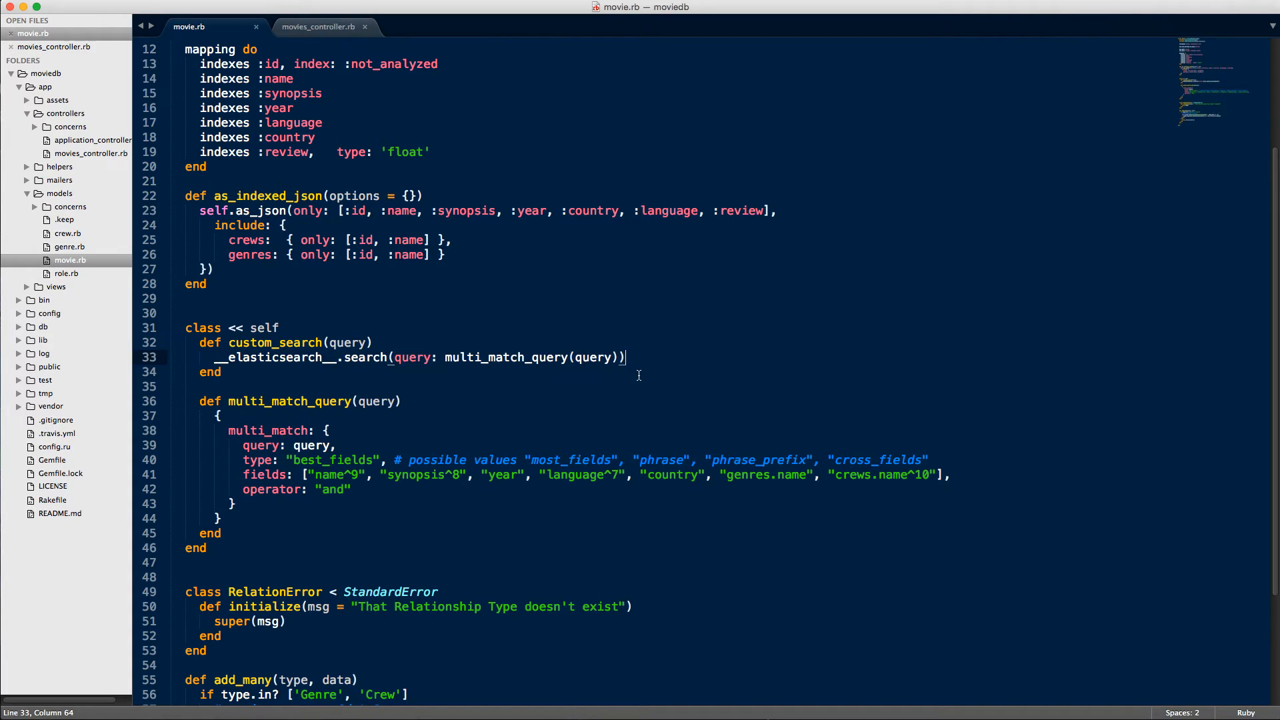
mouse_move(342, 429)
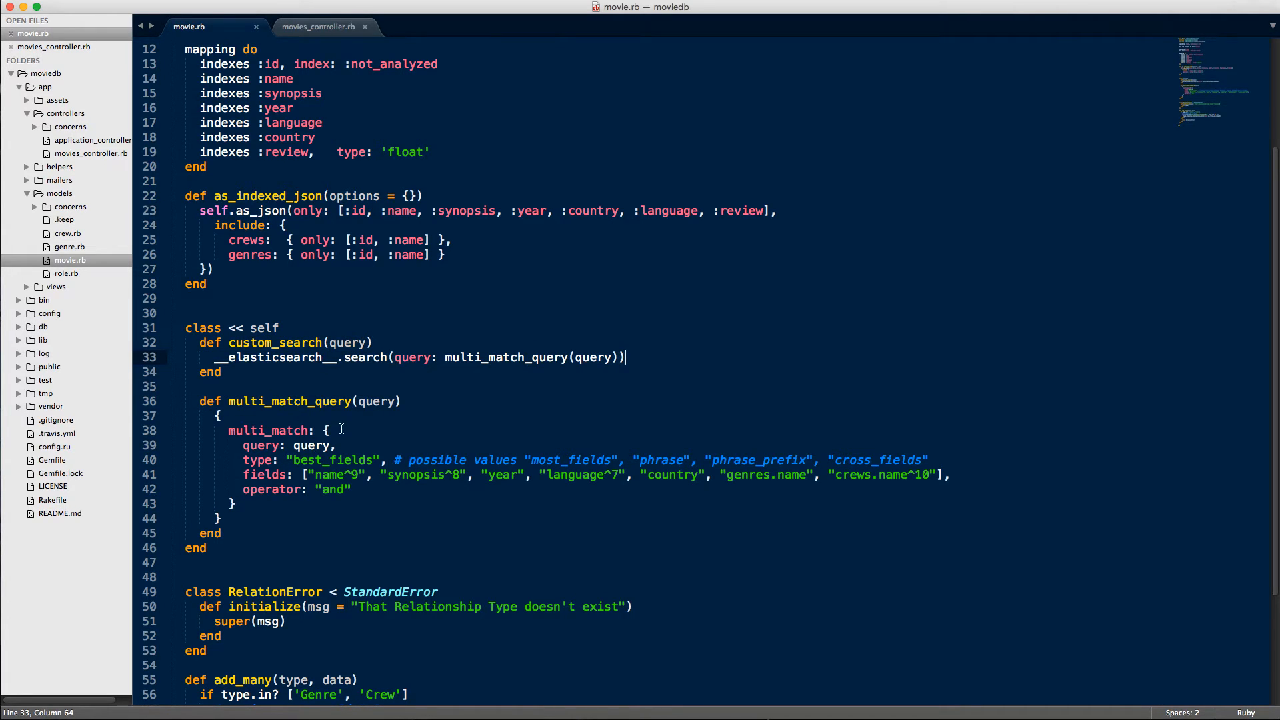
mouse_move(928, 474)
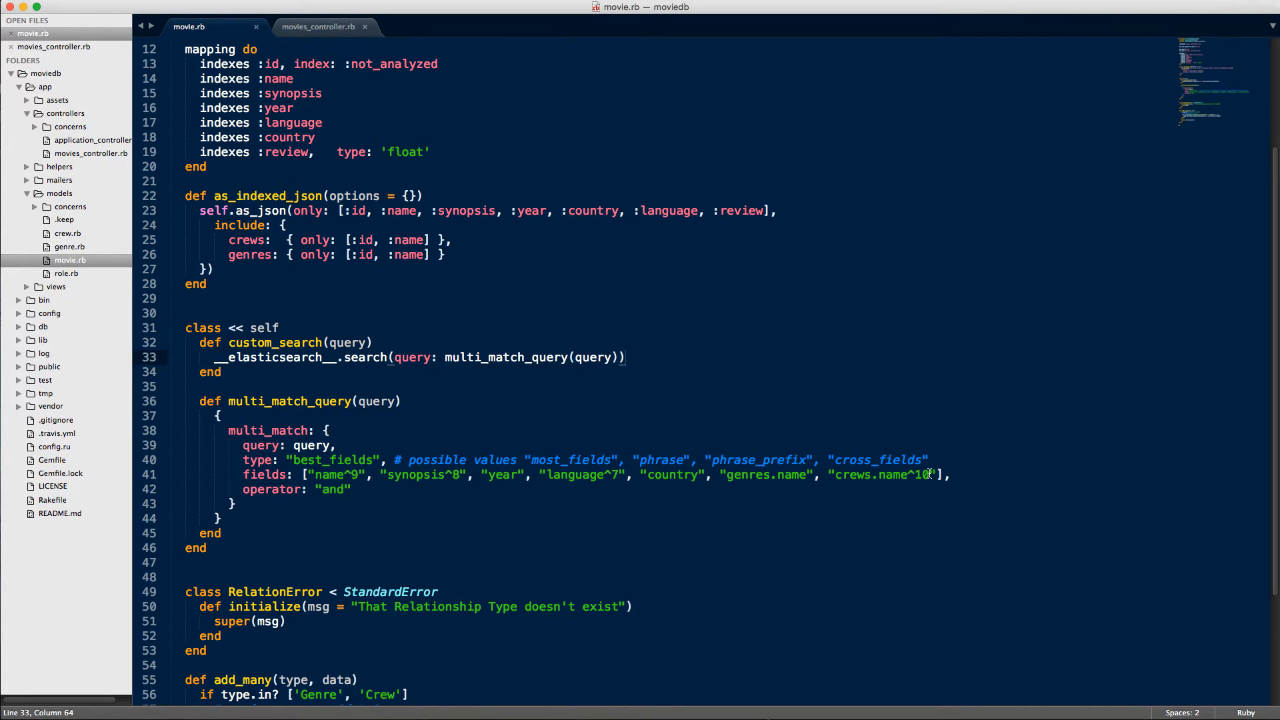
left_click(937, 474)
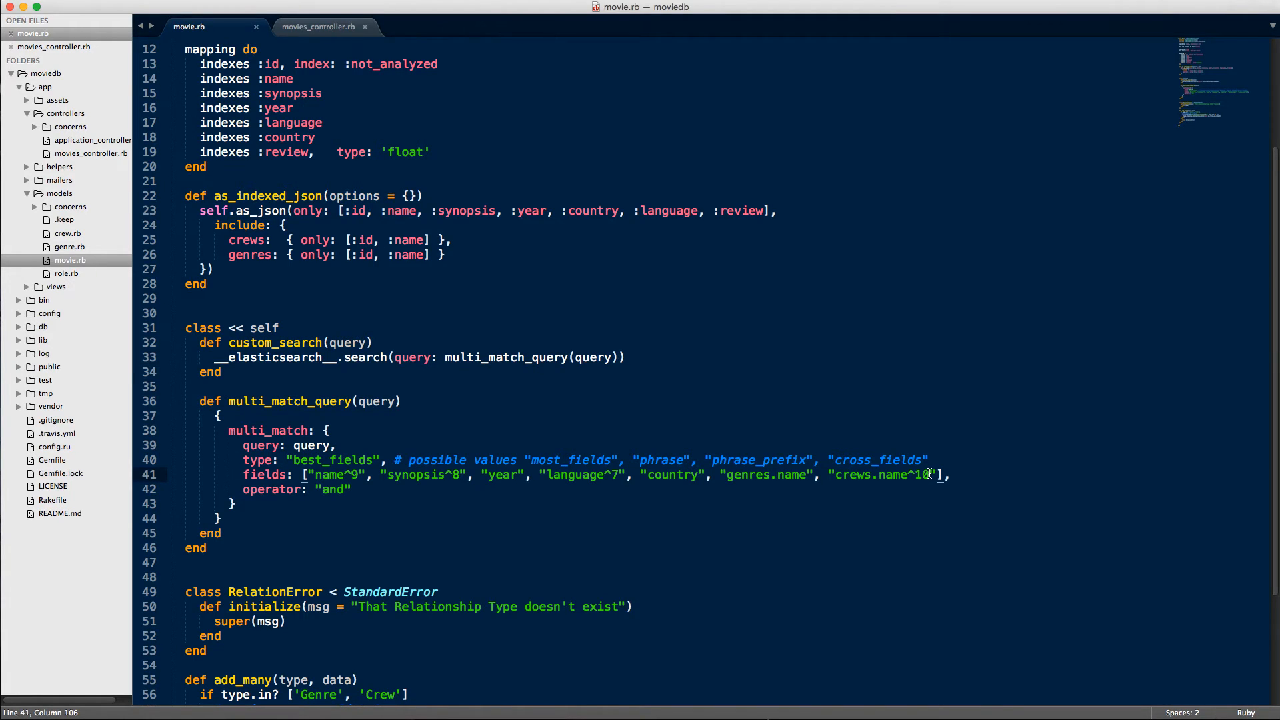
double_click(593, 358)
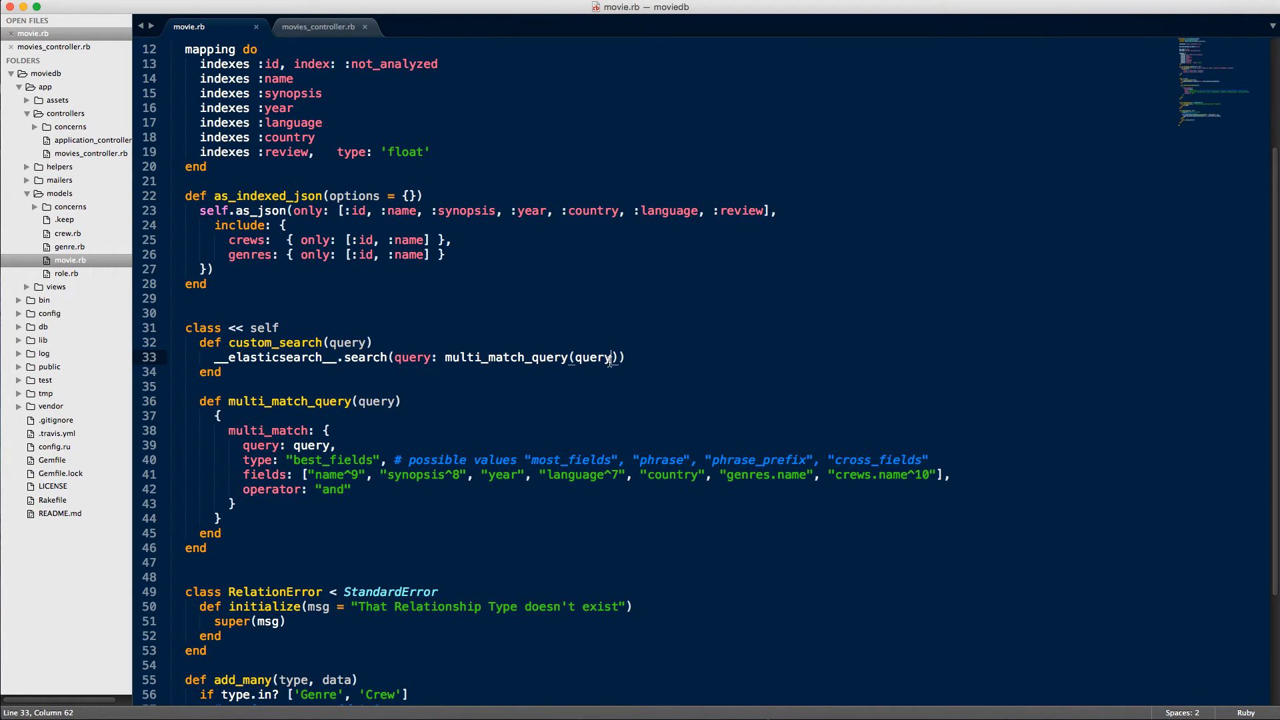
mouse_move(611, 358)
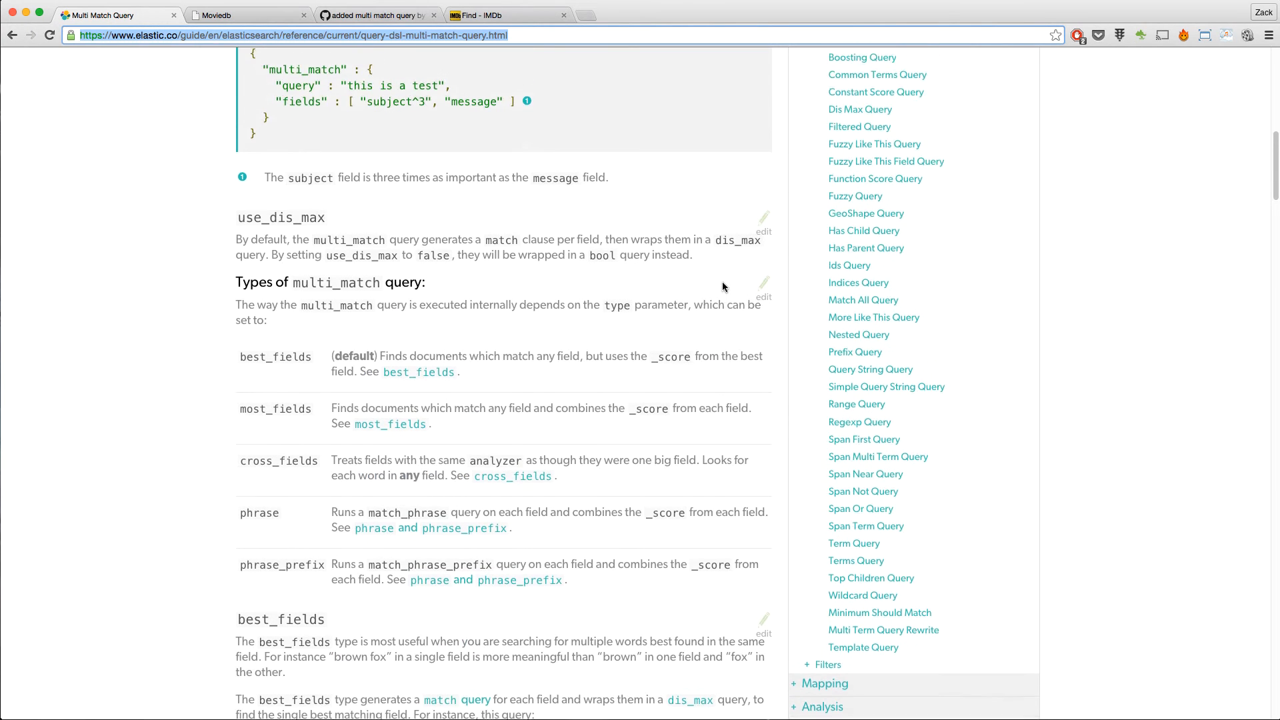
Open the Bool Query docs page and scroll through its must, should and must_not clauses.
scroll("up", 3)
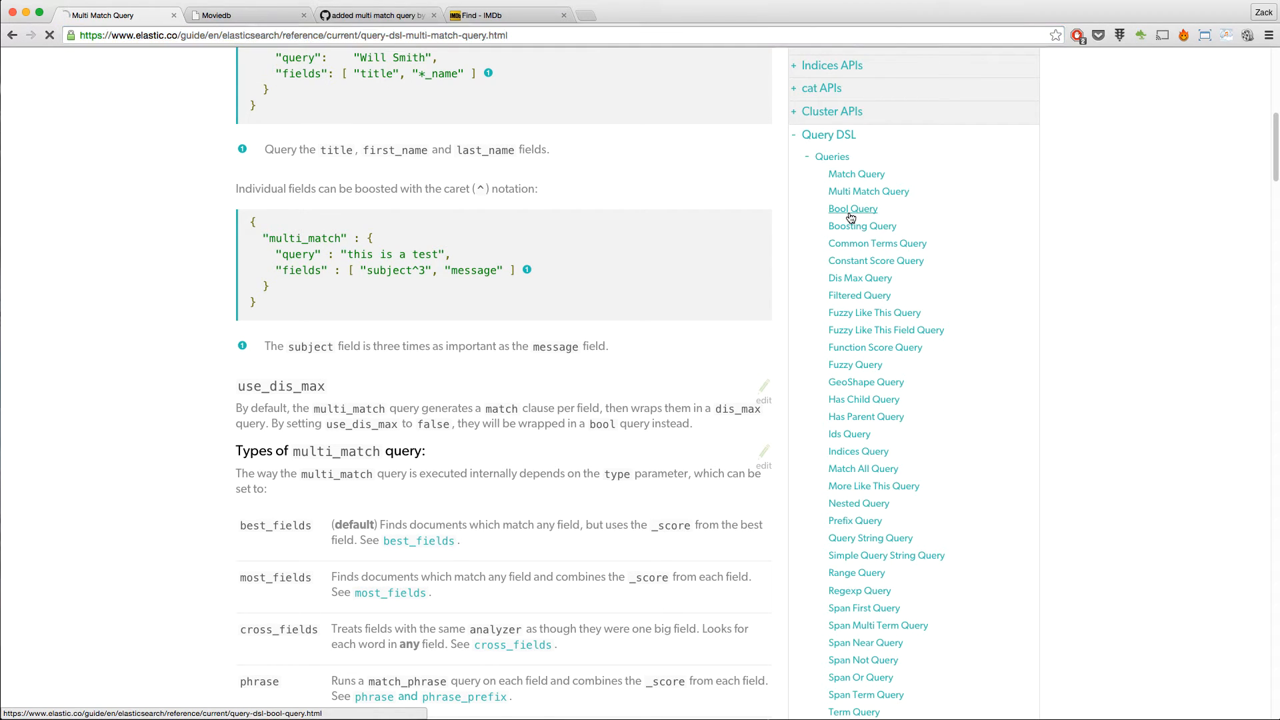
left_click(853, 208)
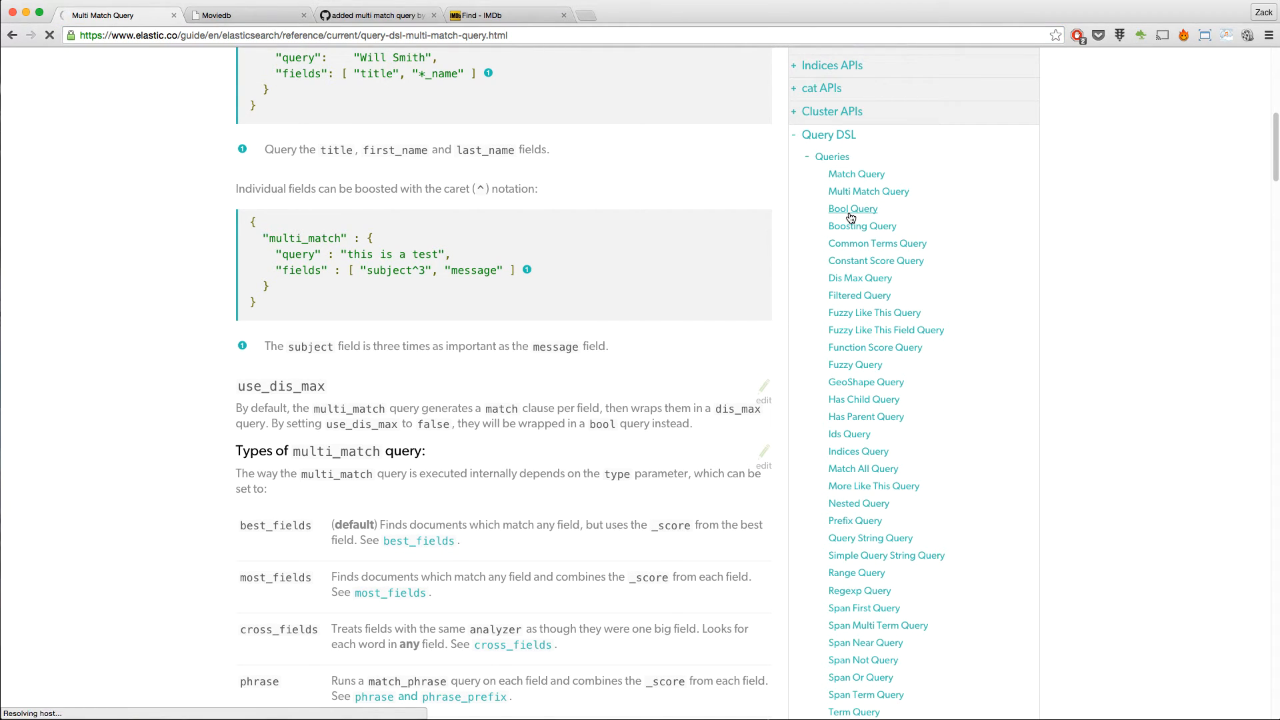
left_click(851, 207)
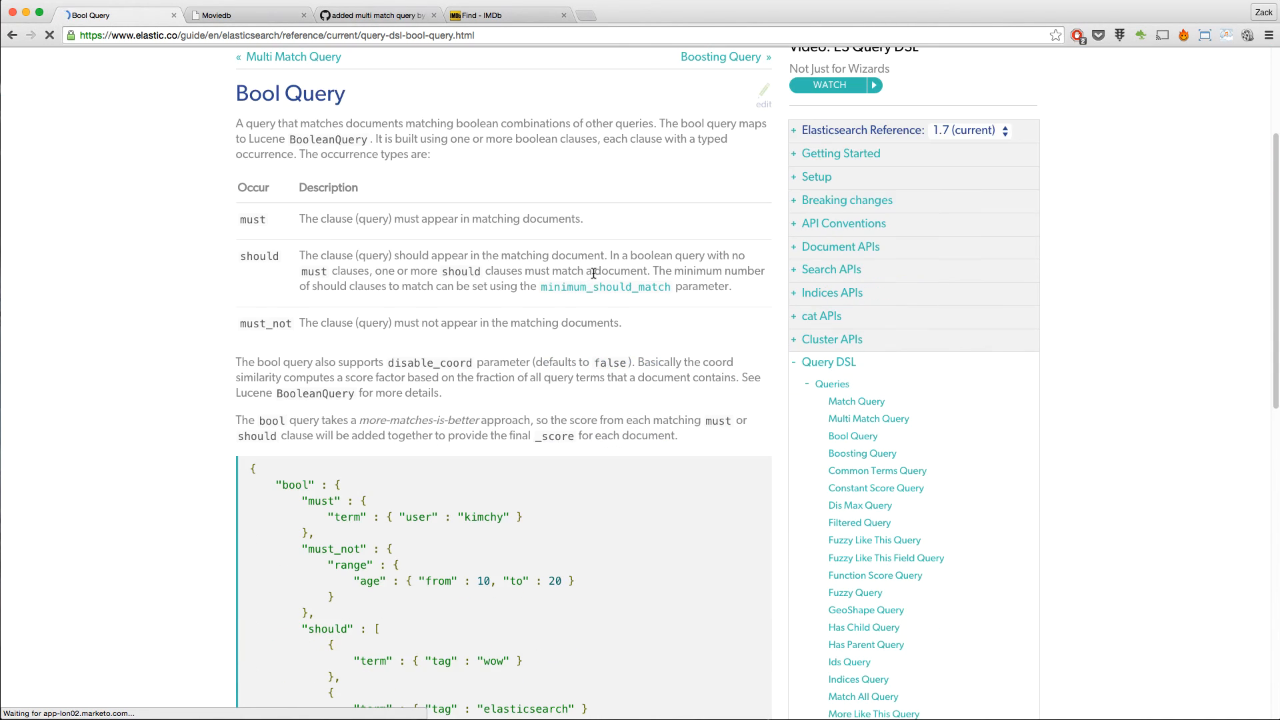
scroll("up", 3)
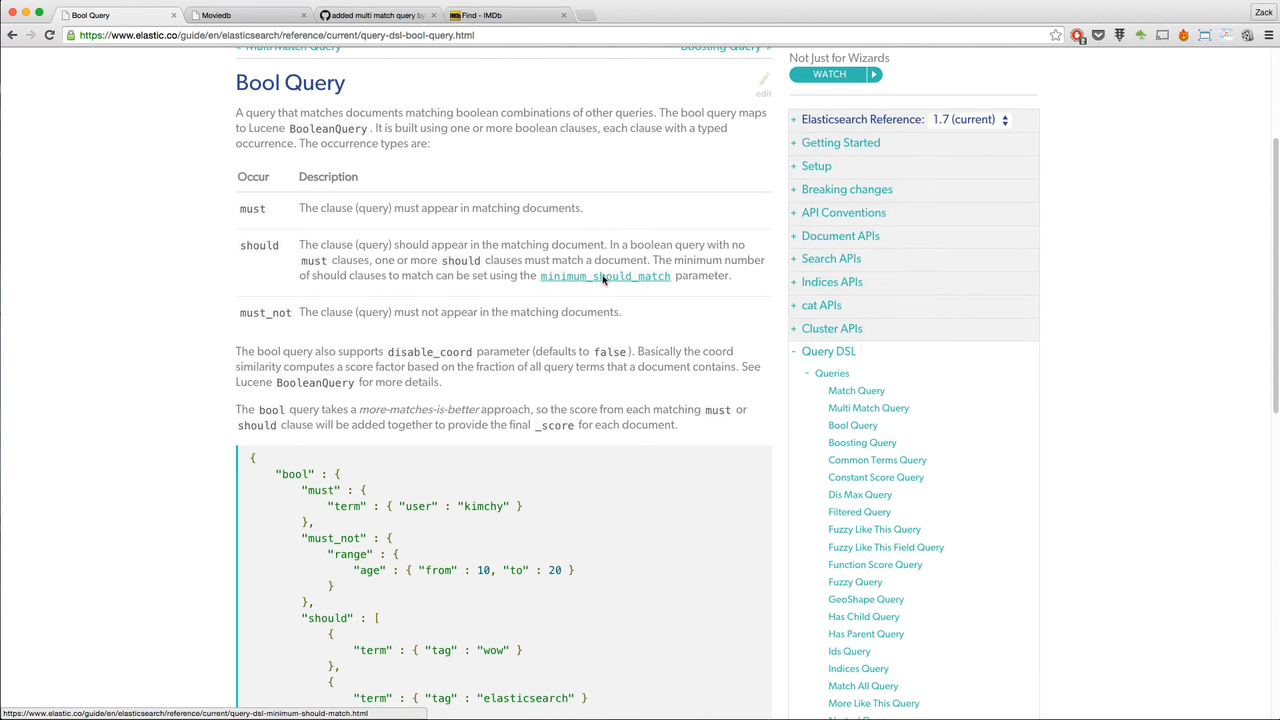
scroll("up", 3)
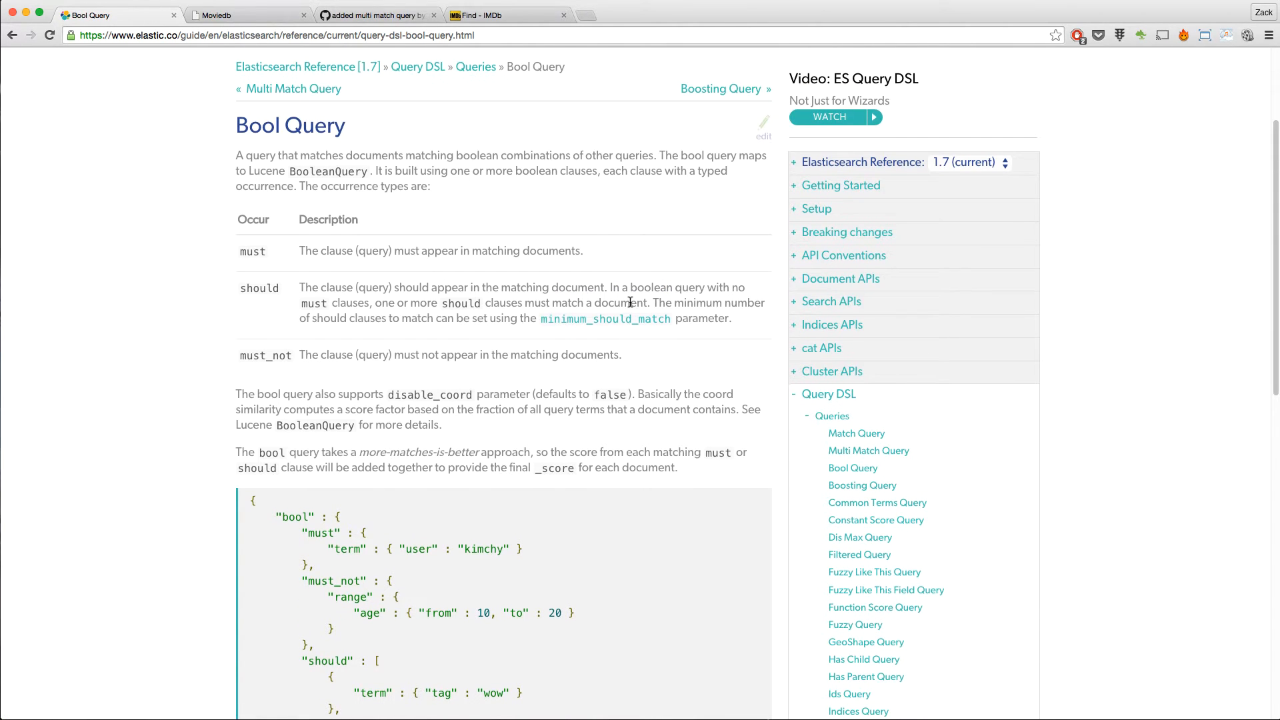
scroll("up", 3)
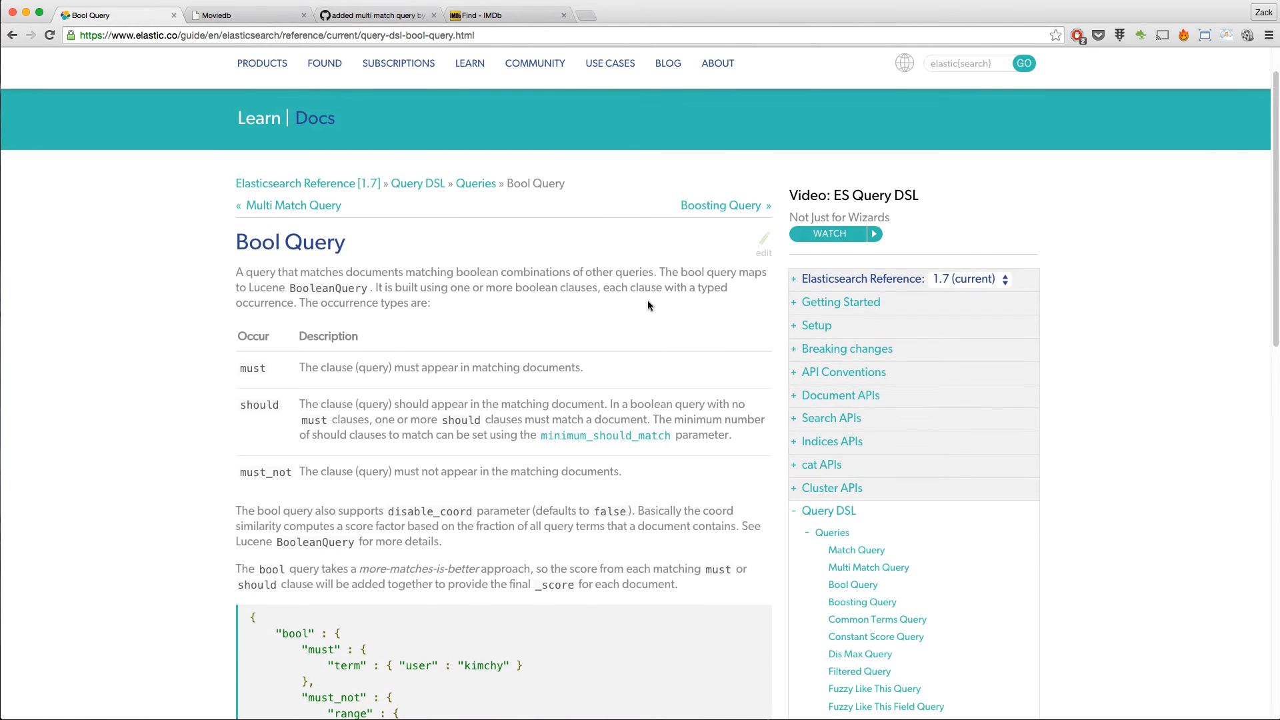
scroll("up", 3)
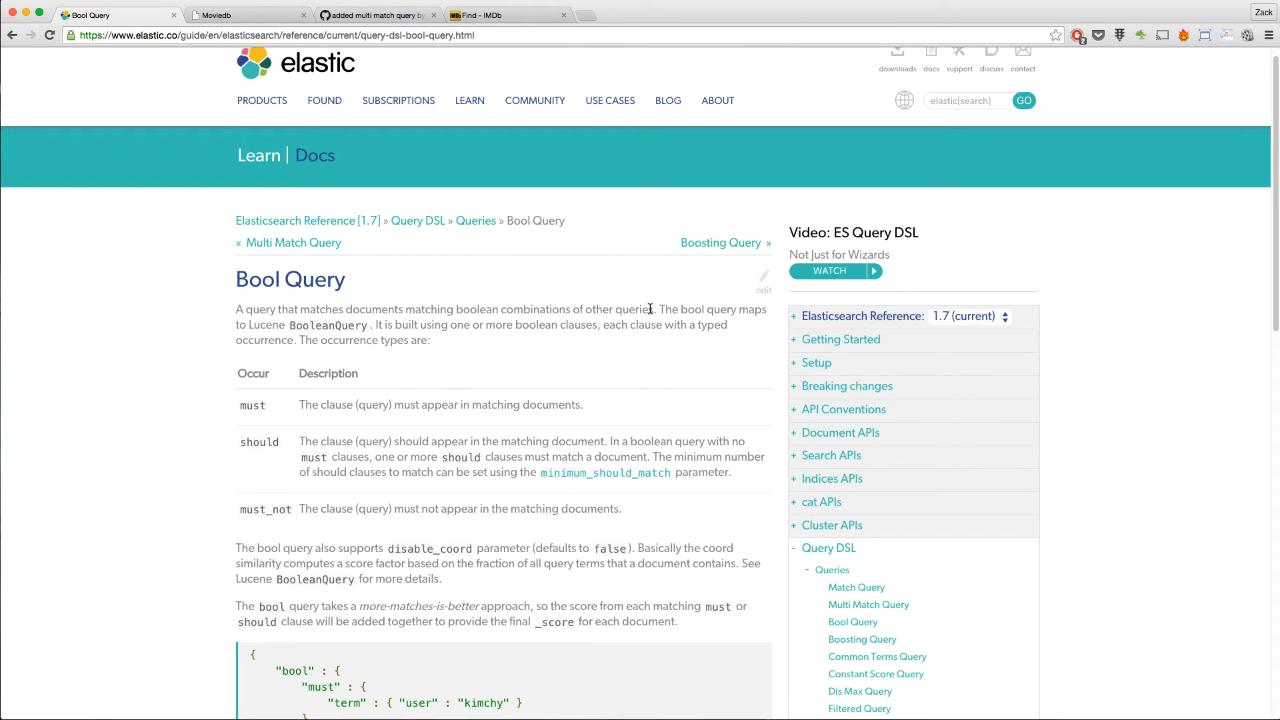
scroll("down", 3)
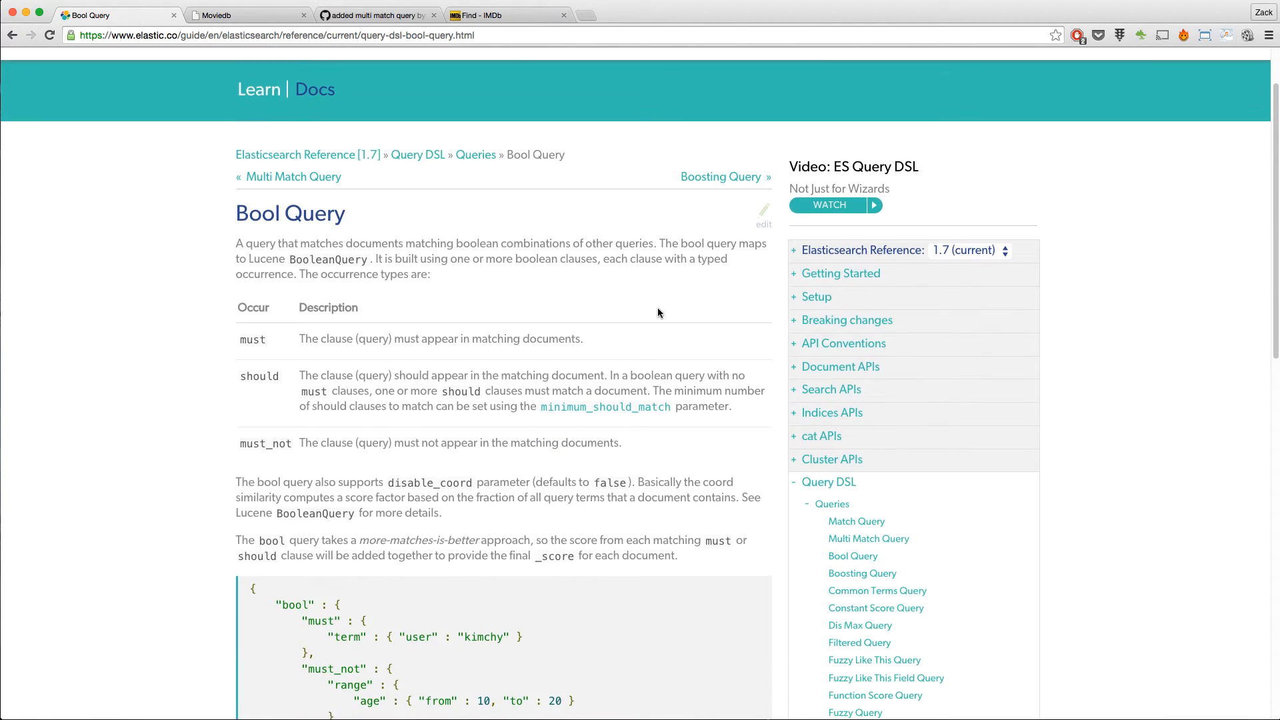
scroll("down", 3)
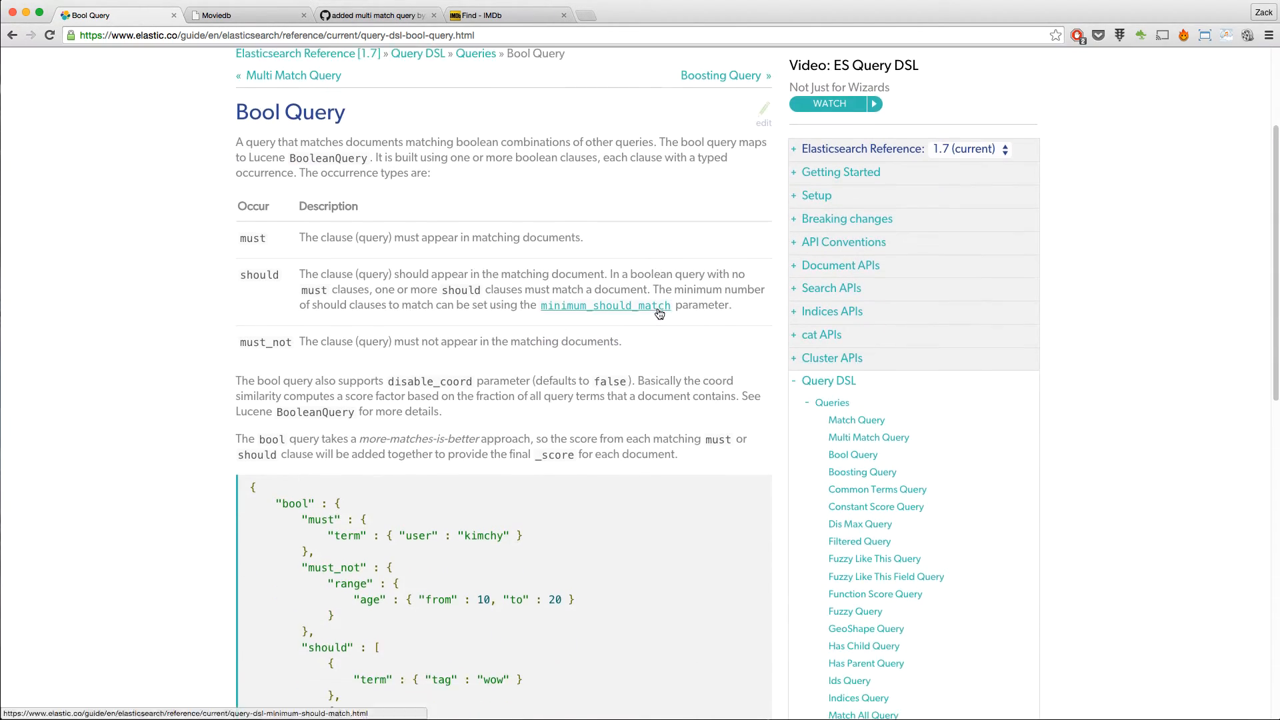
scroll("down", 3)
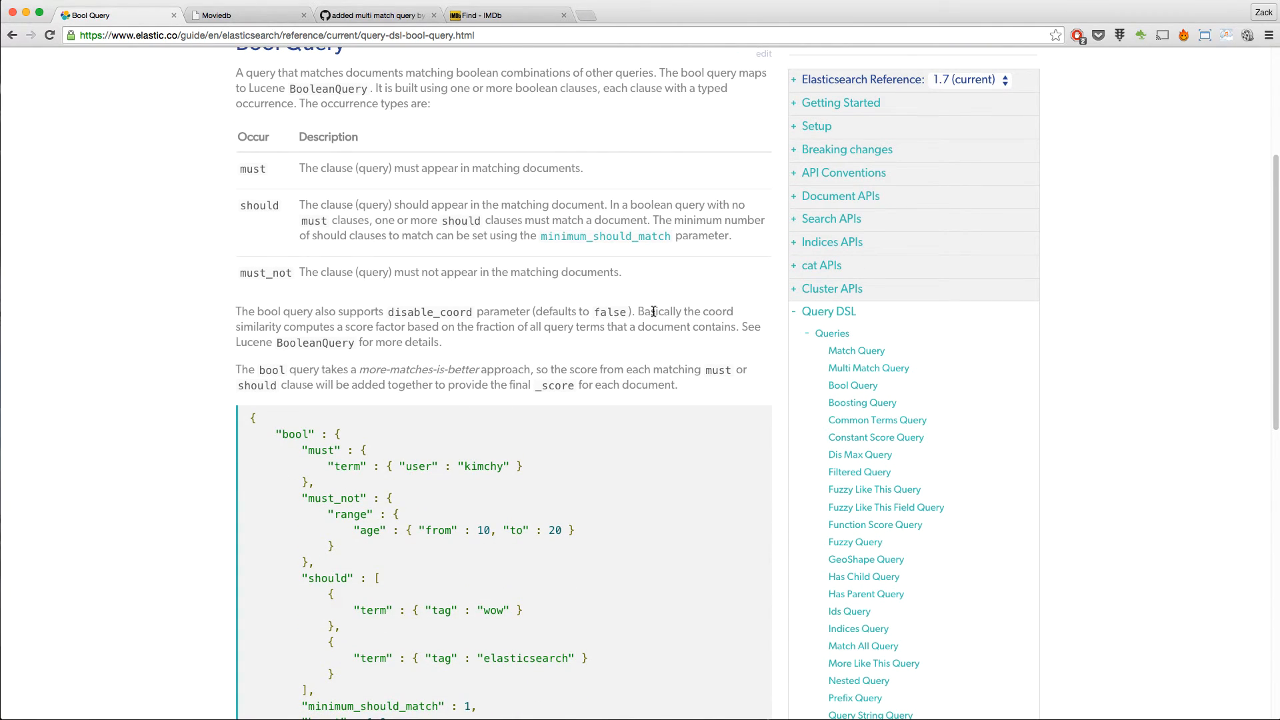
Search Moviedb for Penelope Cruz in place of Tom Cruise.
left_click(216, 15)
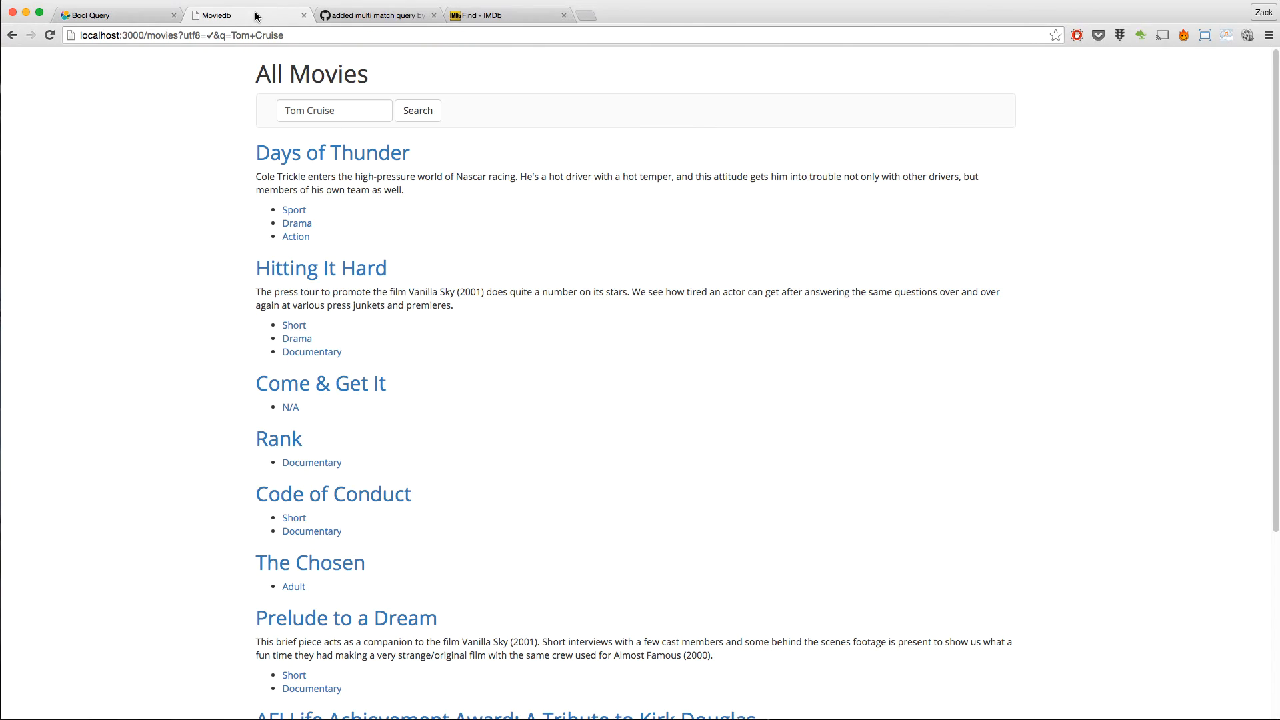
mouse_move(351, 114)
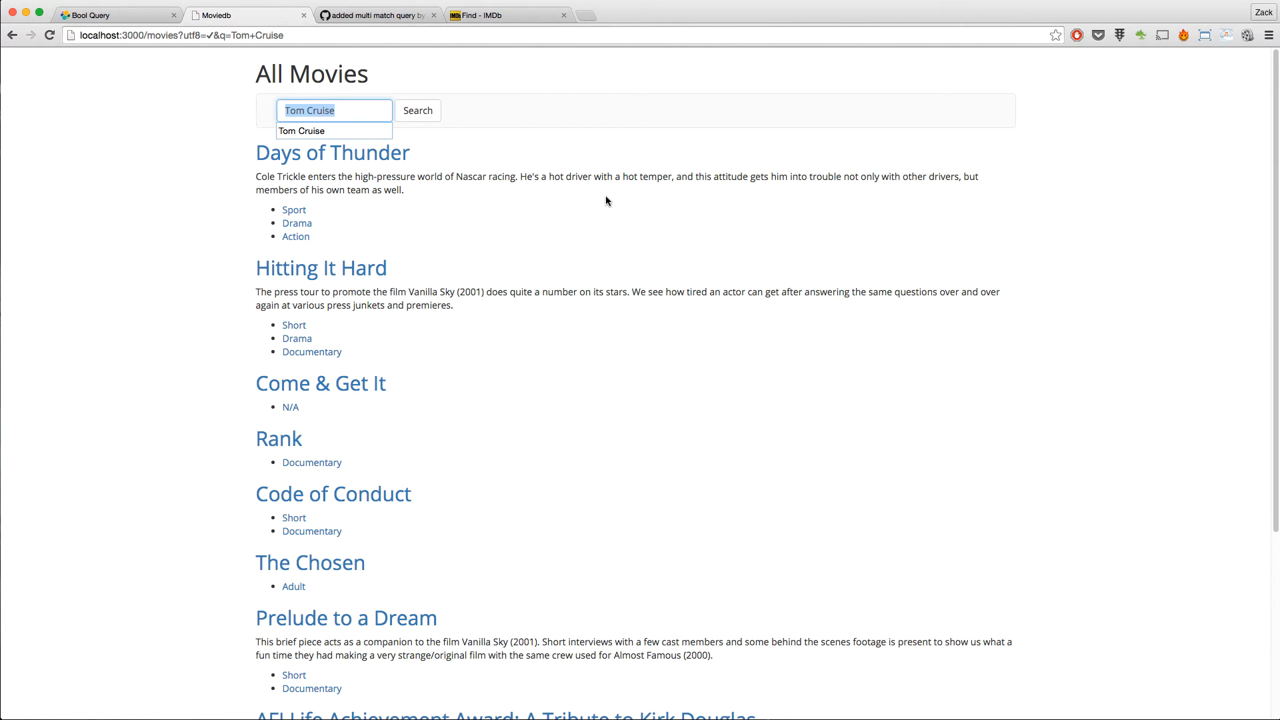
type("Pene")
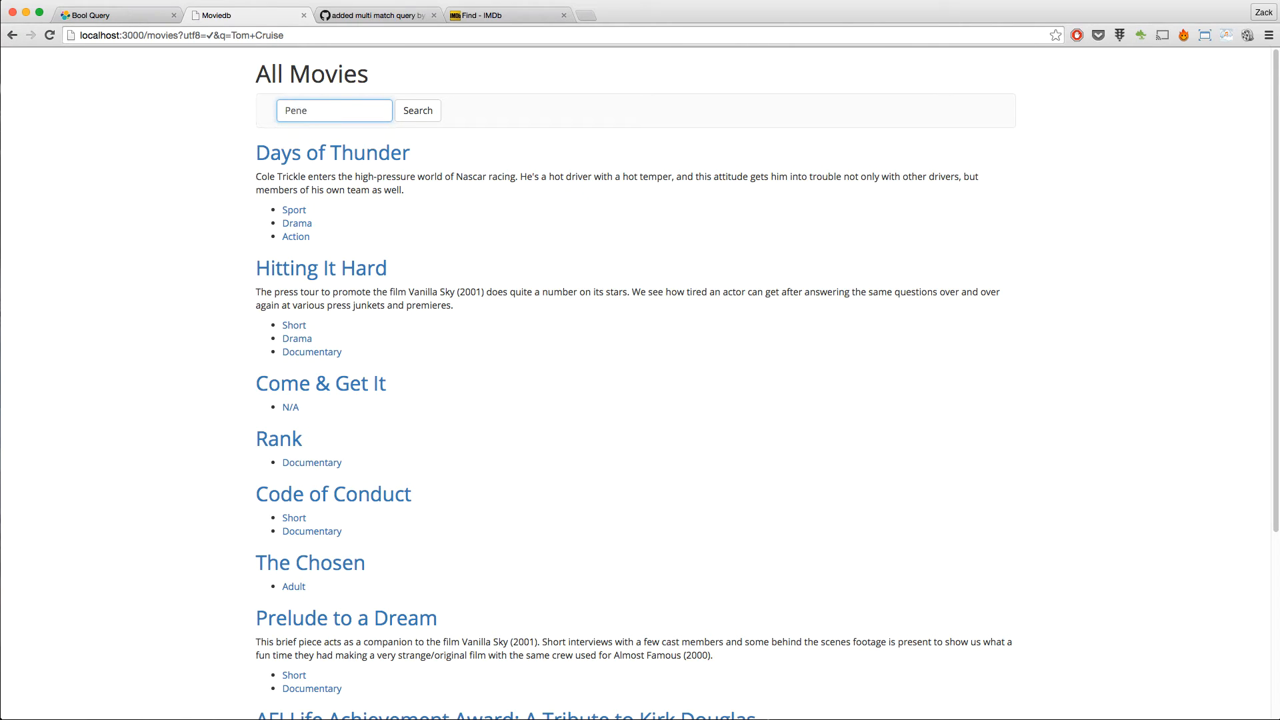
left_click(422, 110)
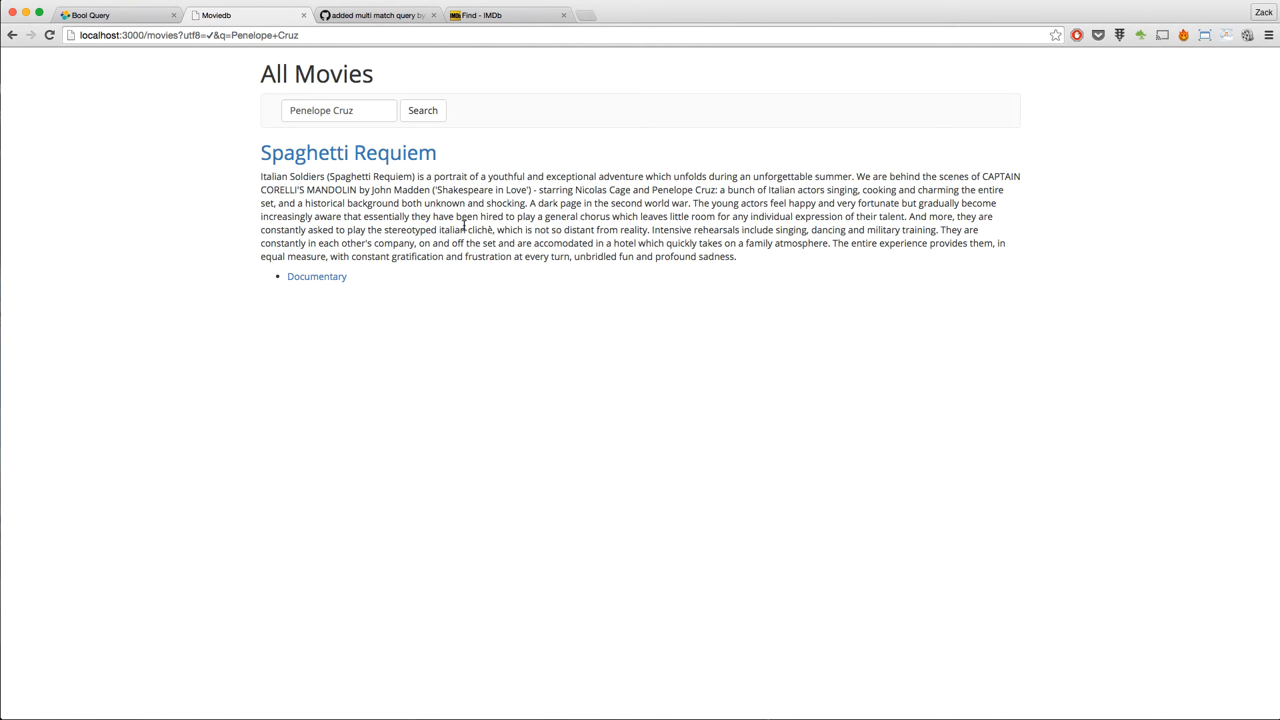
mouse_move(652, 190)
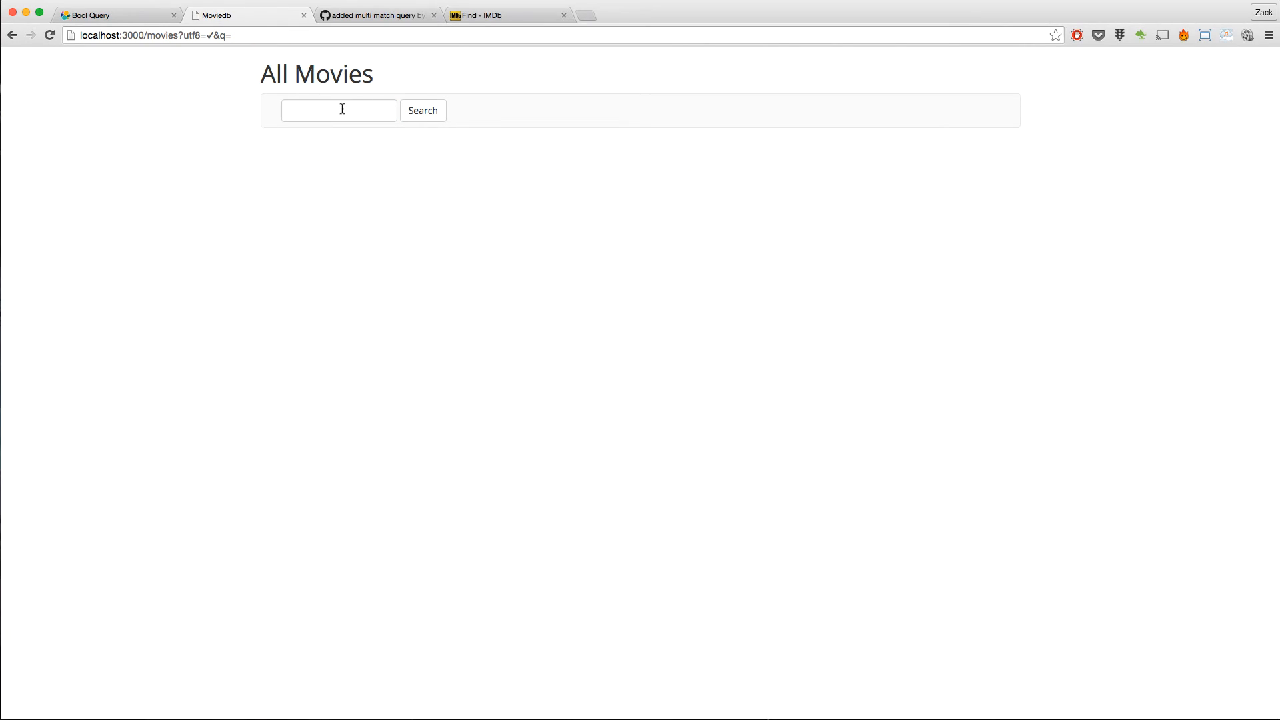
Search Moviedb for 'Arno' and scroll through the results listing Schwarzenegger documentaries first.
left_click(338, 110)
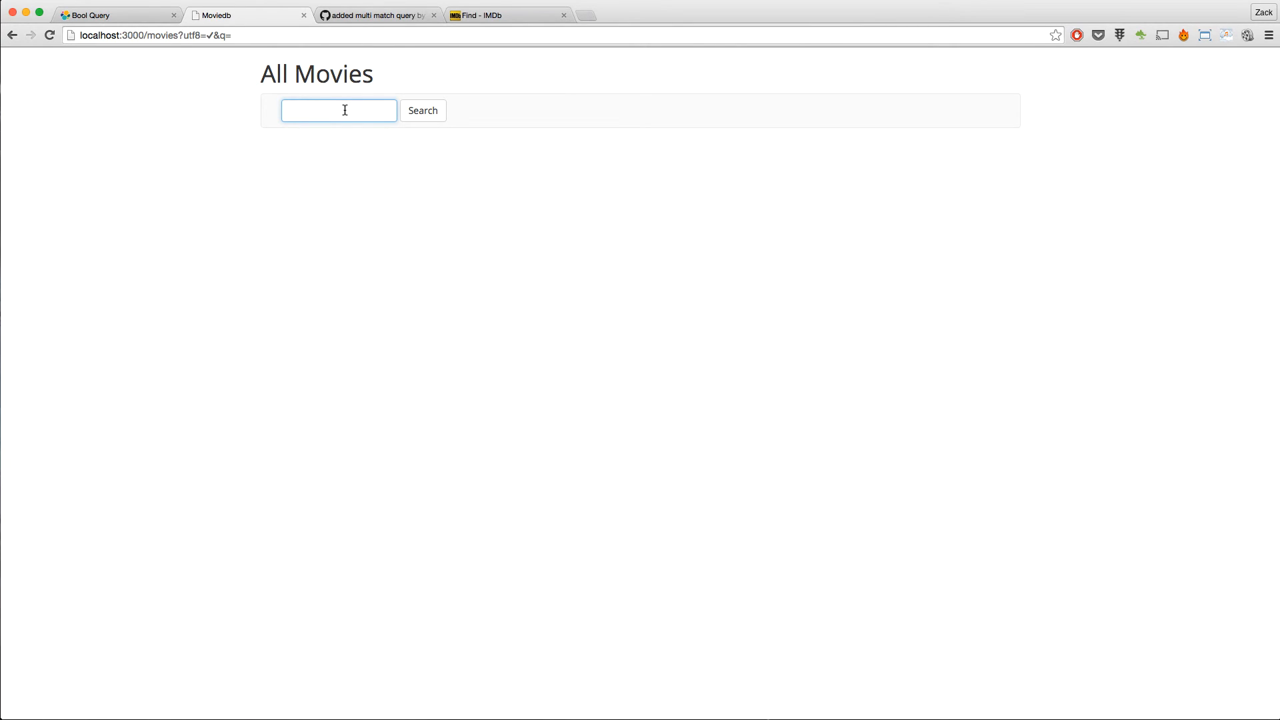
type("Arnold")
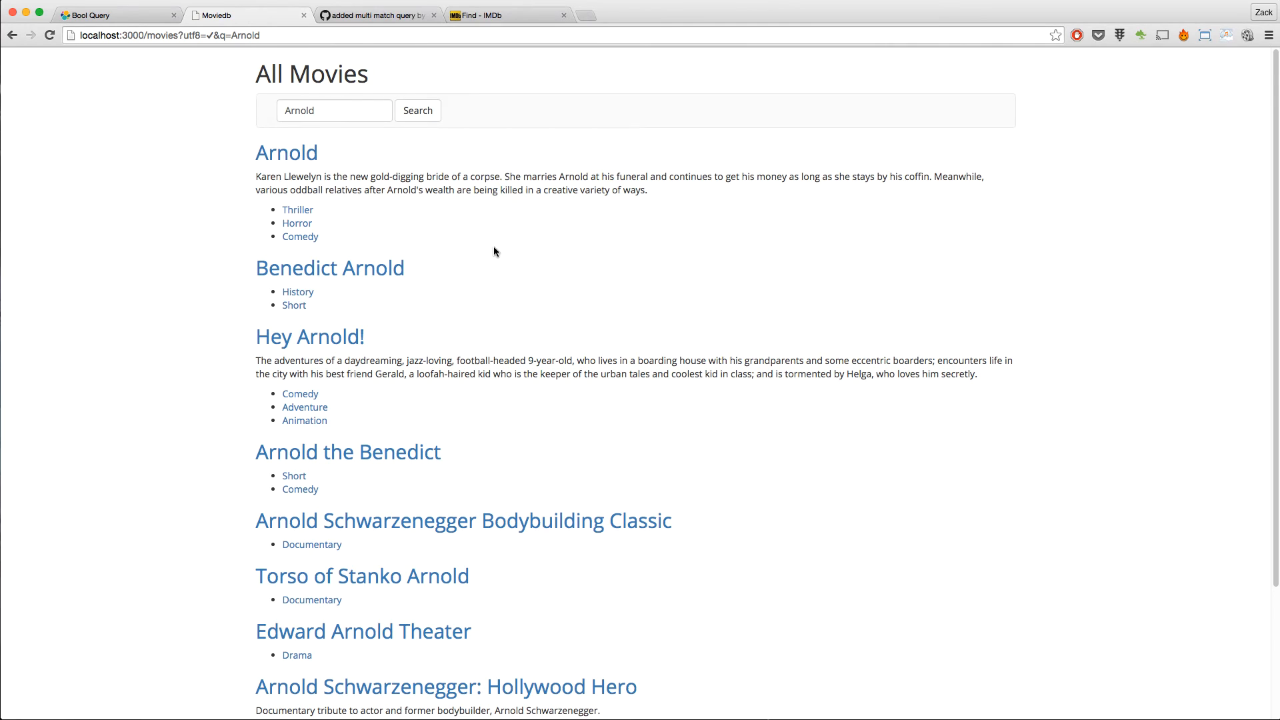
scroll("down", 3)
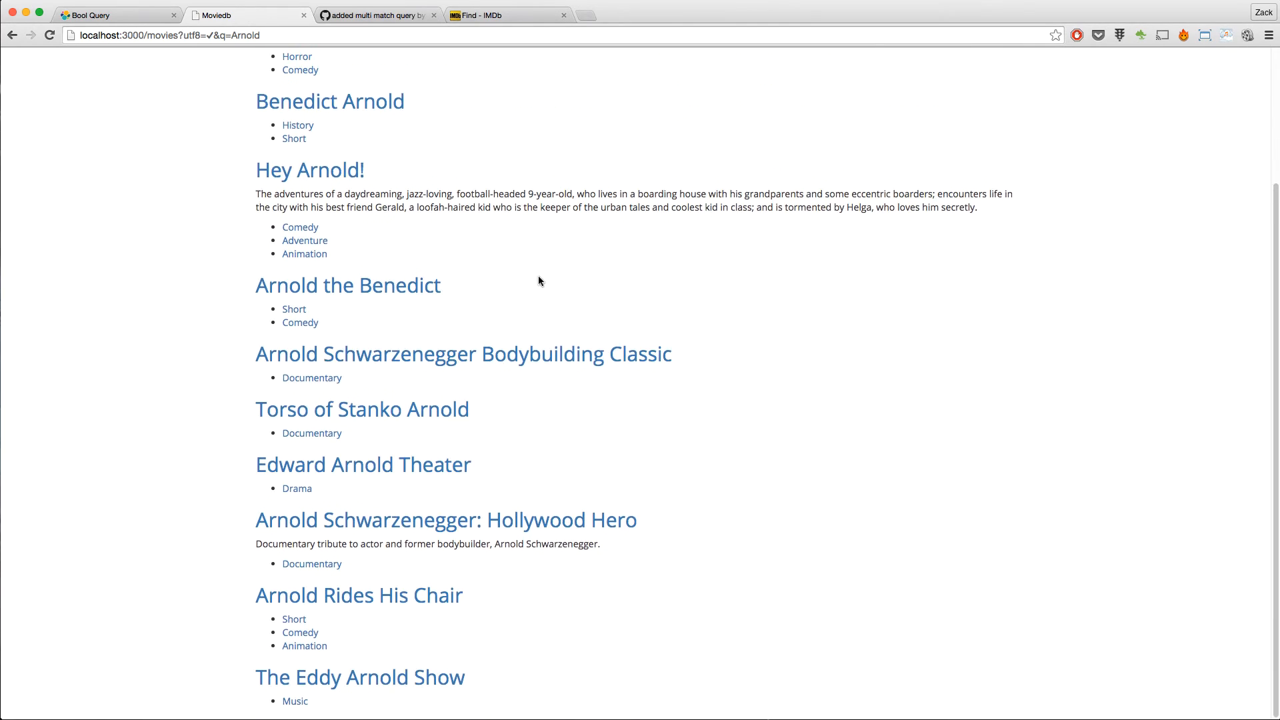
scroll("up", 3)
type("Arnold Schwarzenegge")
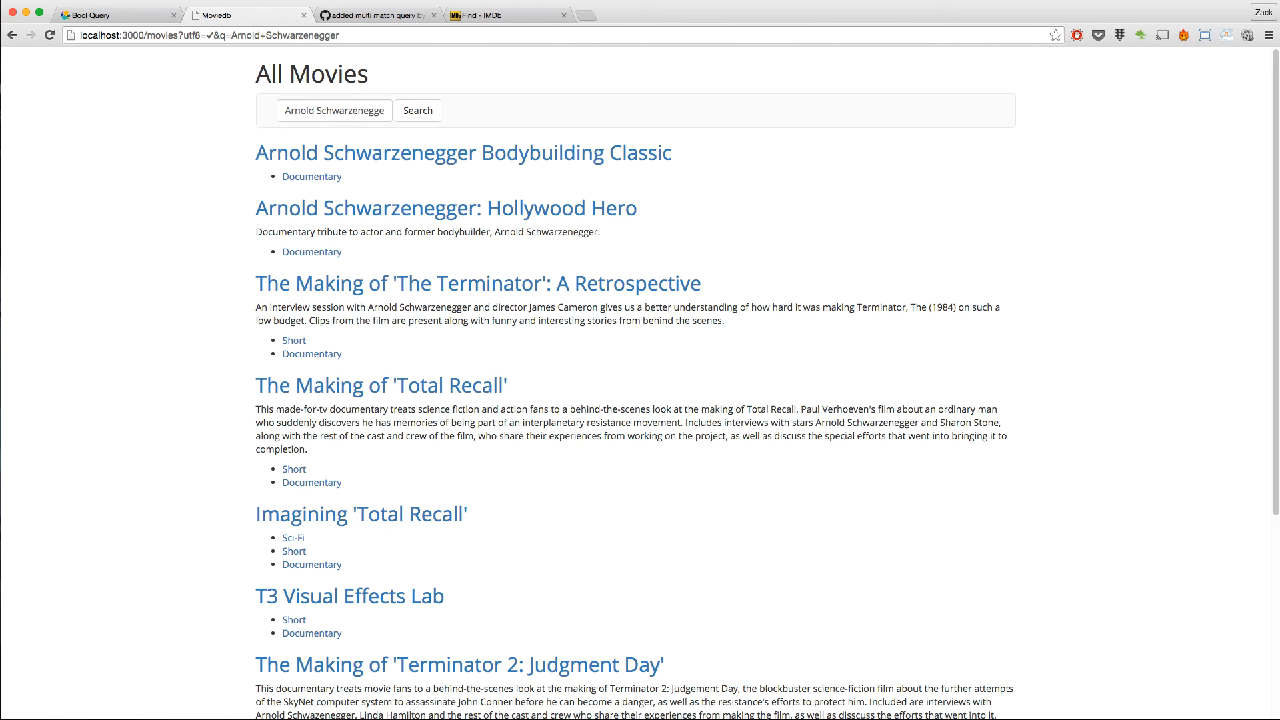
scroll("down", 3)
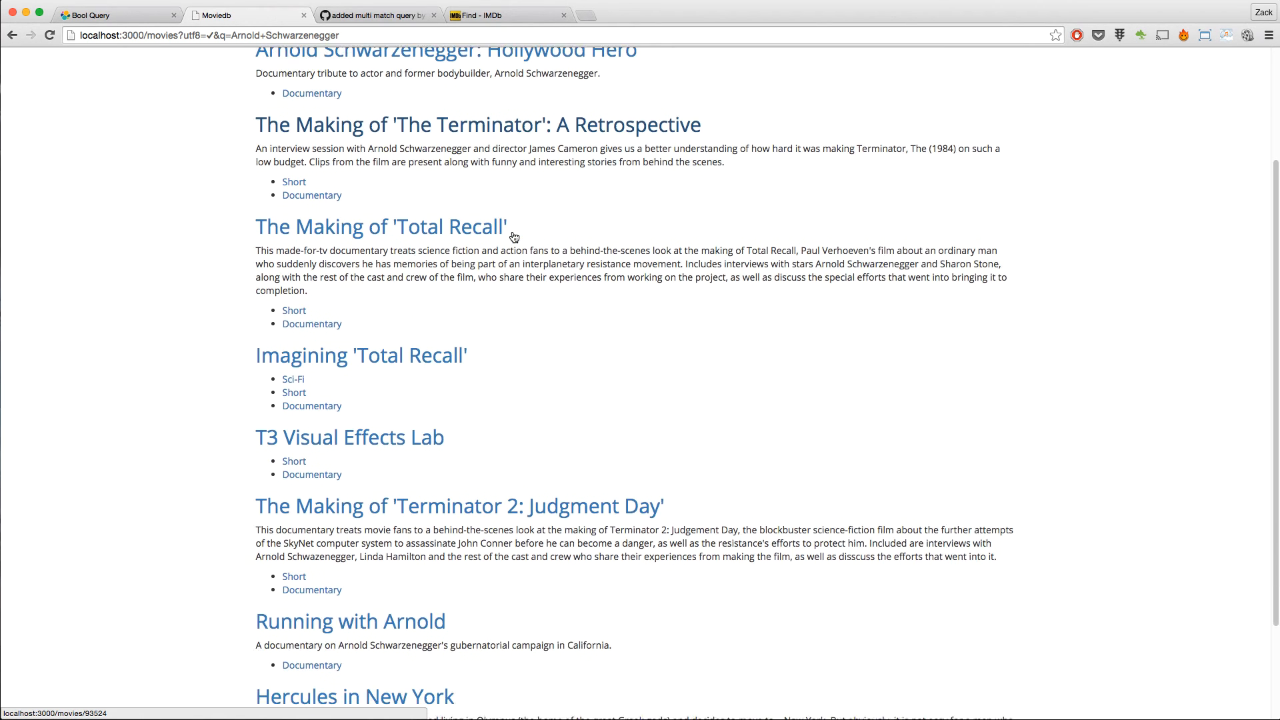
scroll("up", 3)
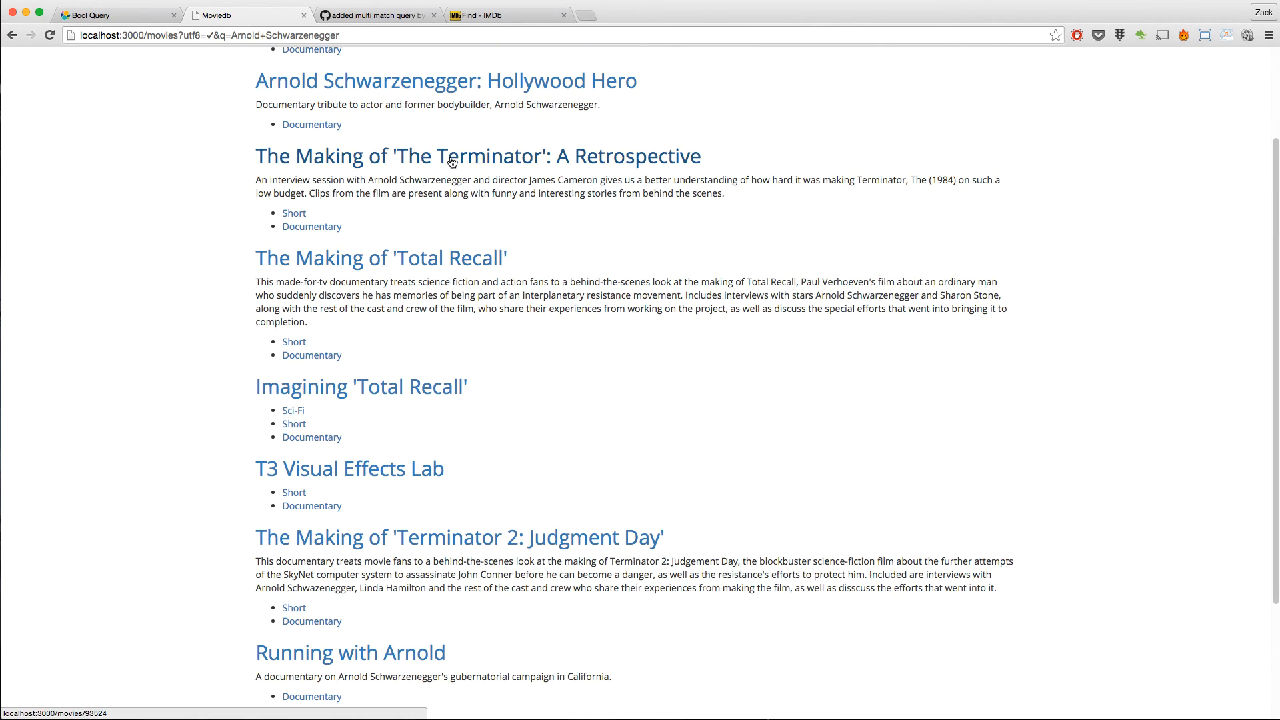
scroll("down", 3)
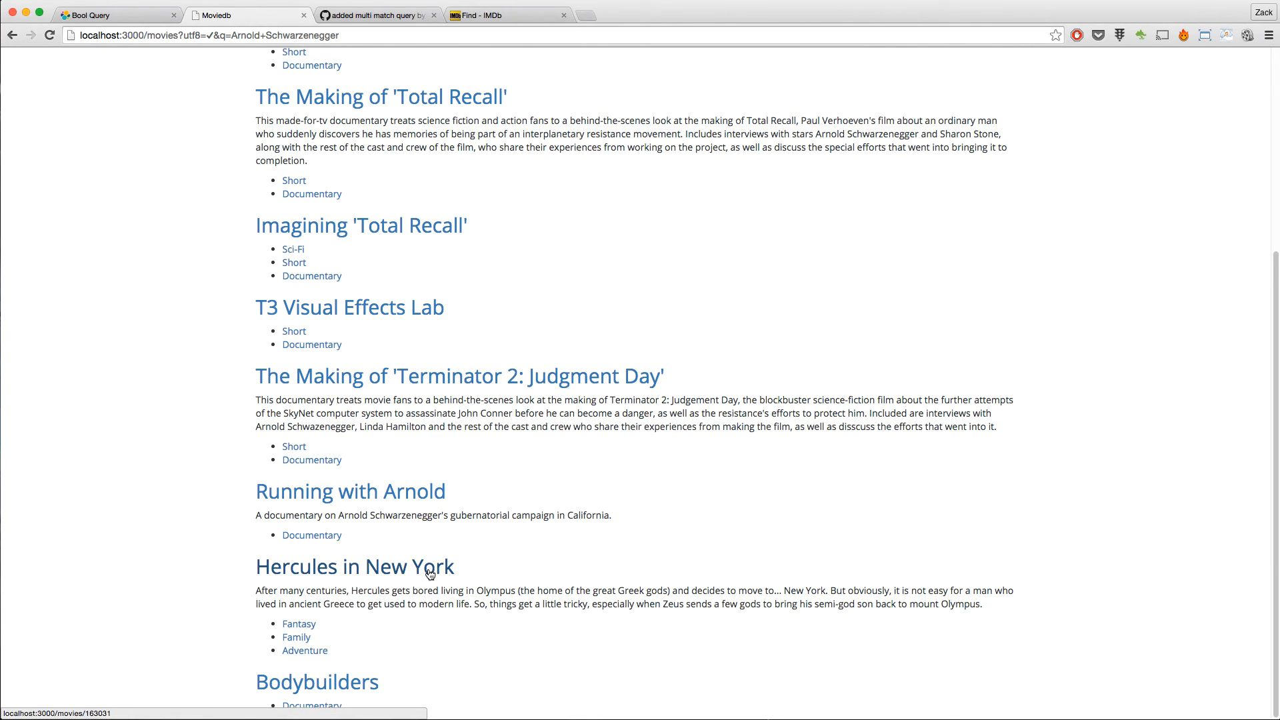
scroll("up", 3)
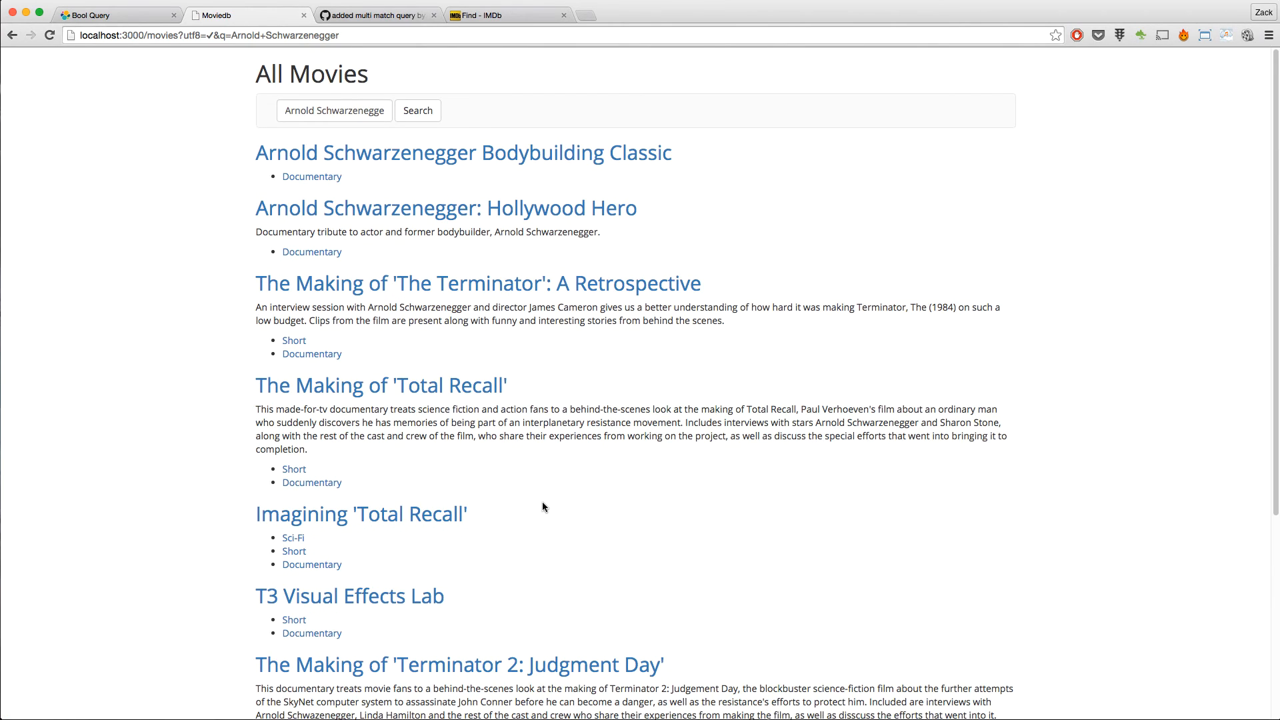
scroll("down", 3)
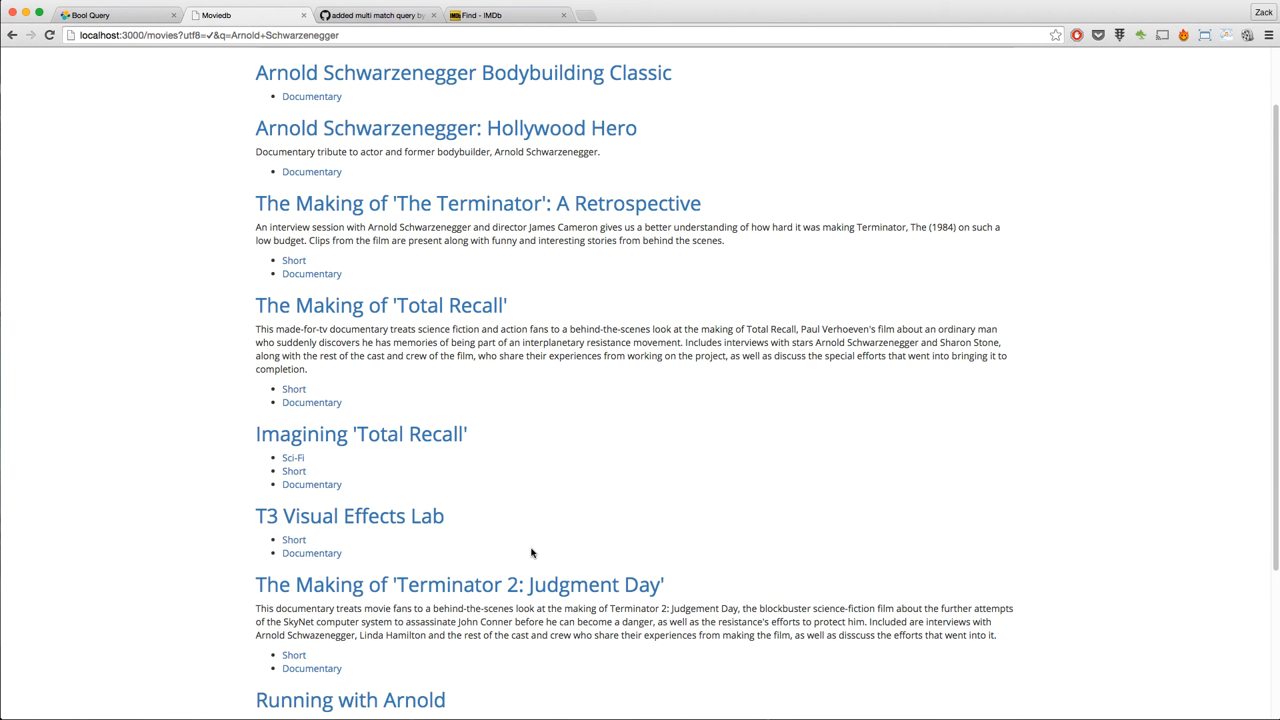
scroll("up", 3)
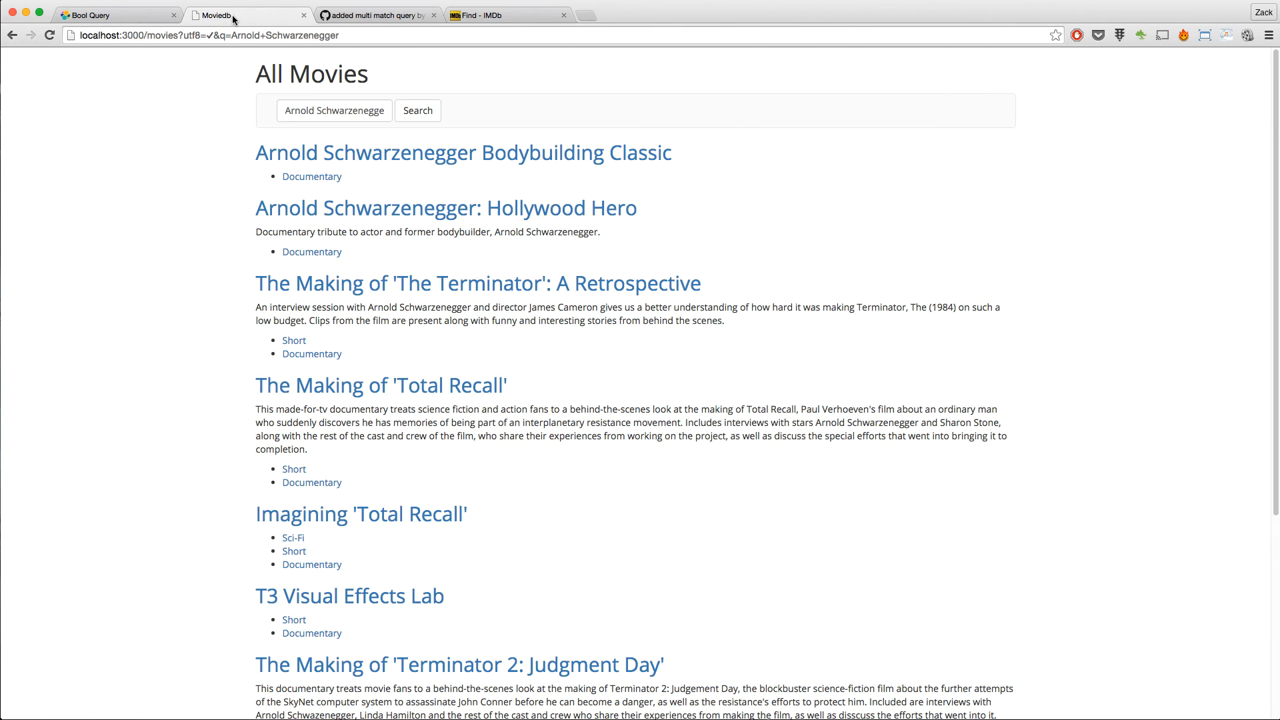
mouse_move(377, 15)
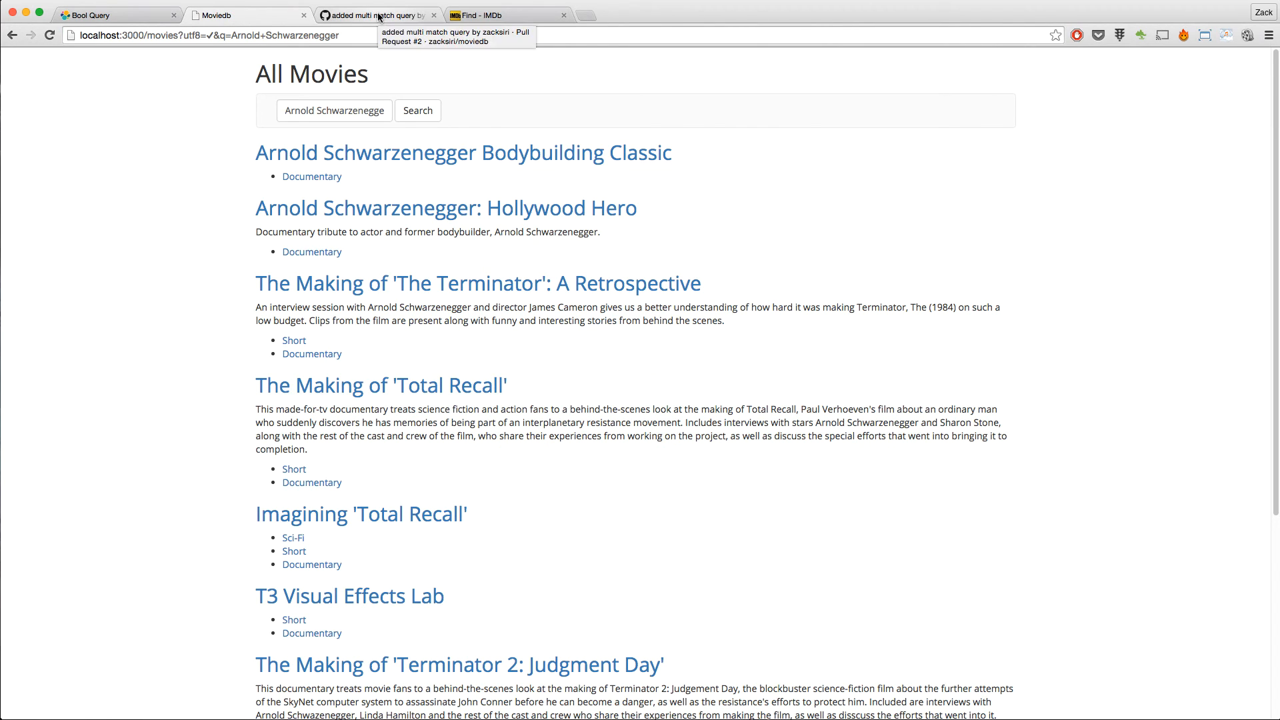
mouse_move(23, 352)
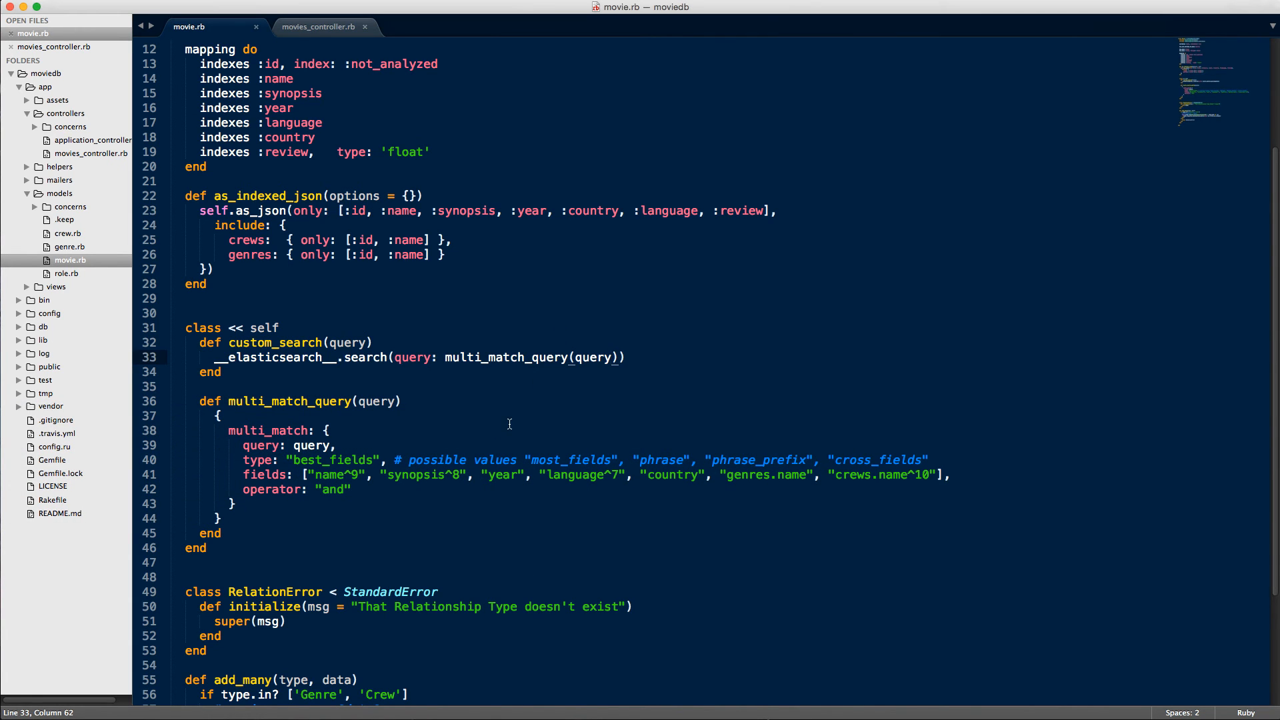
mouse_move(230, 531)
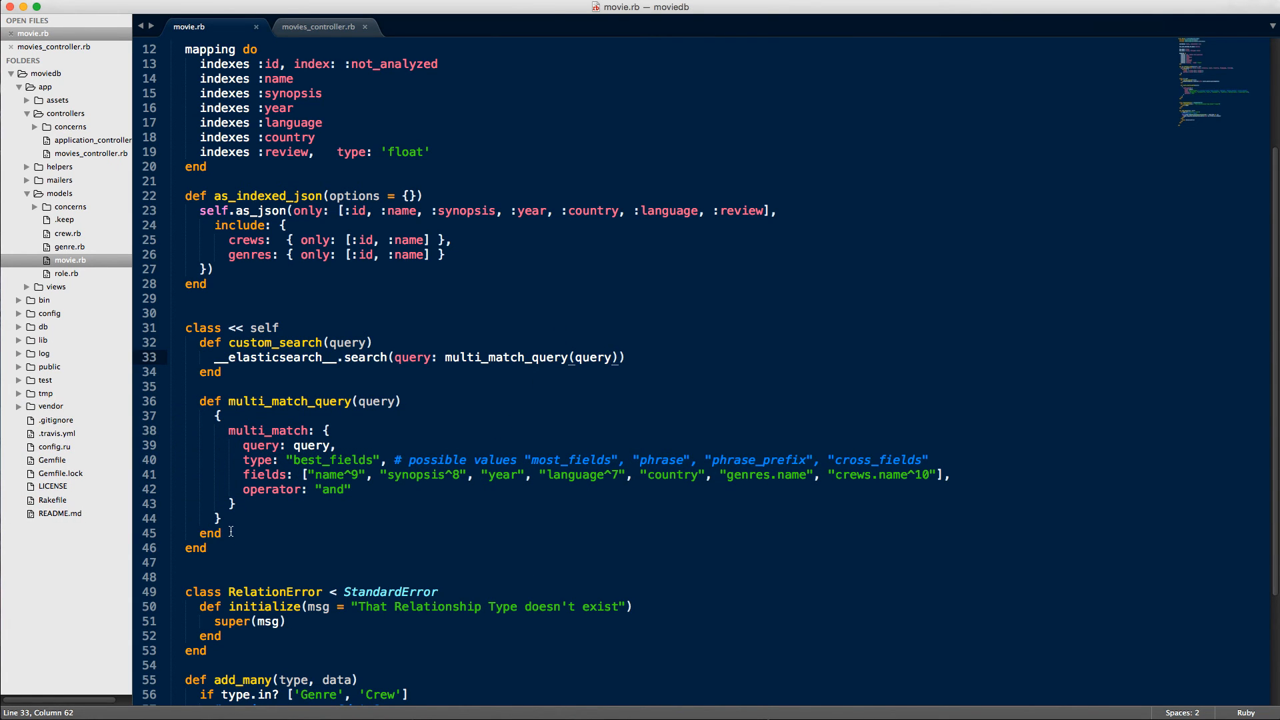
left_click(232, 532)
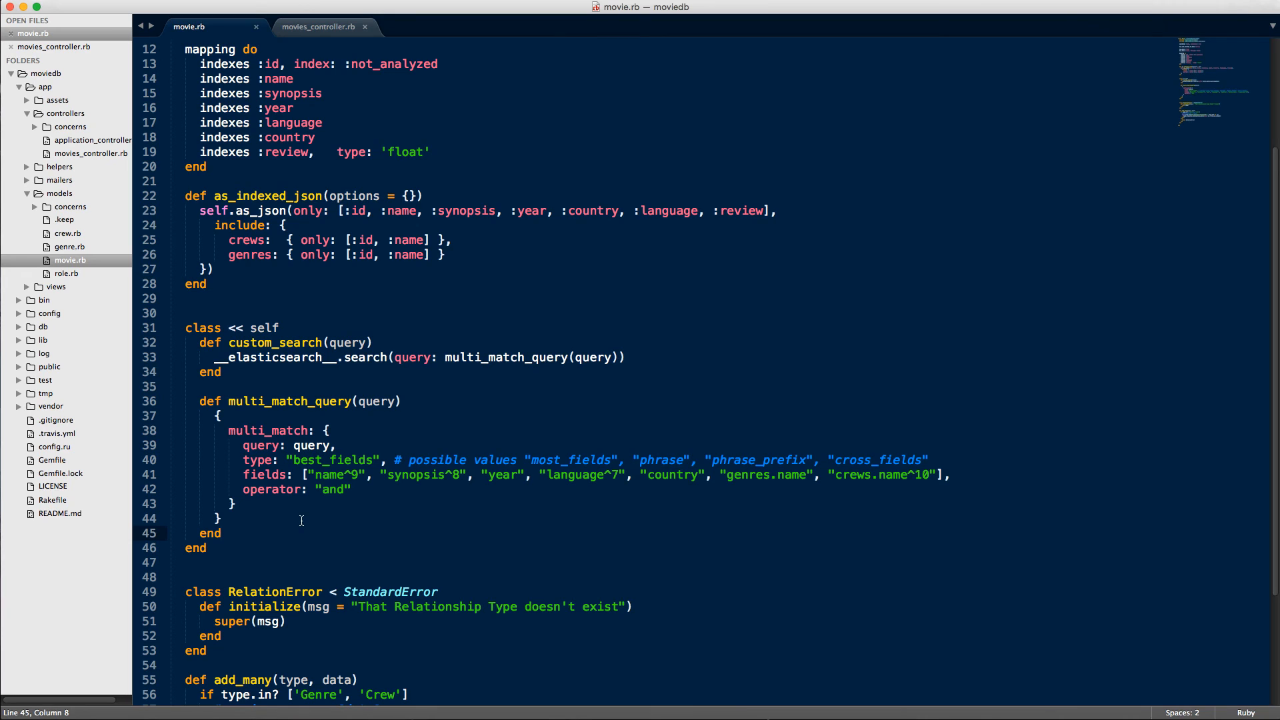
mouse_move(348, 384)
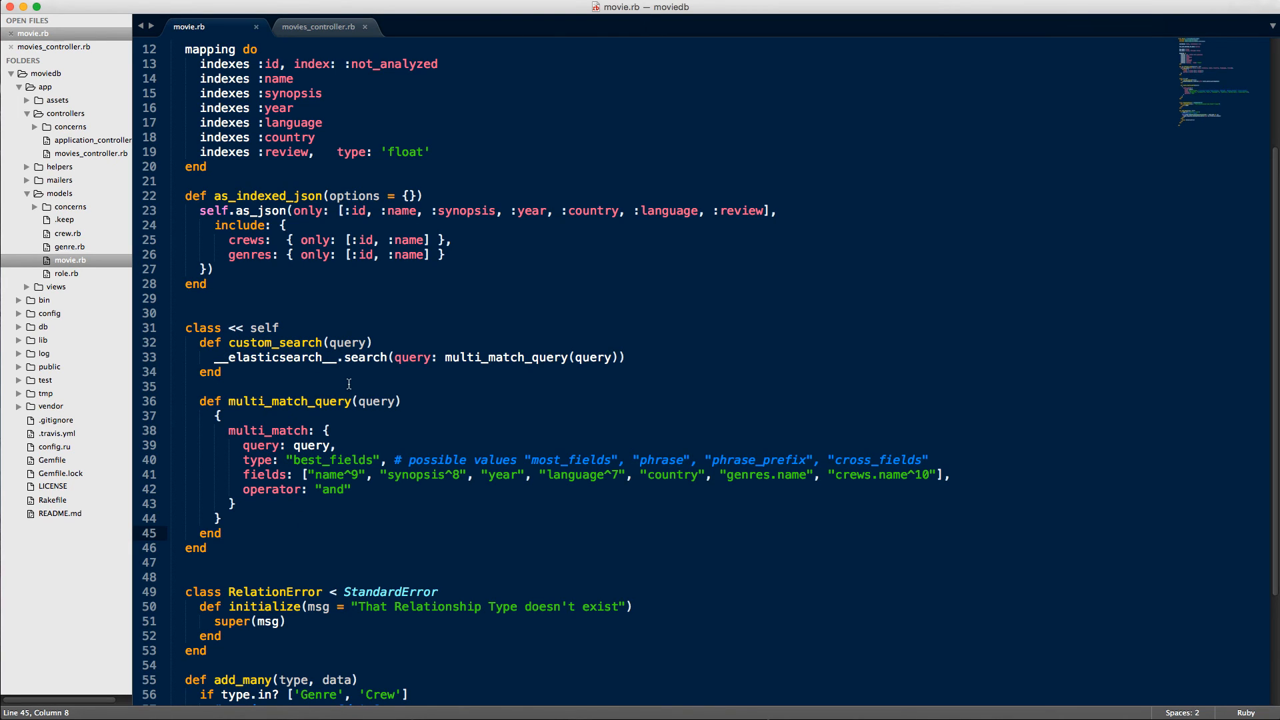
mouse_move(310, 349)
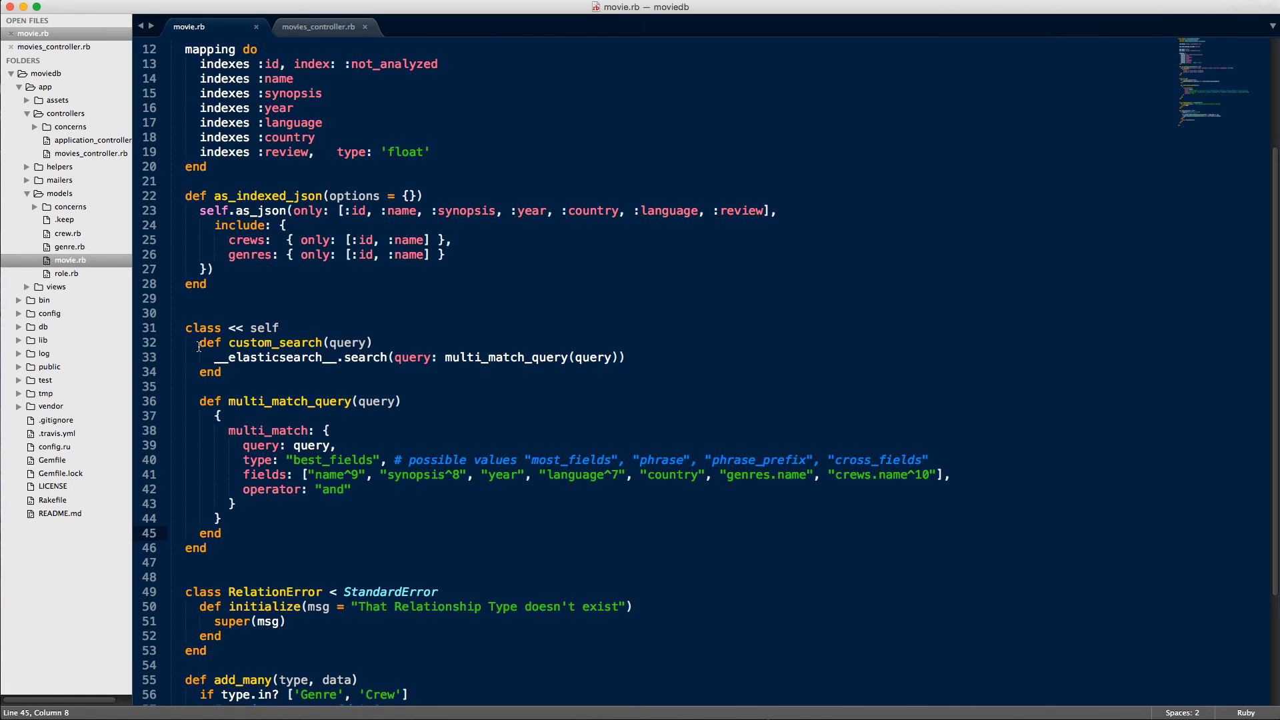
left_click(371, 342)
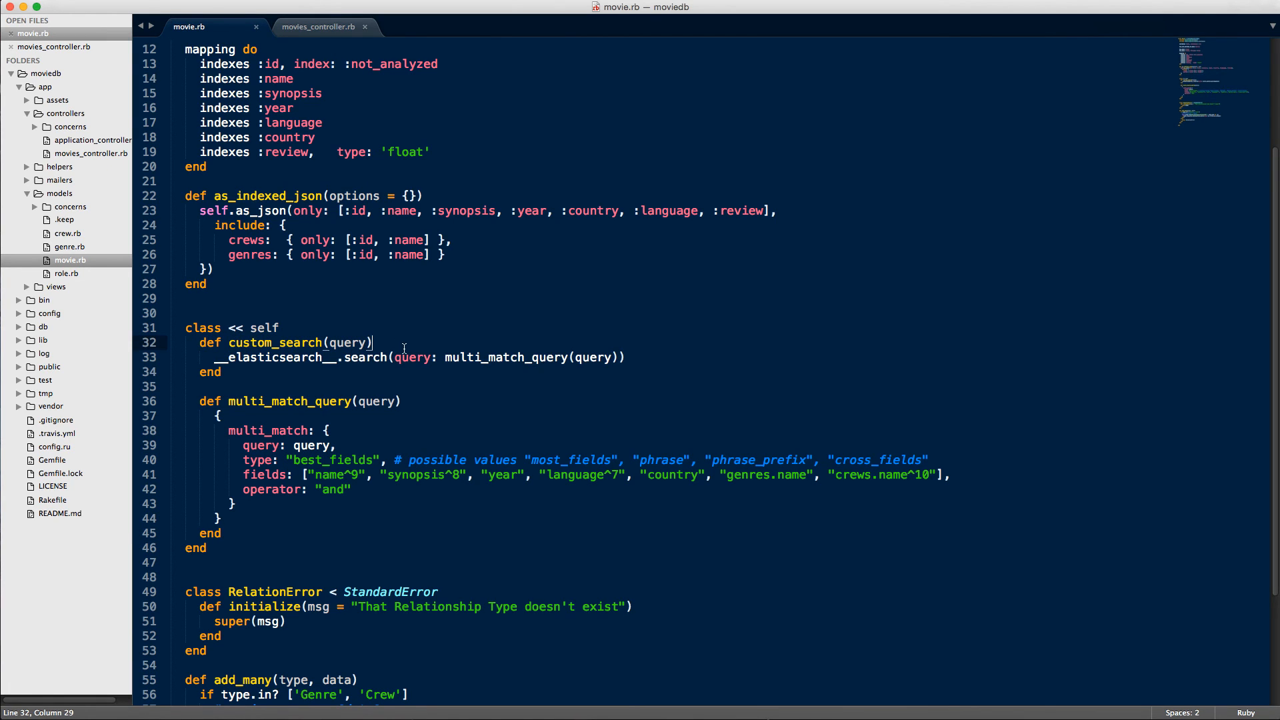
double_click(273, 357)
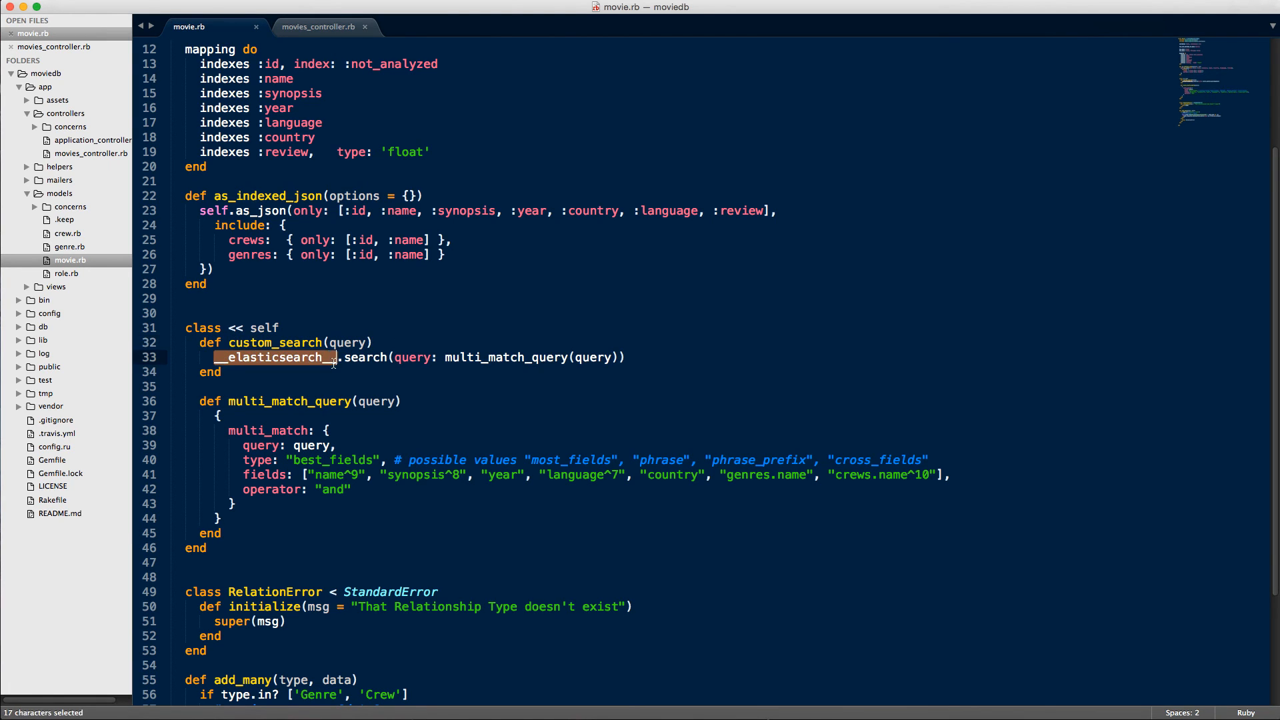
mouse_move(279, 366)
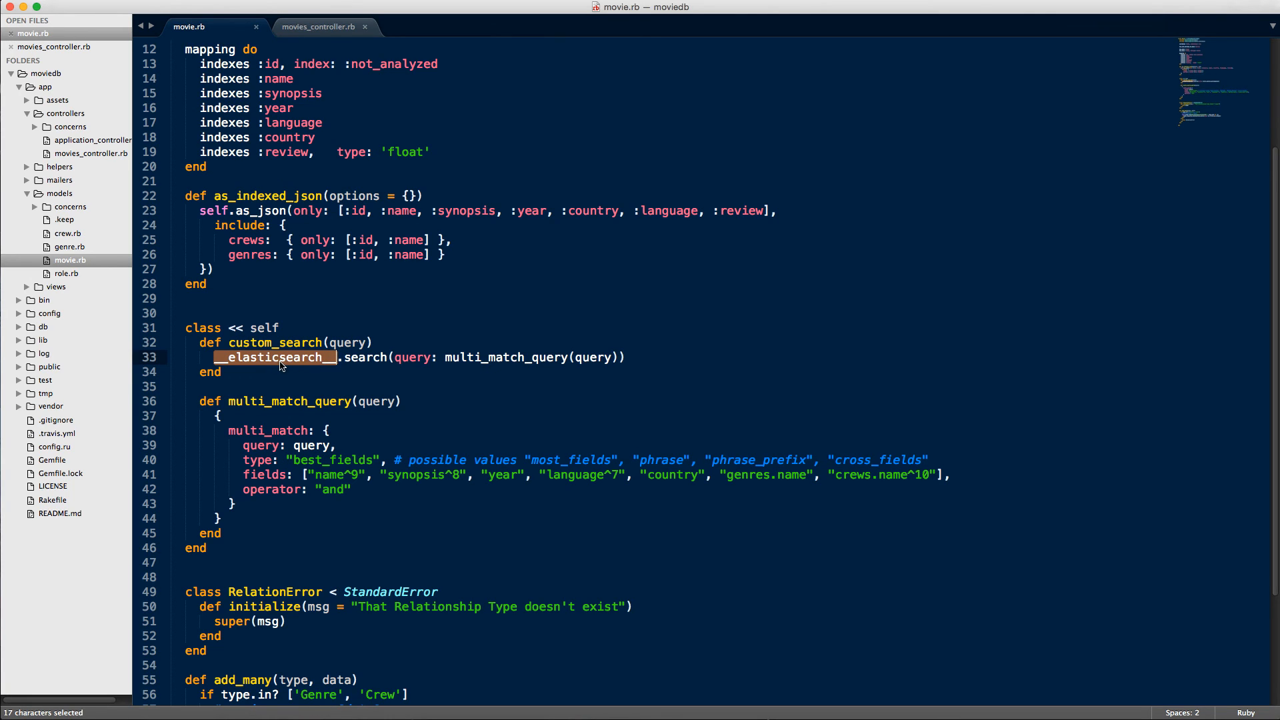
left_click(411, 357)
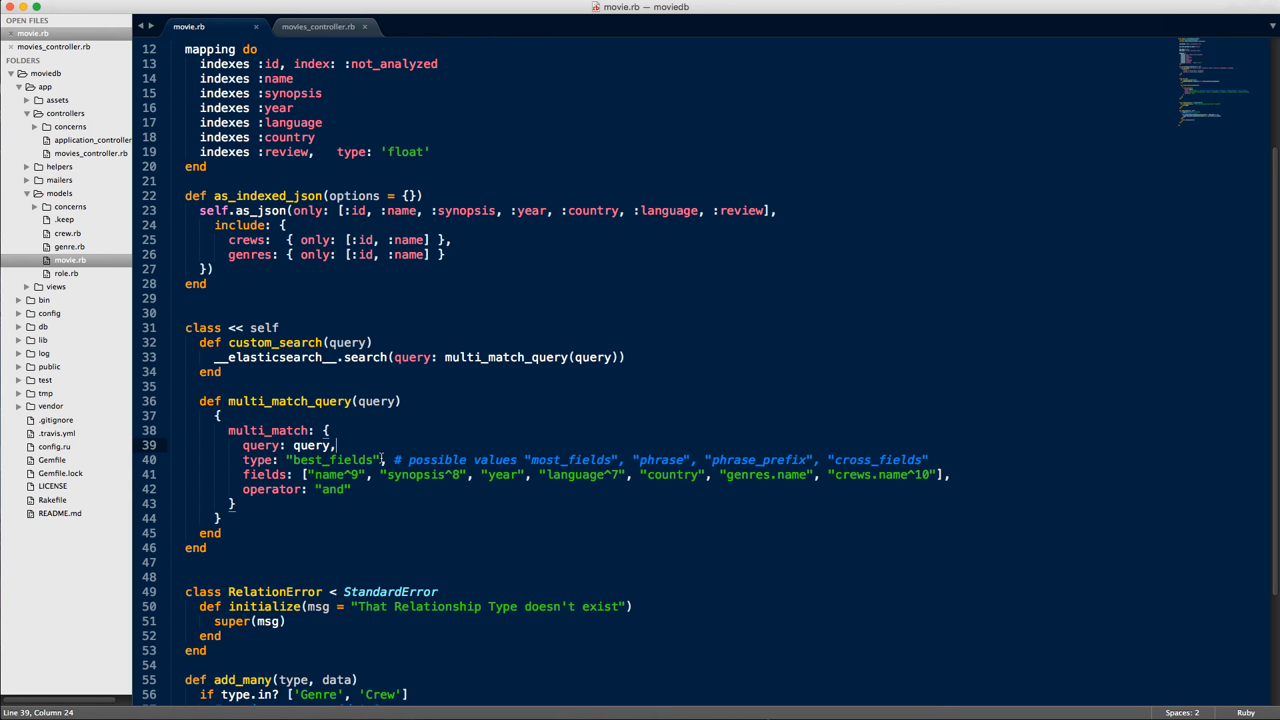
mouse_move(384, 454)
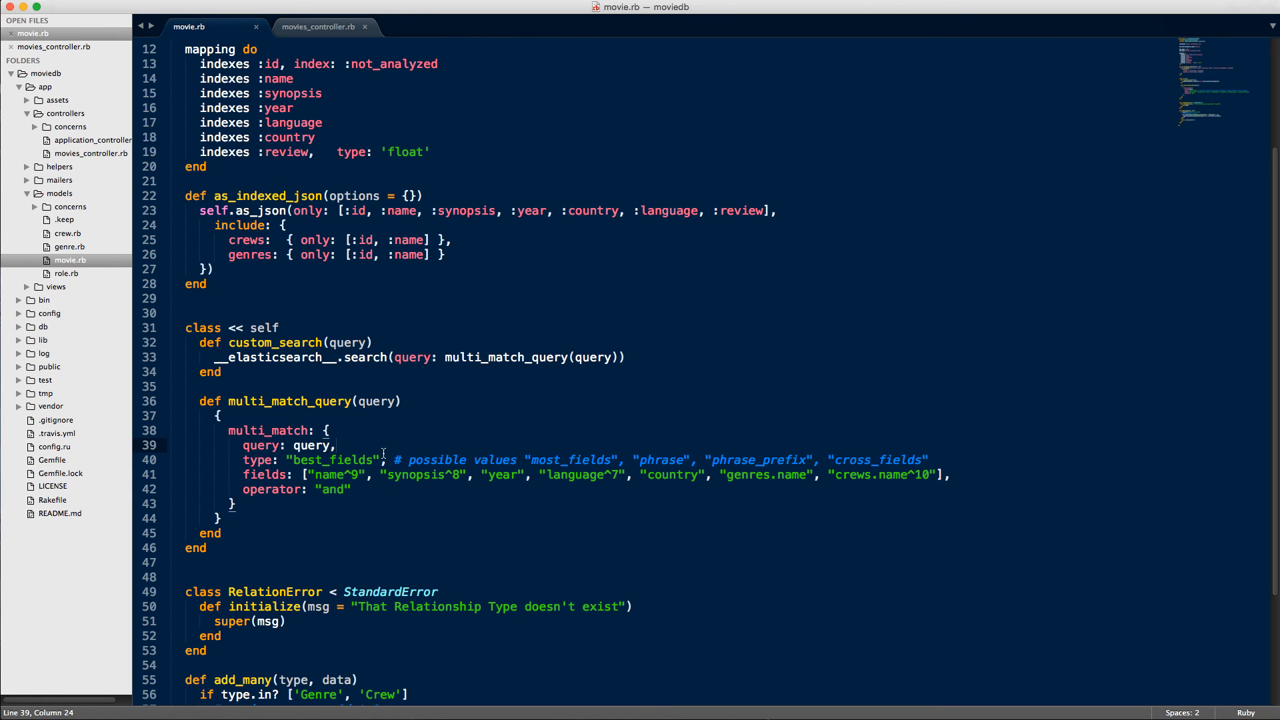